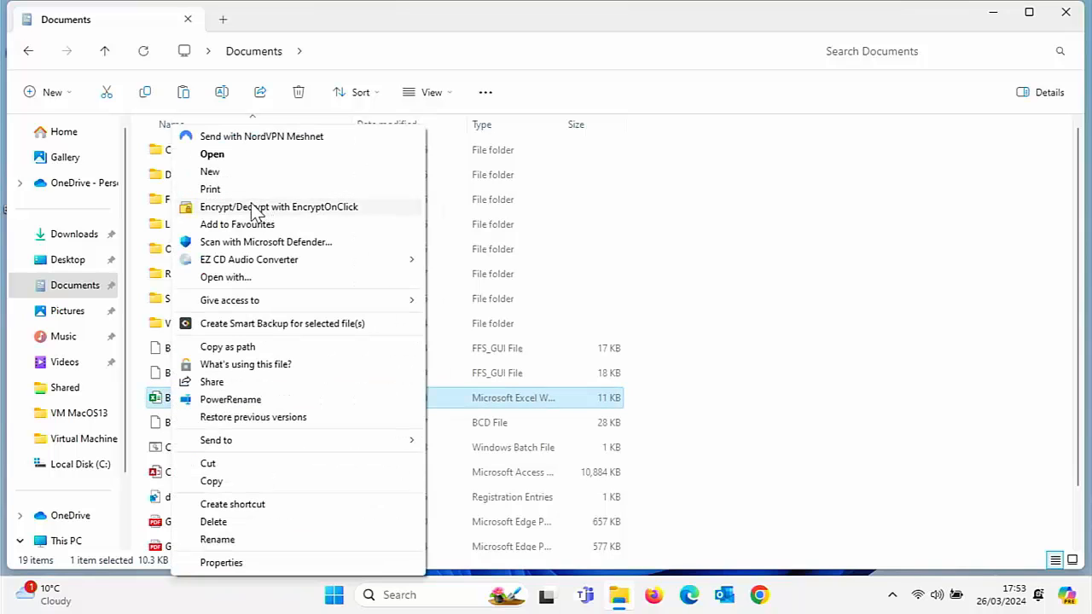
- Encrypt the Book1 workbook with EncryptOnClick using a confirmed password
{"action": "left_click", "coordinate": [279, 206]}
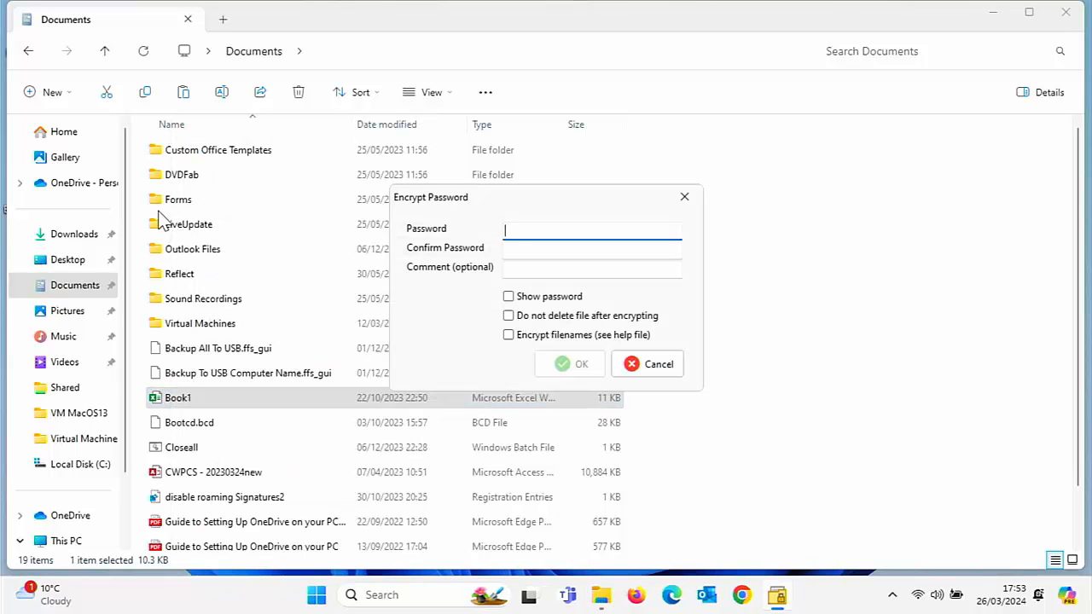
{"action": "type", "text": "••••"}
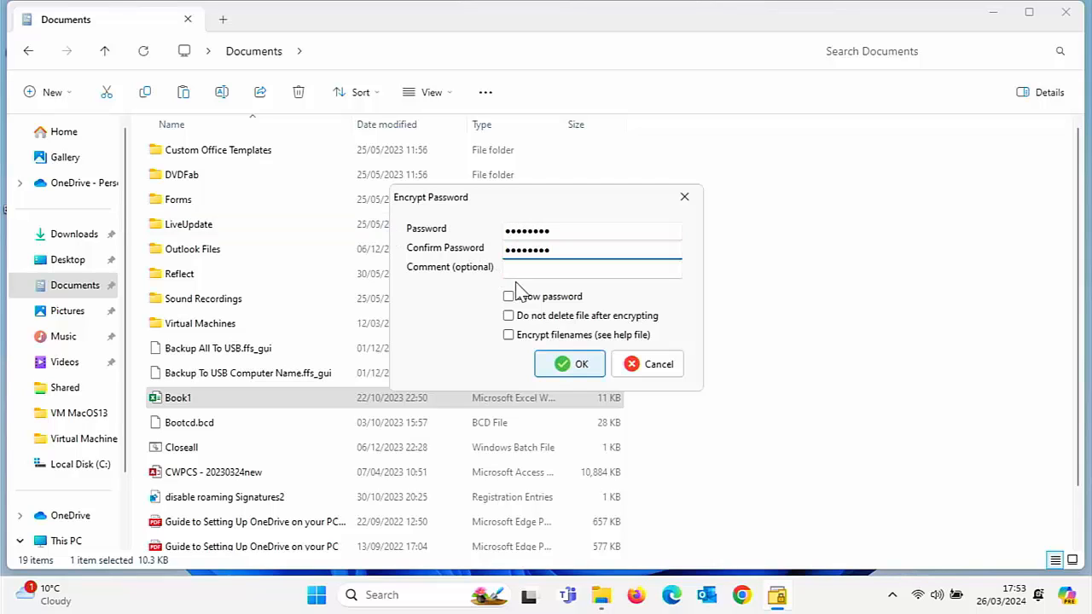
{"action": "left_click", "coordinate": [509, 296]}
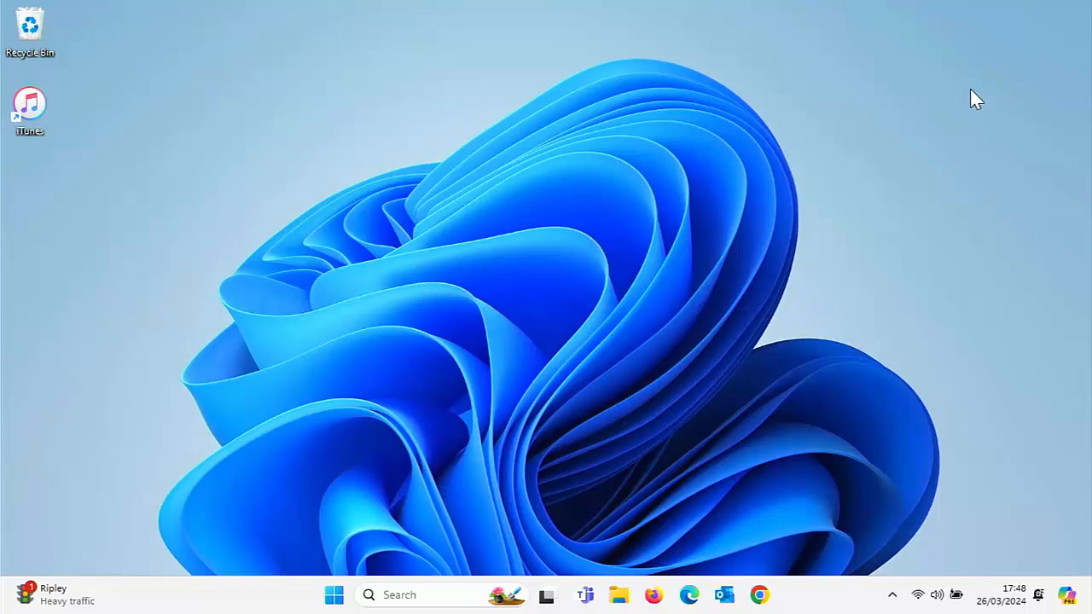
{"action": "mouse_move", "coordinate": [854, 306]}
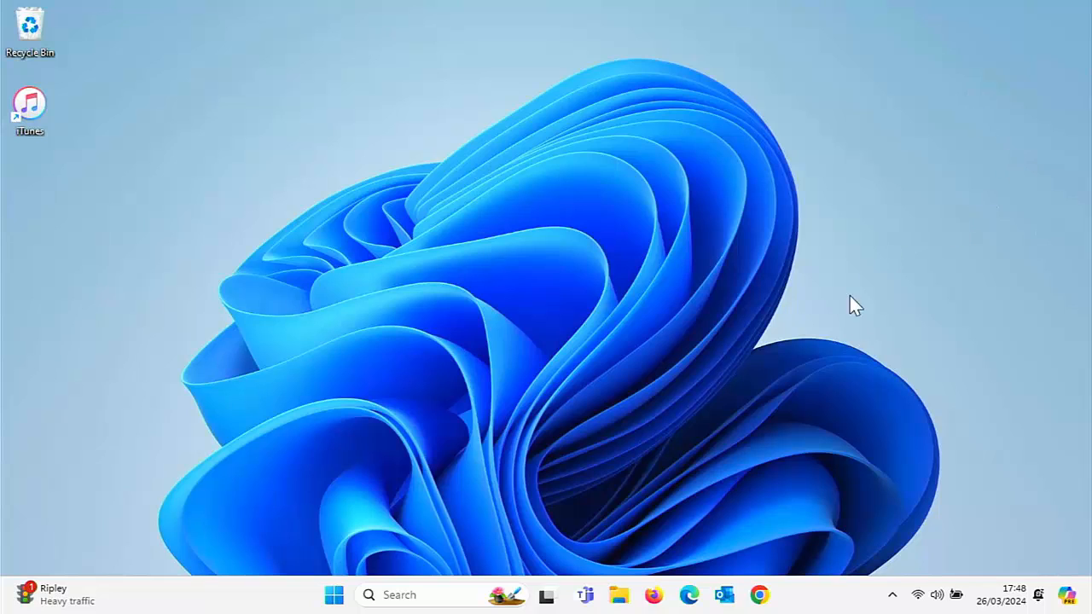
- Launch Edge and go to the 2brightsparks website
{"action": "left_click", "coordinate": [689, 594]}
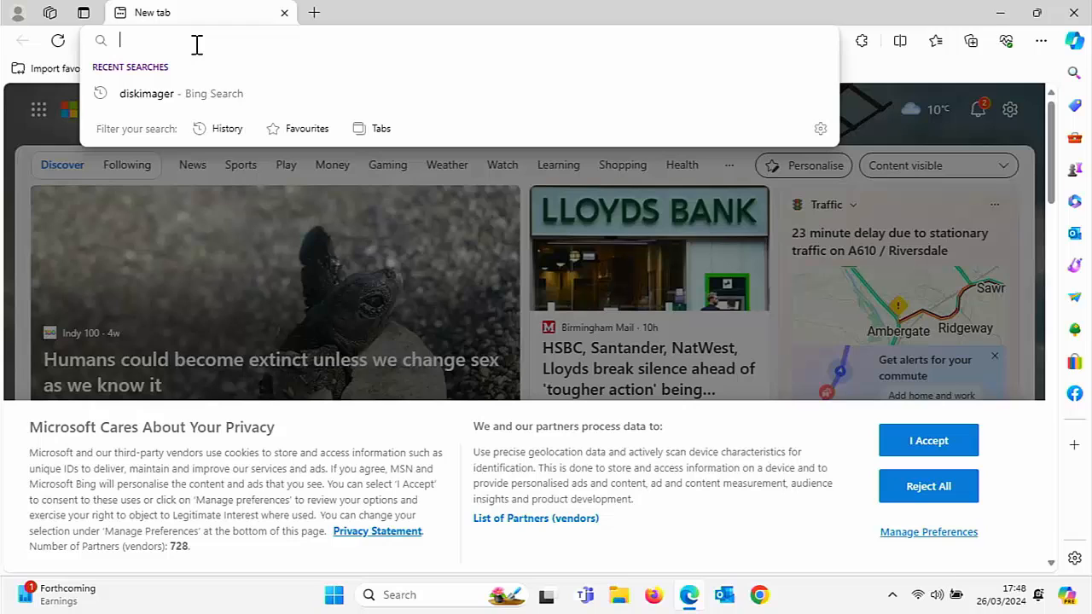
{"action": "type", "text": "2b"}
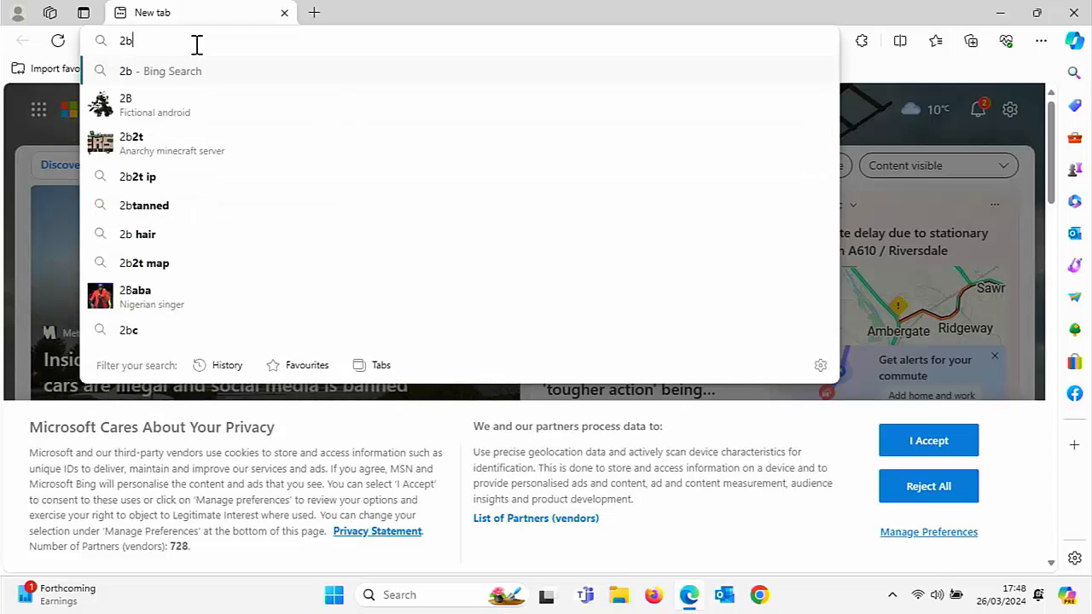
{"action": "type", "text": "rightsparks.com"}
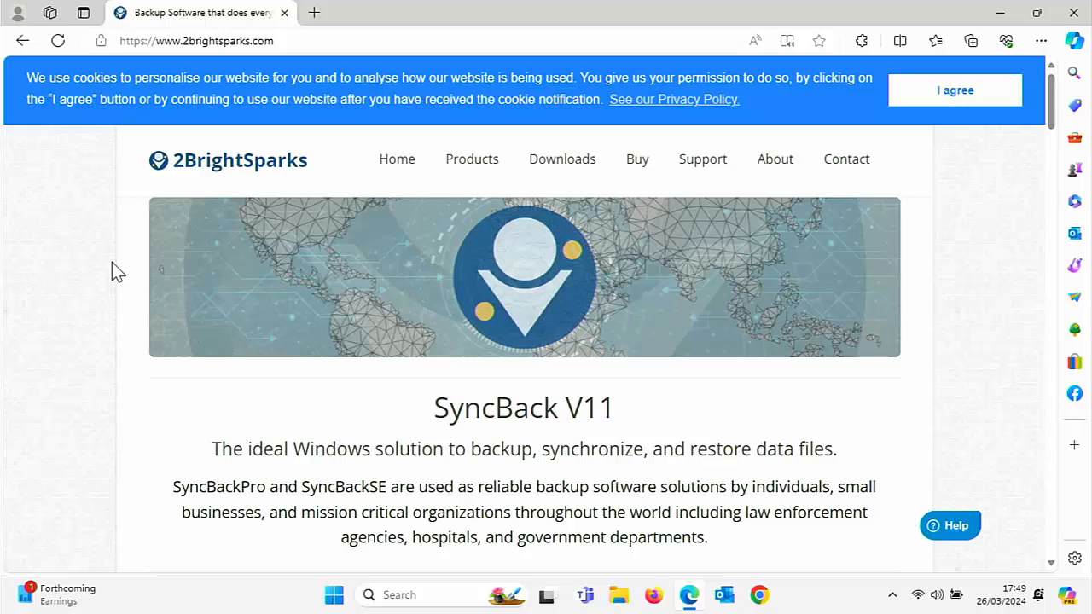
{"action": "mouse_move", "coordinate": [562, 159]}
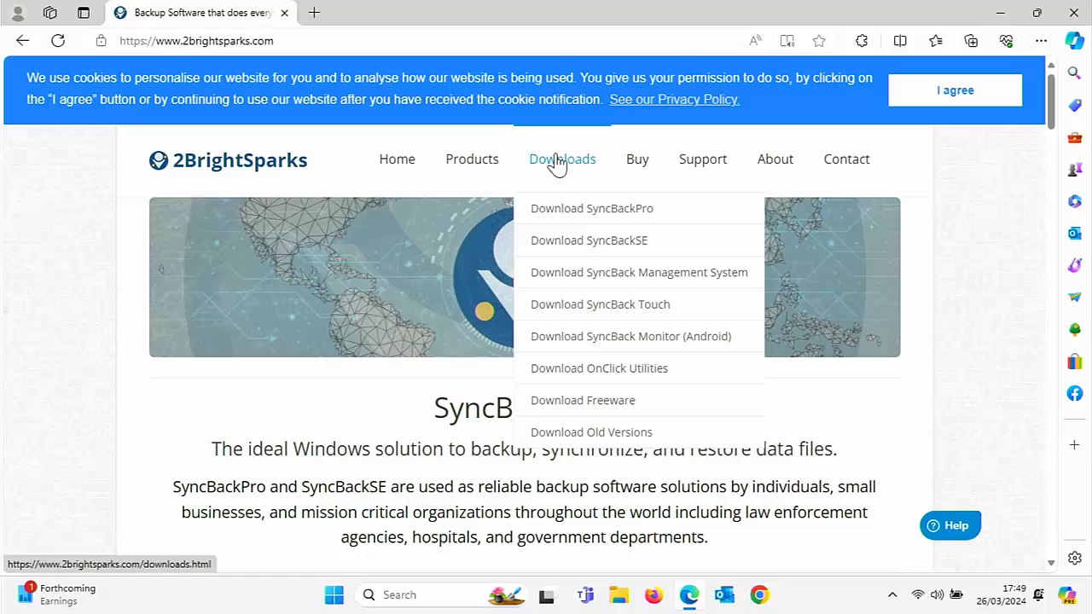
- Navigate from the site's Downloads menu to the OnClick Utilities page
{"action": "left_click", "coordinate": [562, 159]}
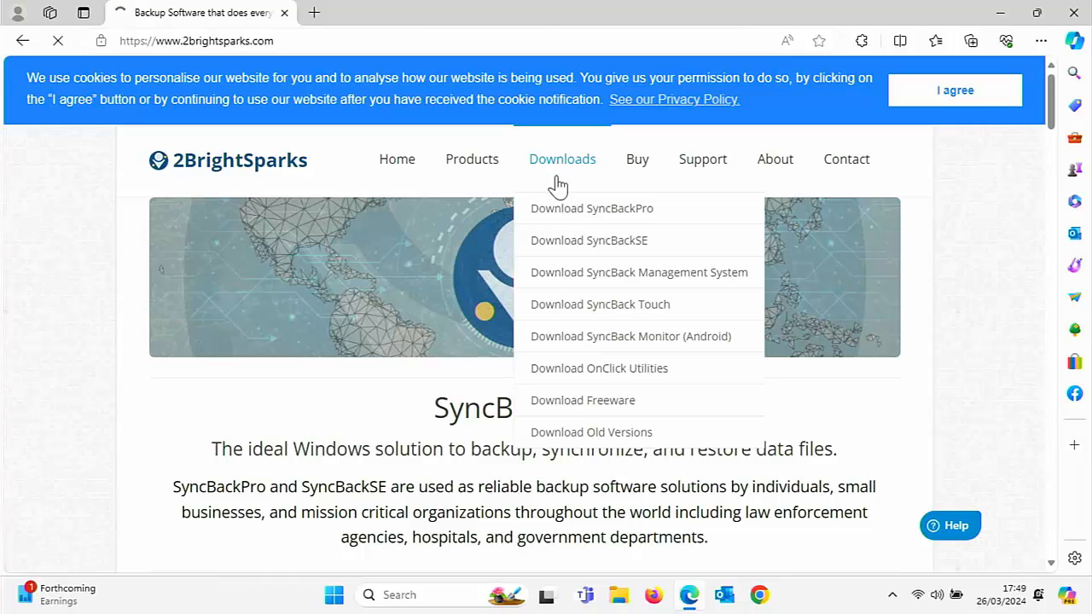
{"action": "left_click", "coordinate": [562, 159]}
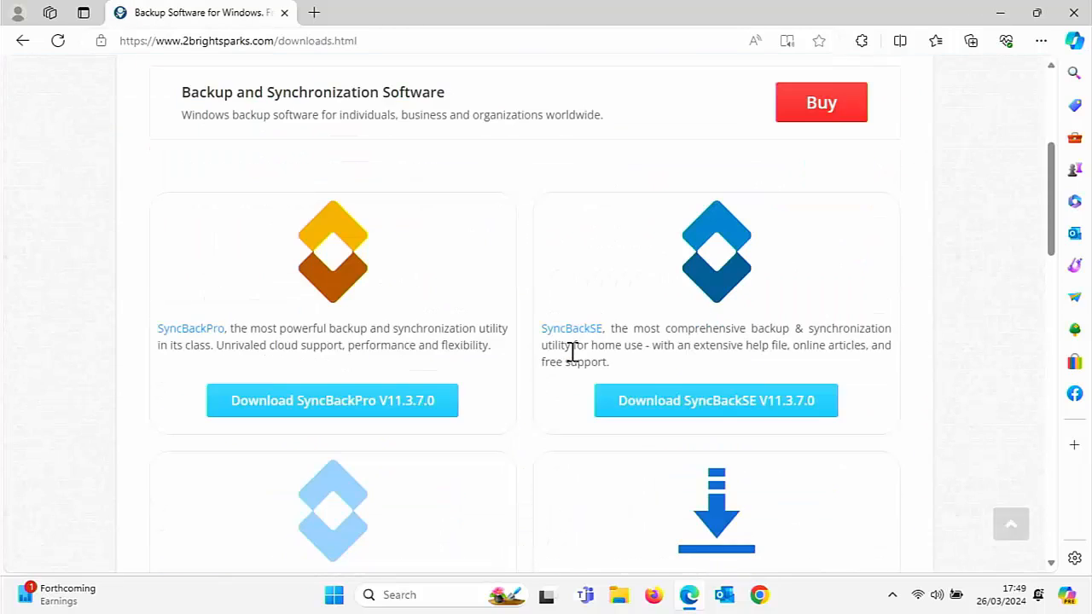
{"action": "scroll", "scroll_direction": "down", "scroll_amount": 3}
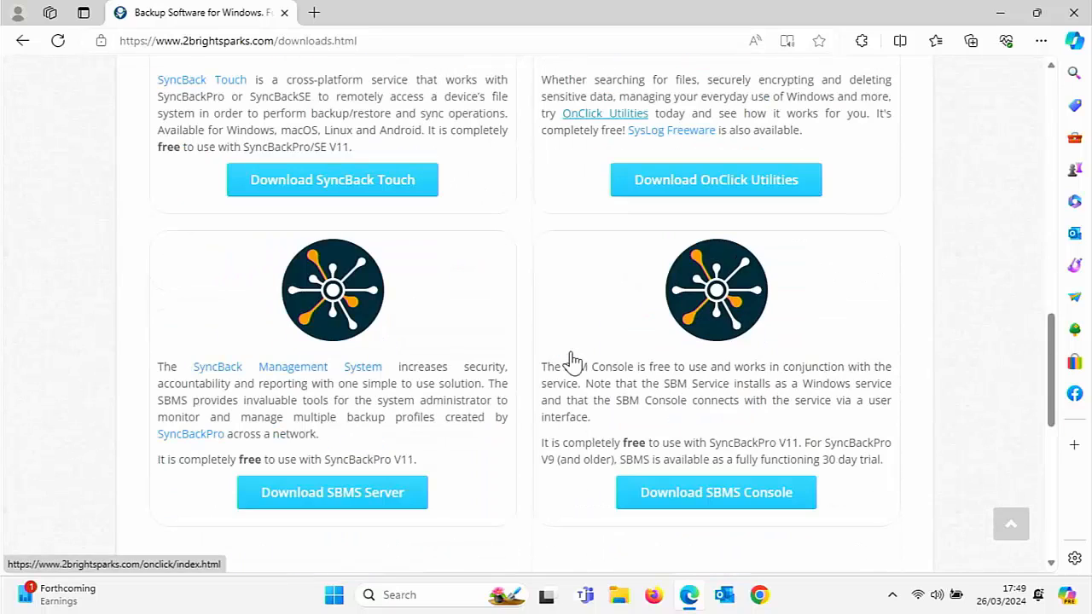
{"action": "scroll", "scroll_direction": "up", "scroll_amount": 3}
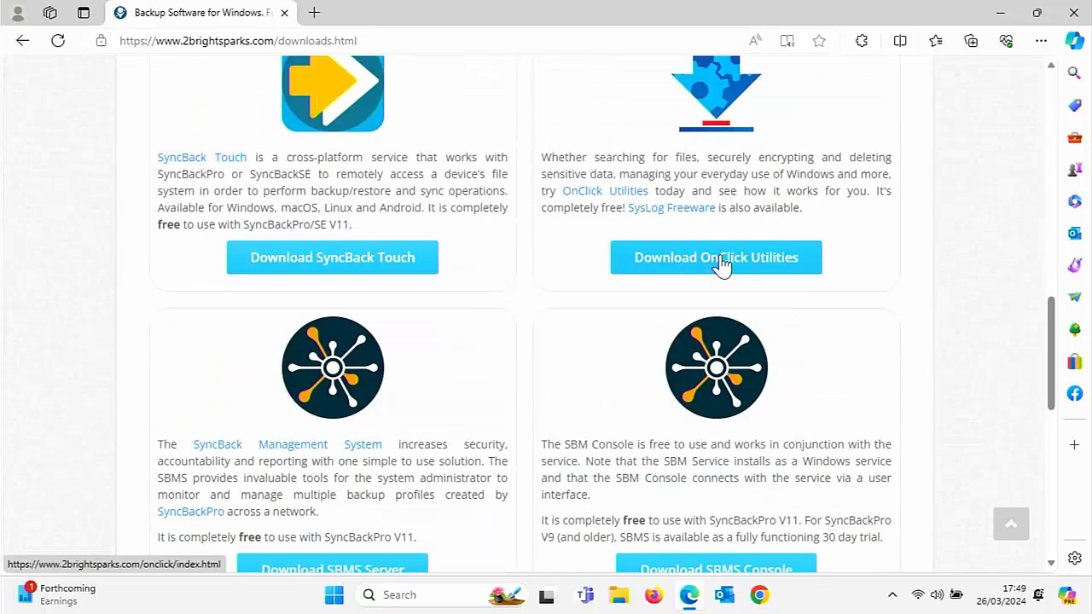
{"action": "left_click", "coordinate": [715, 257]}
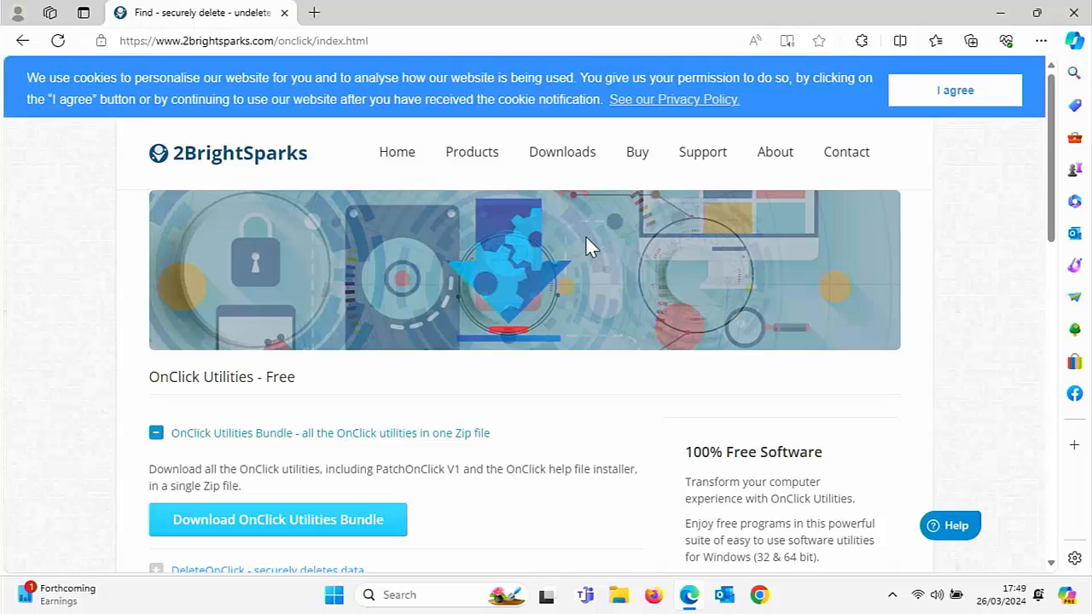
- Expand EncryptOnClick and download the EncryptOnClick V2.4.12.0 installer
{"action": "scroll", "scroll_direction": "down", "scroll_amount": 3}
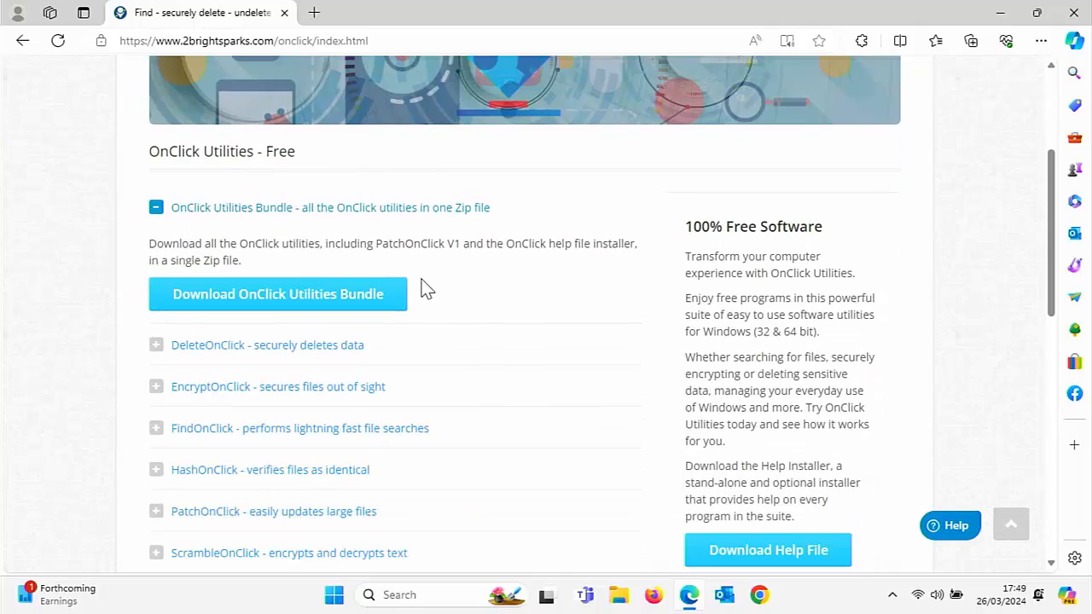
{"action": "mouse_move", "coordinate": [277, 386]}
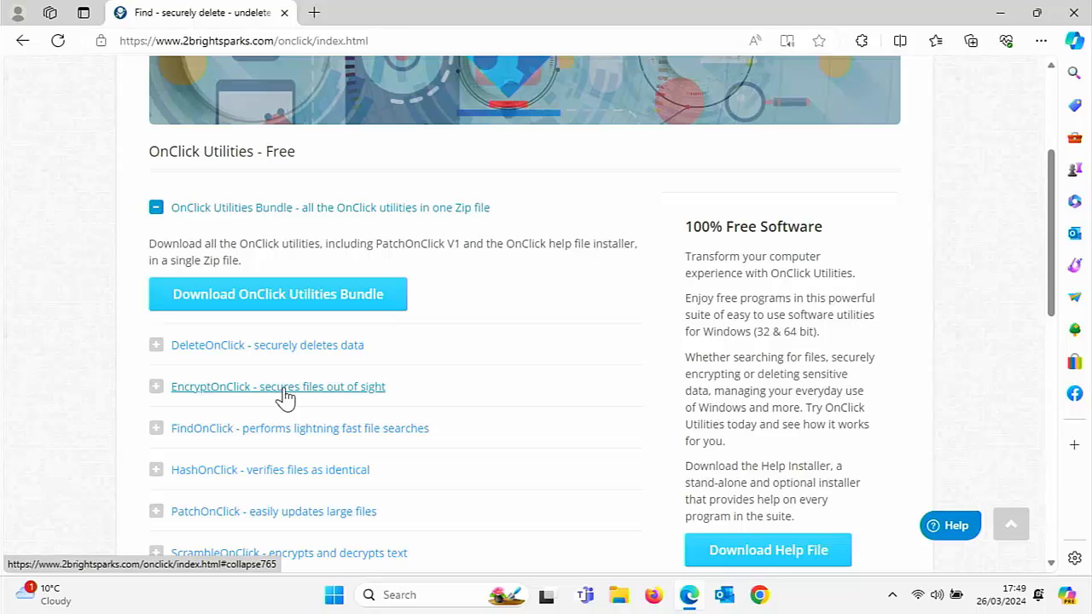
{"action": "left_click", "coordinate": [278, 386]}
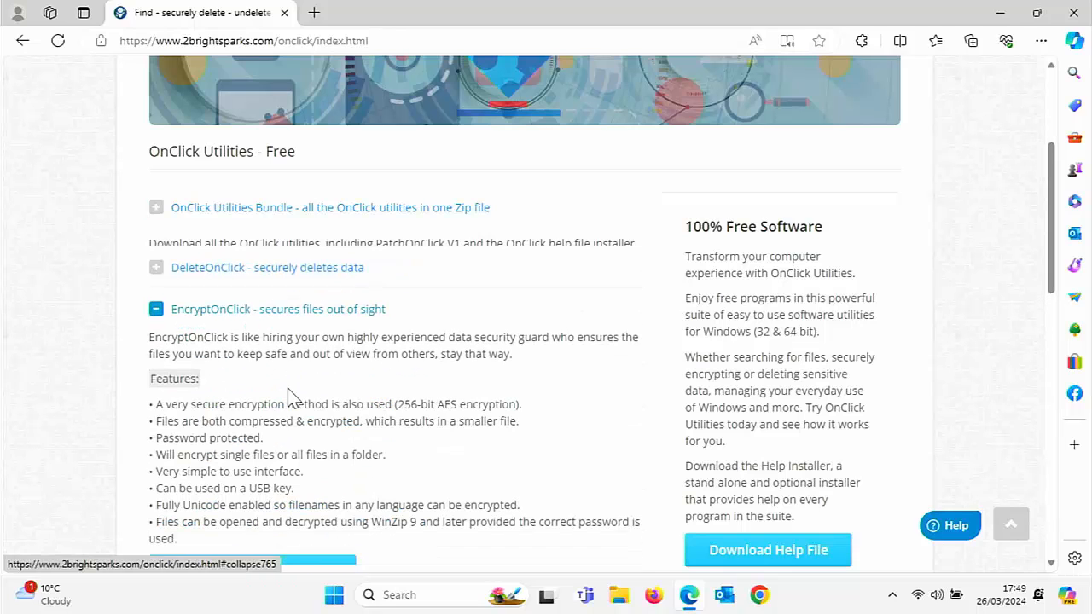
{"action": "scroll", "scroll_direction": "down", "scroll_amount": 3}
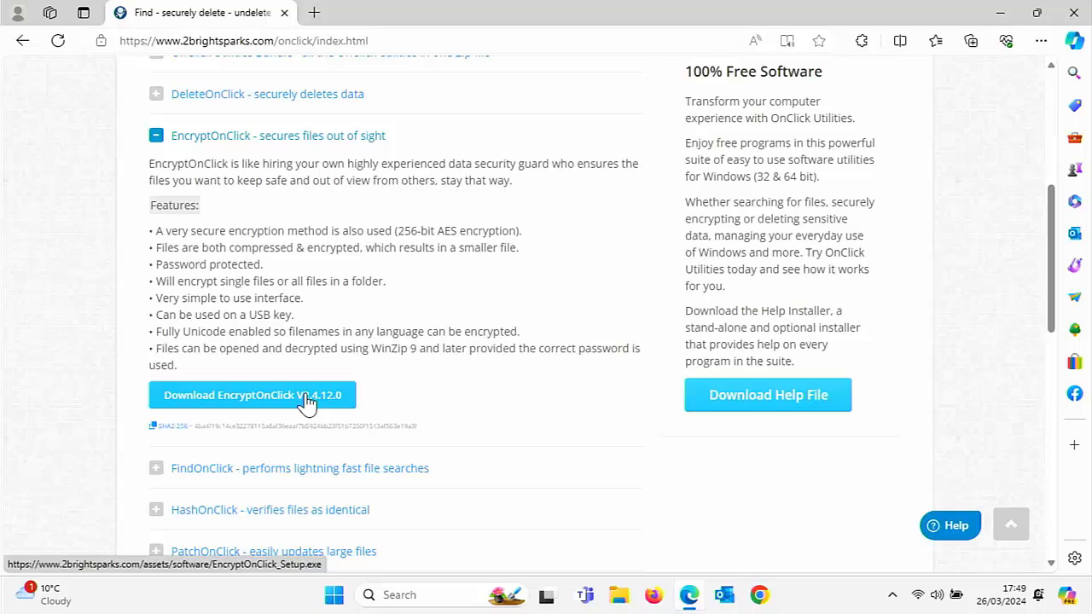
{"action": "mouse_move", "coordinate": [364, 407]}
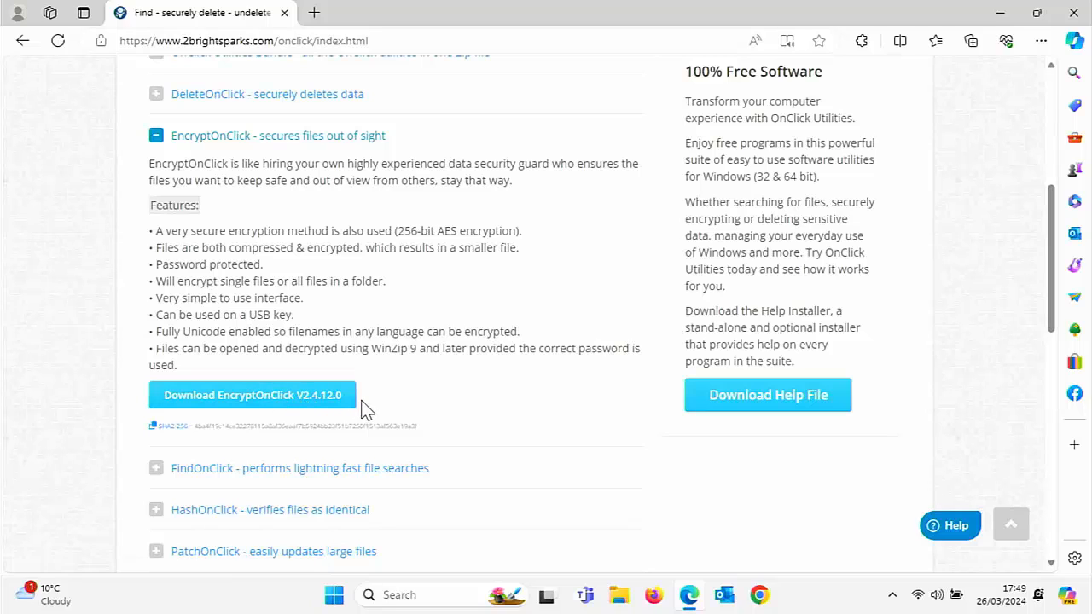
{"action": "left_click", "coordinate": [253, 395]}
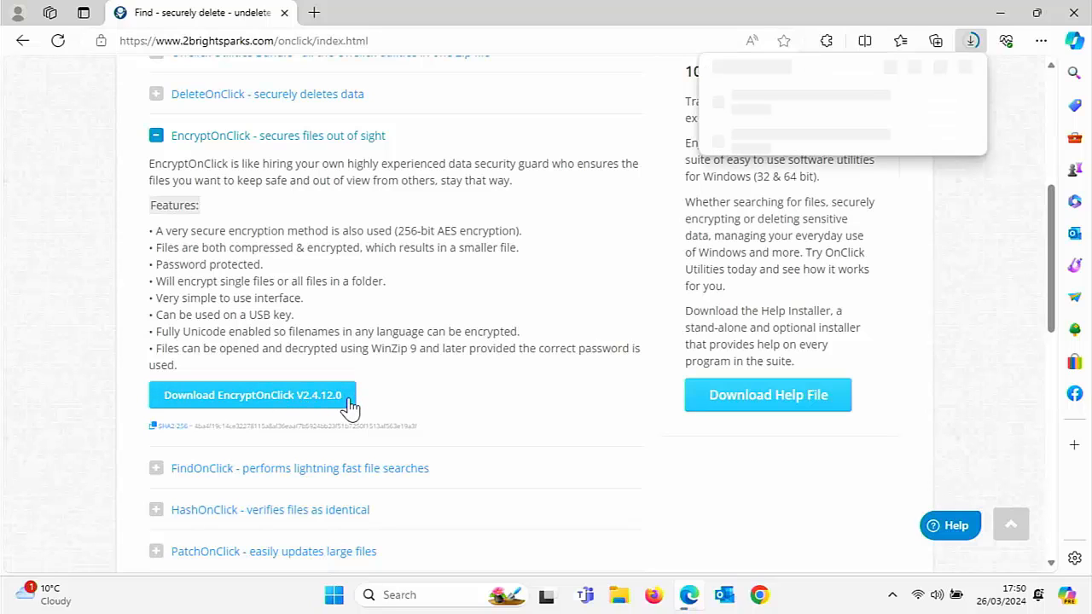
{"action": "left_click", "coordinate": [252, 395]}
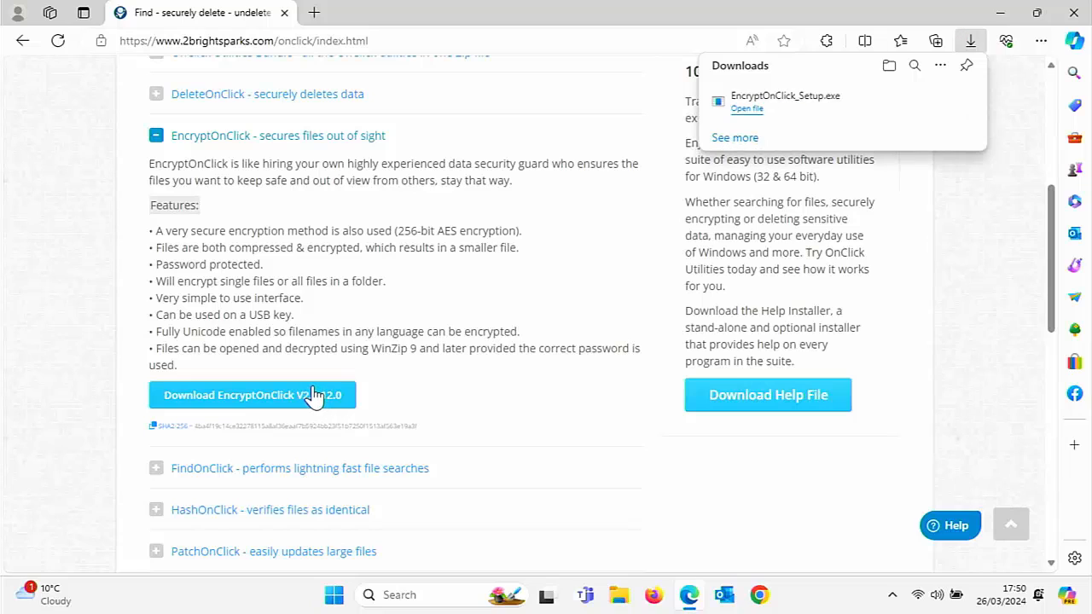
{"action": "mouse_move", "coordinate": [783, 101]}
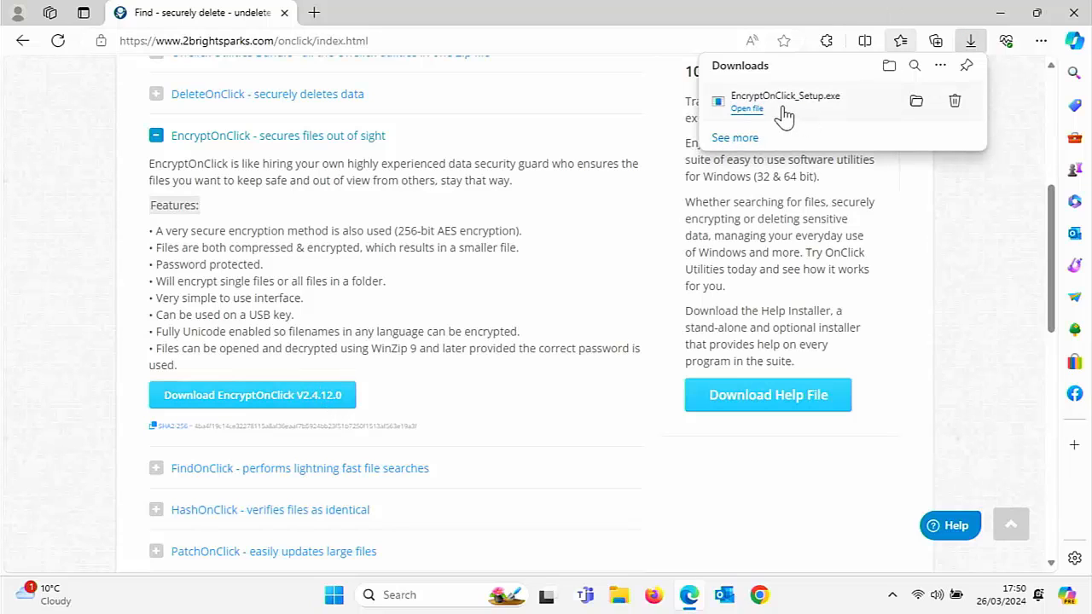
{"action": "mouse_move", "coordinate": [793, 113]}
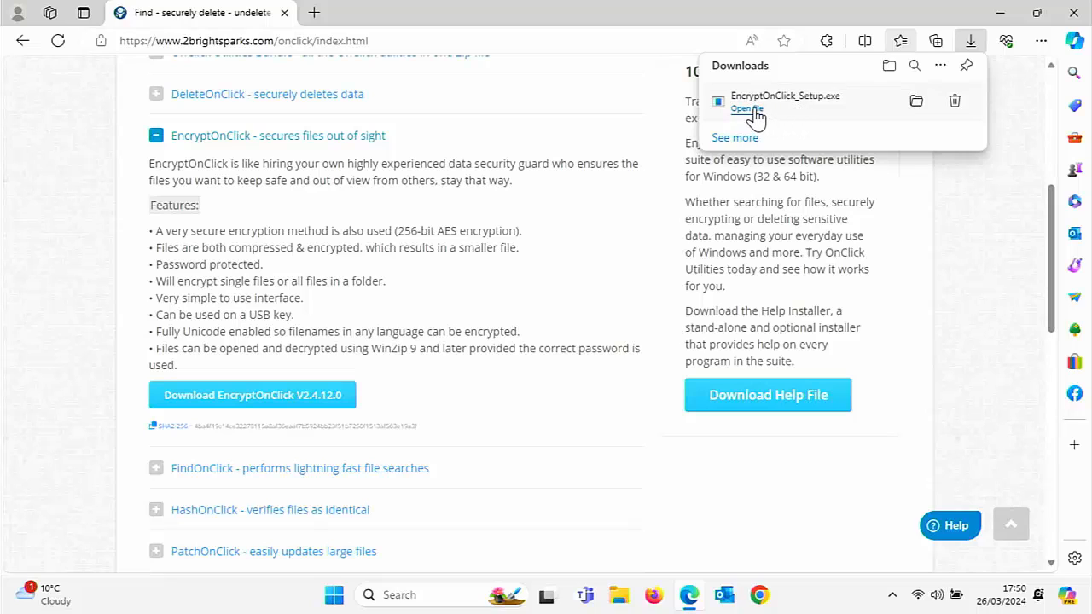
{"action": "mouse_move", "coordinate": [796, 110]}
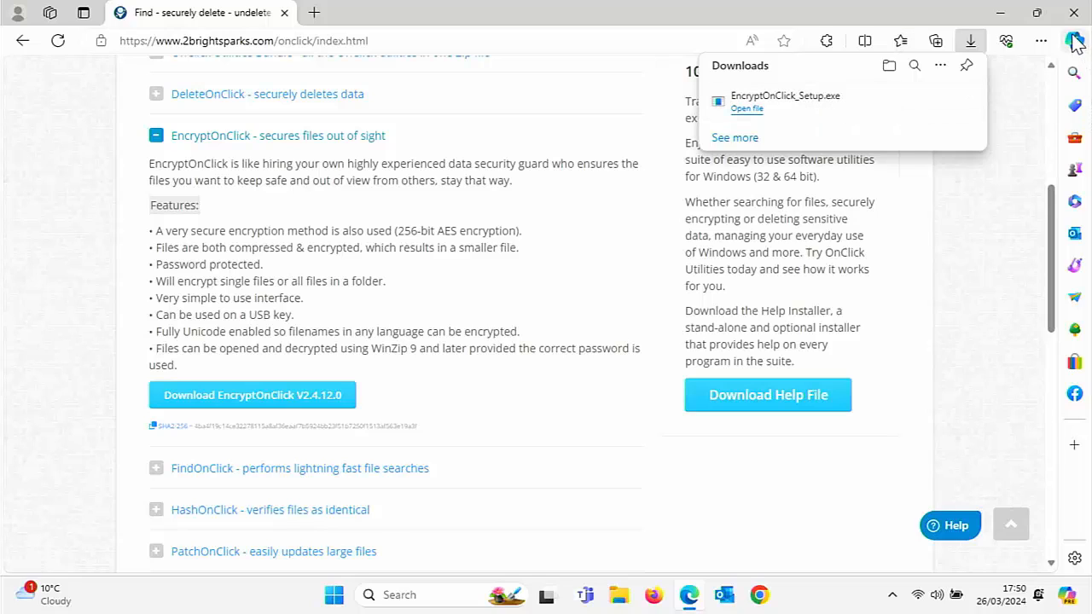
{"action": "mouse_move", "coordinate": [1074, 13]}
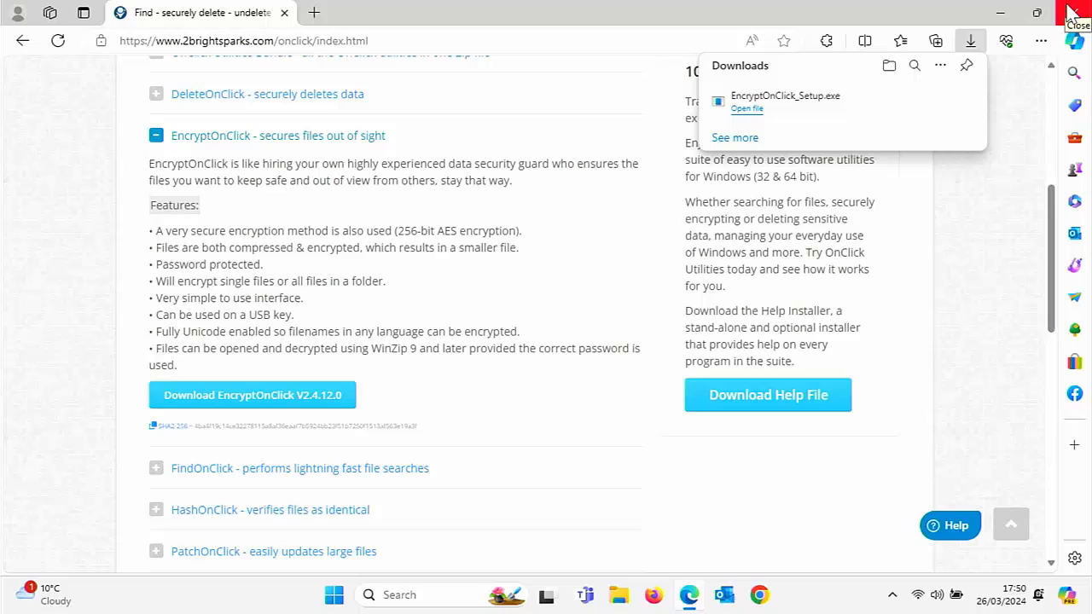
- Close Edge and run EncryptOnClick_Setup from the Downloads folder
{"action": "left_click", "coordinate": [1072, 12]}
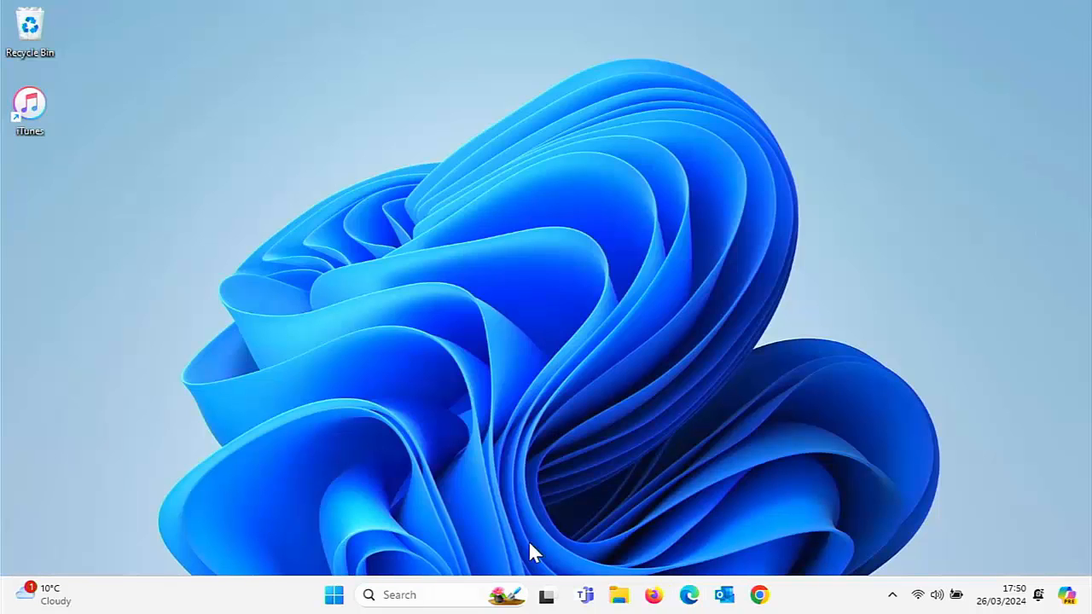
{"action": "left_click", "coordinate": [617, 595]}
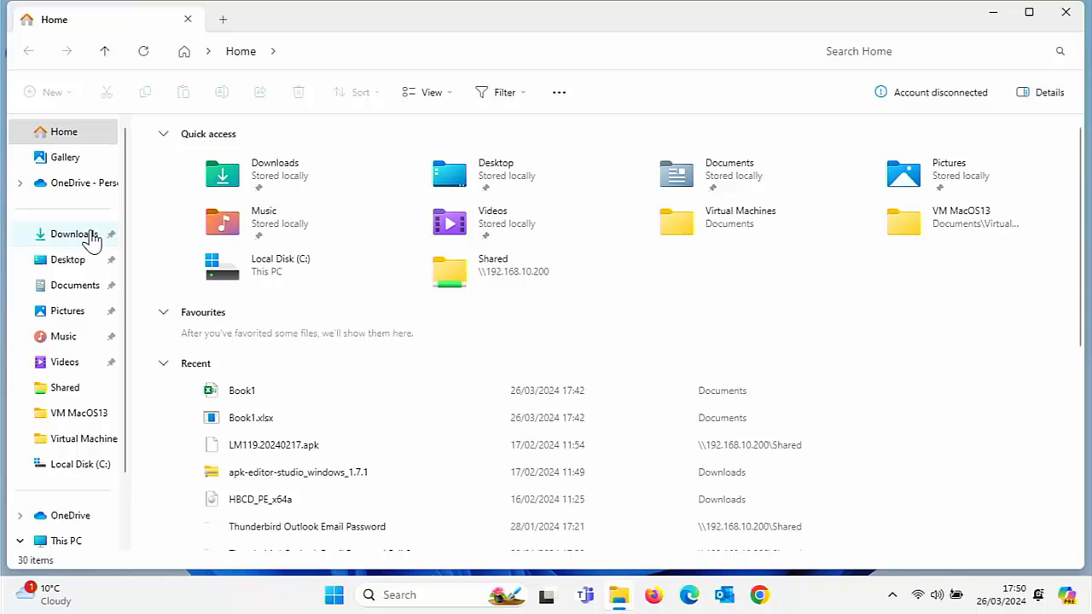
{"action": "mouse_move", "coordinate": [273, 175]}
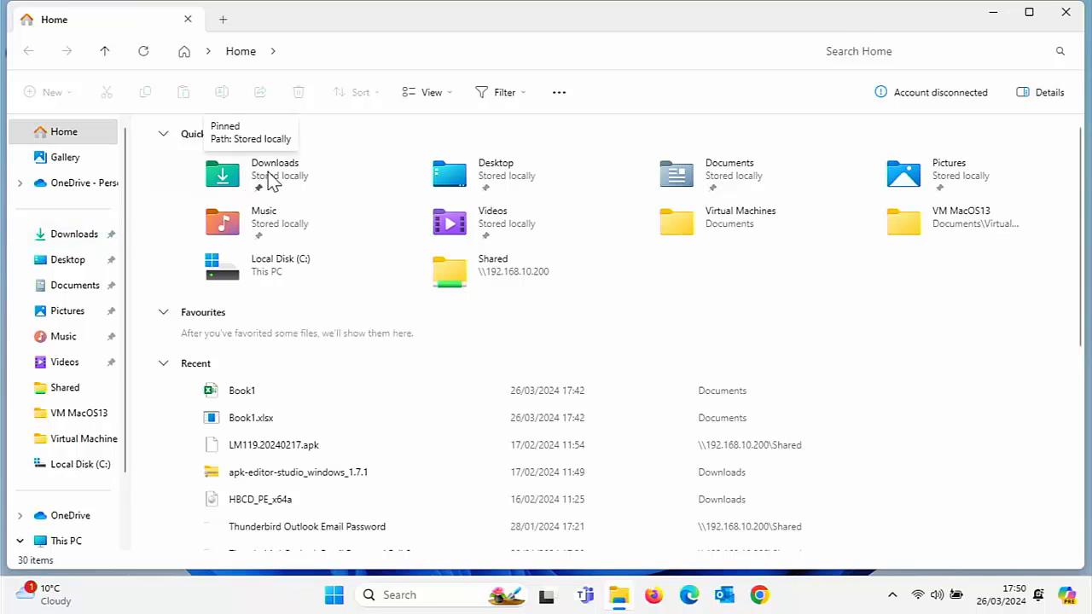
{"action": "left_click", "coordinate": [74, 234]}
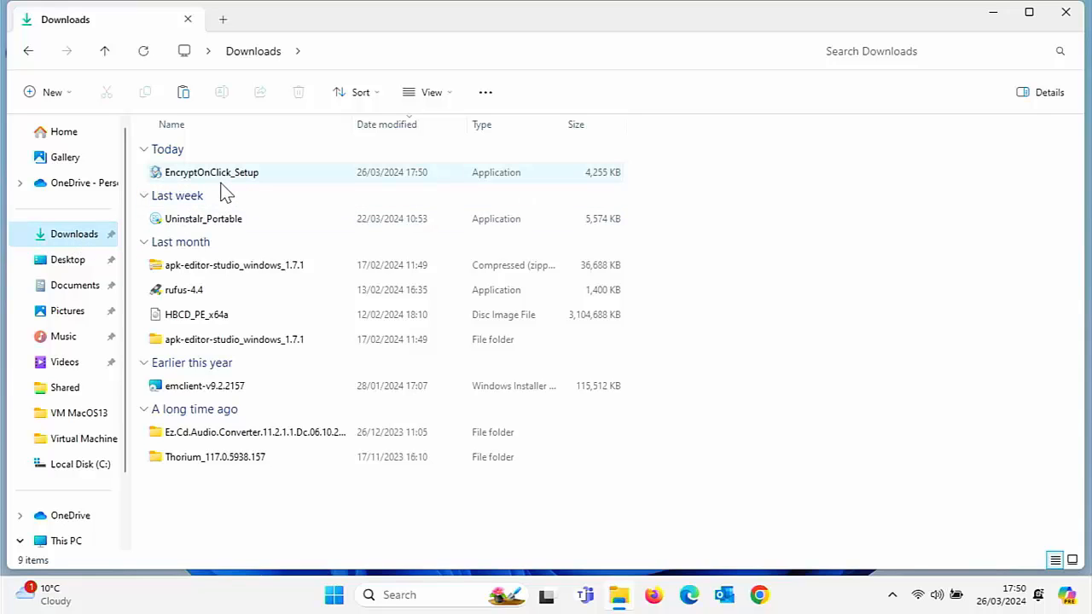
{"action": "left_click", "coordinate": [211, 172]}
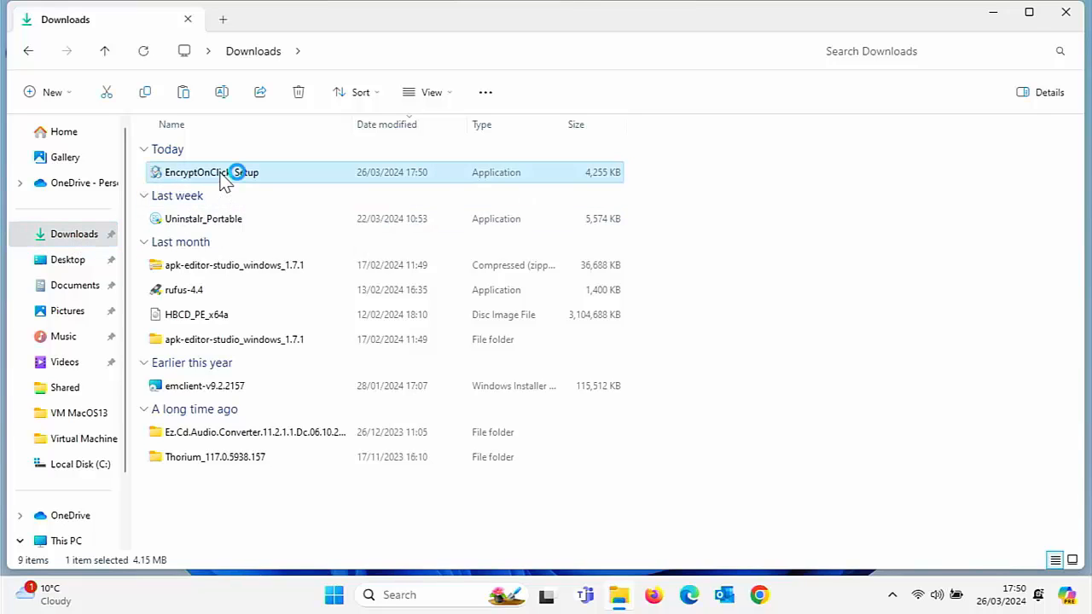
{"action": "double_click", "coordinate": [211, 172]}
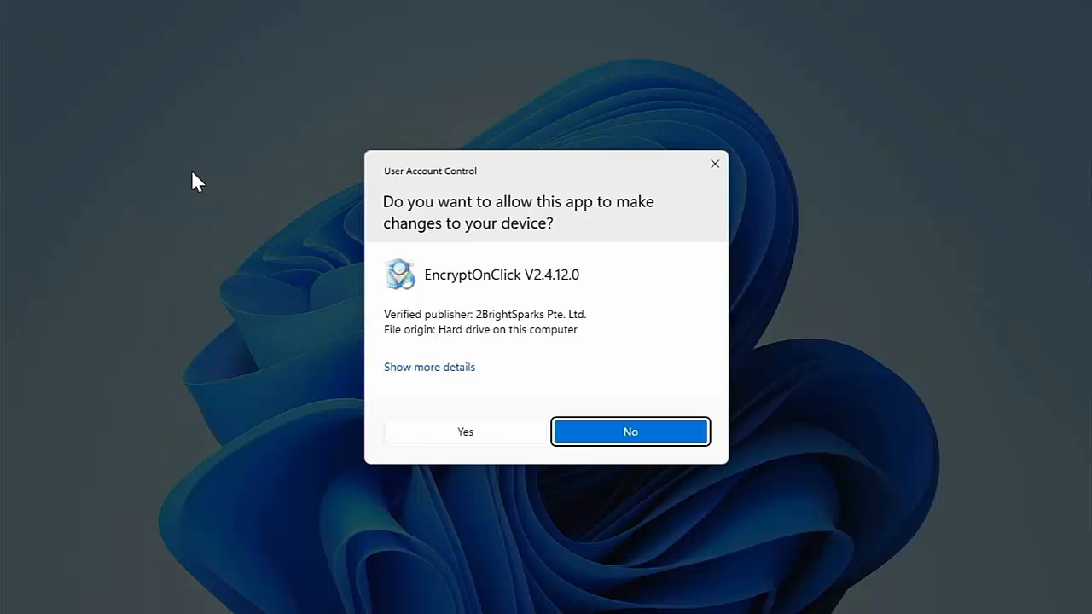
{"action": "mouse_move", "coordinate": [189, 180]}
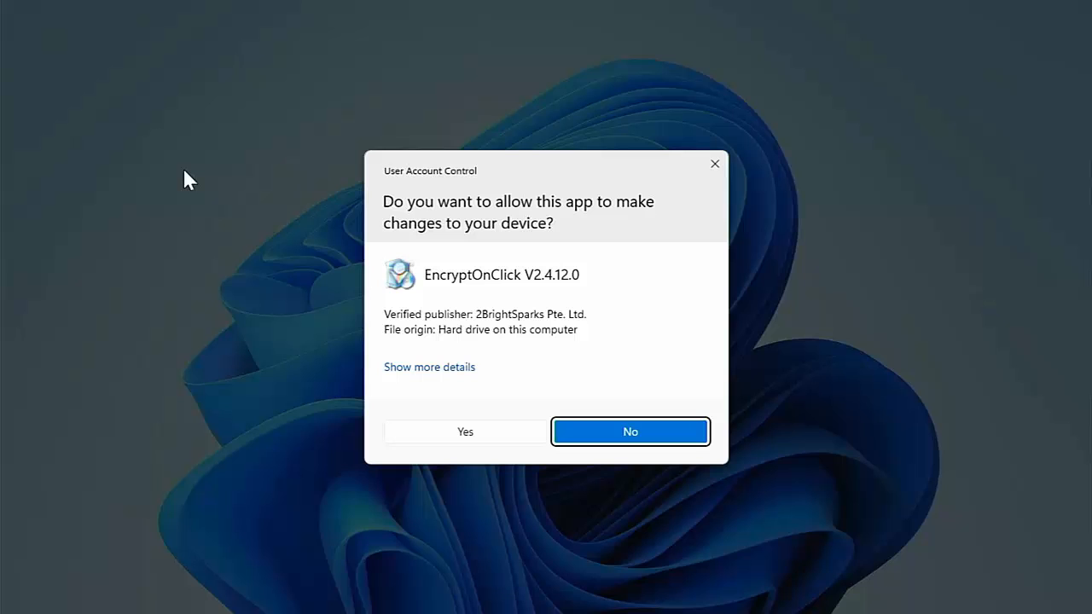
{"action": "mouse_move", "coordinate": [475, 447]}
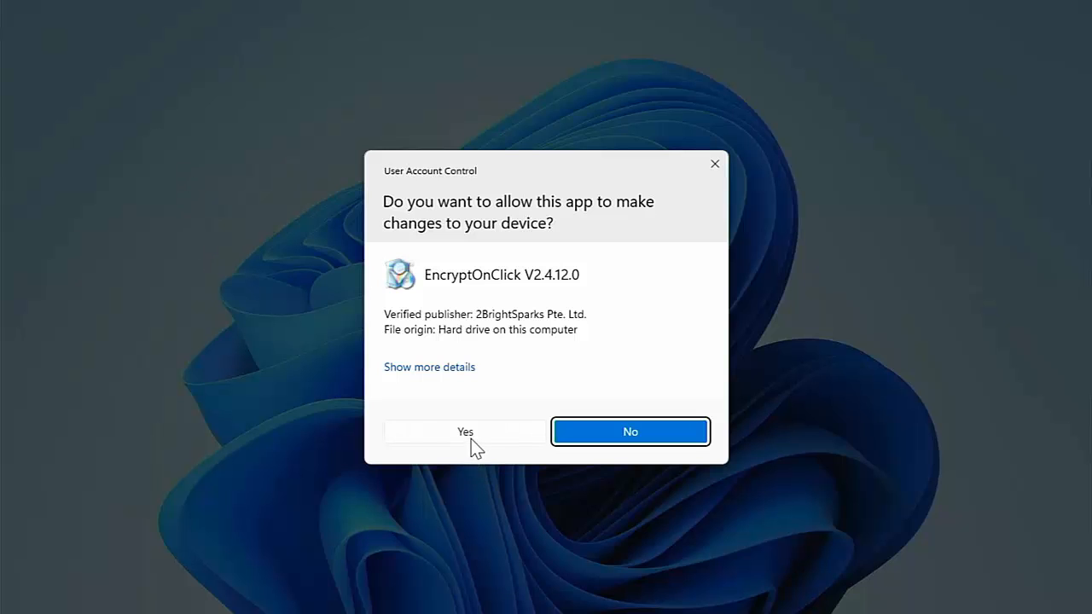
- Approve UAC, accept the licence, and install with the default folder and desktop shortcut
{"action": "left_click", "coordinate": [465, 431]}
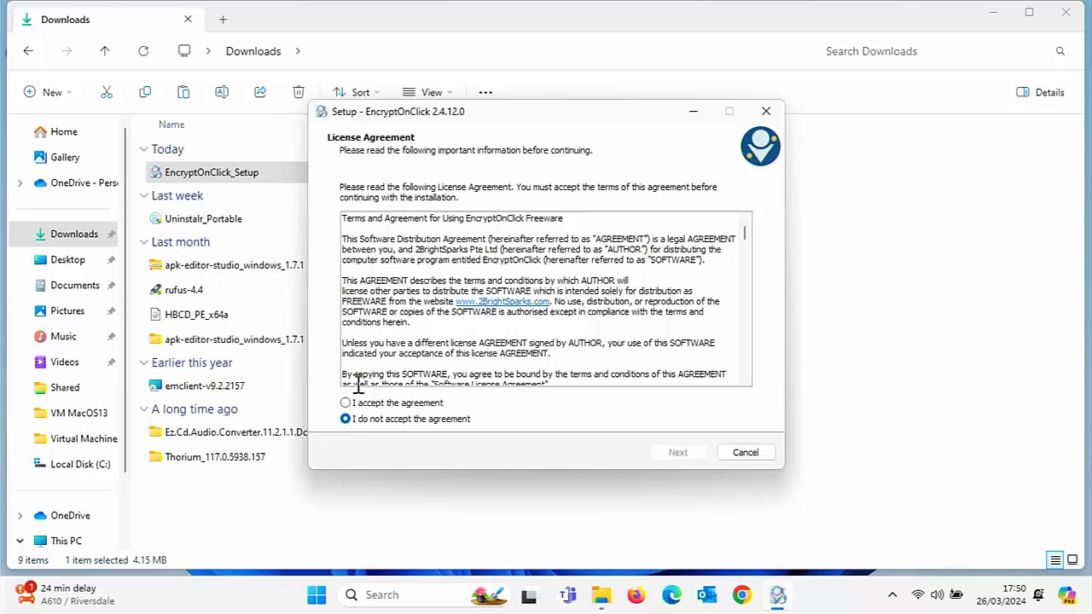
{"action": "mouse_move", "coordinate": [600, 246]}
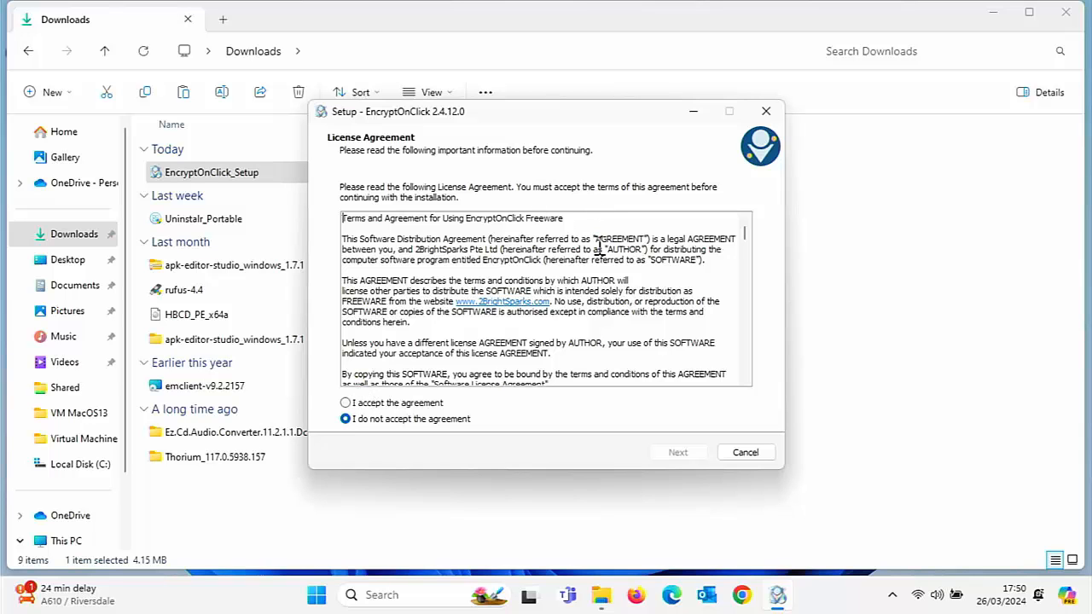
{"action": "scroll", "scroll_direction": "down", "scroll_amount": 3}
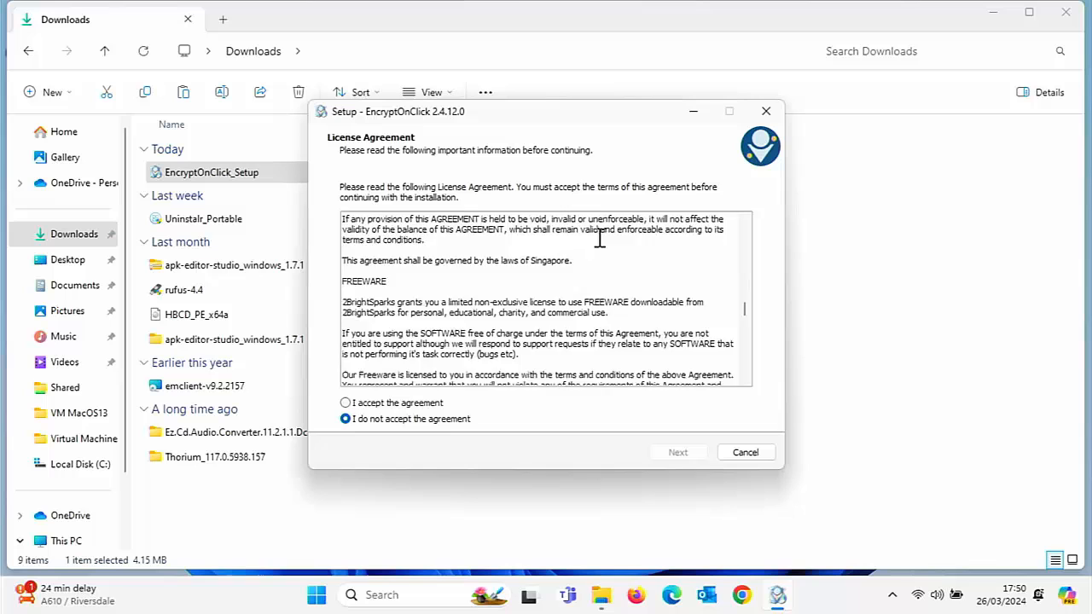
{"action": "scroll", "scroll_direction": "down", "scroll_amount": 3}
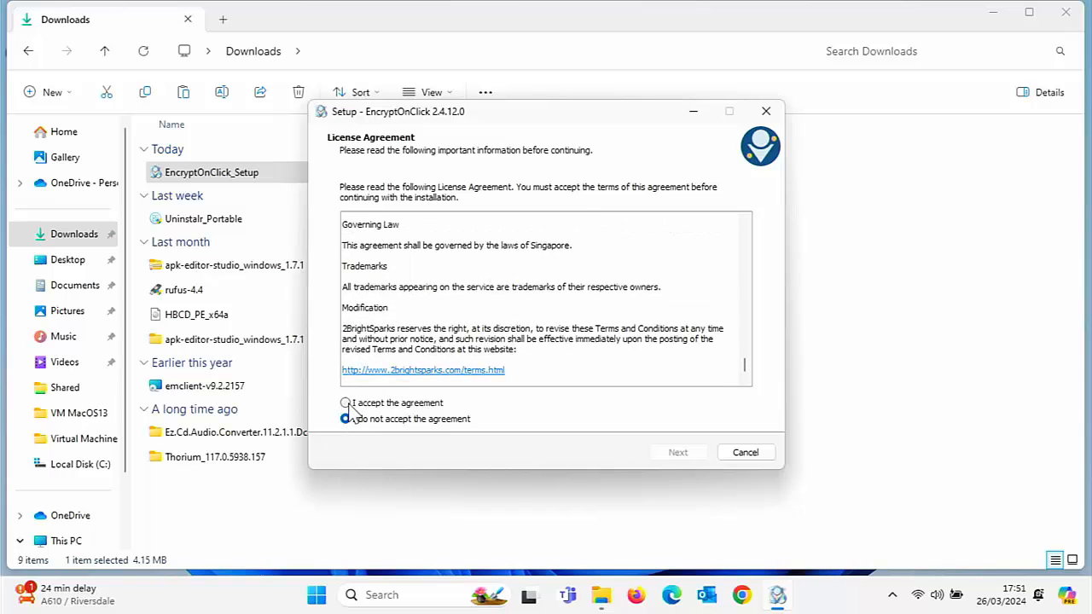
{"action": "left_click", "coordinate": [345, 403]}
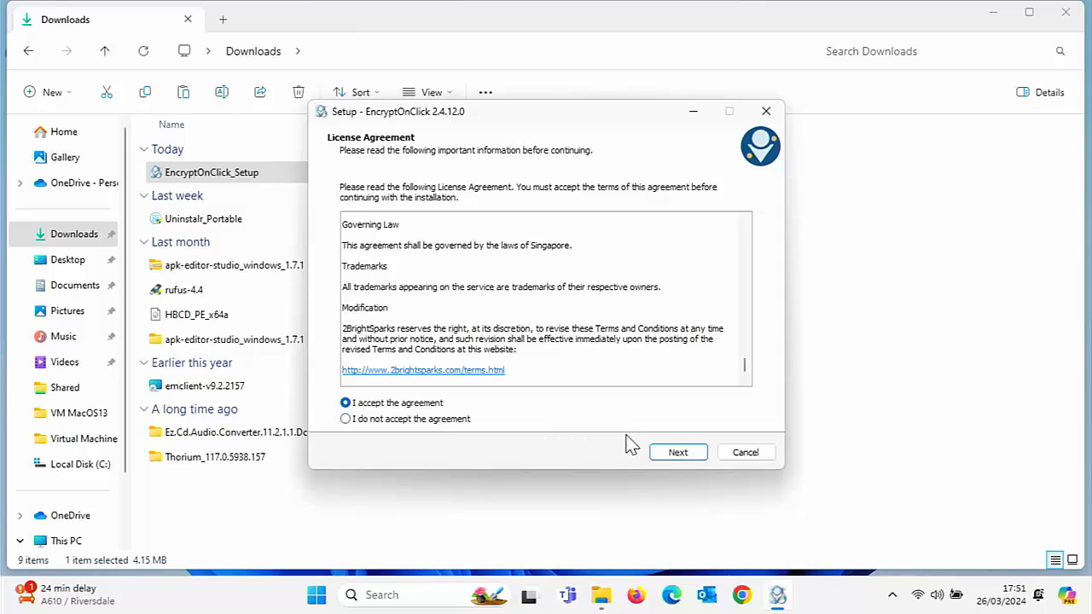
{"action": "left_click", "coordinate": [678, 452]}
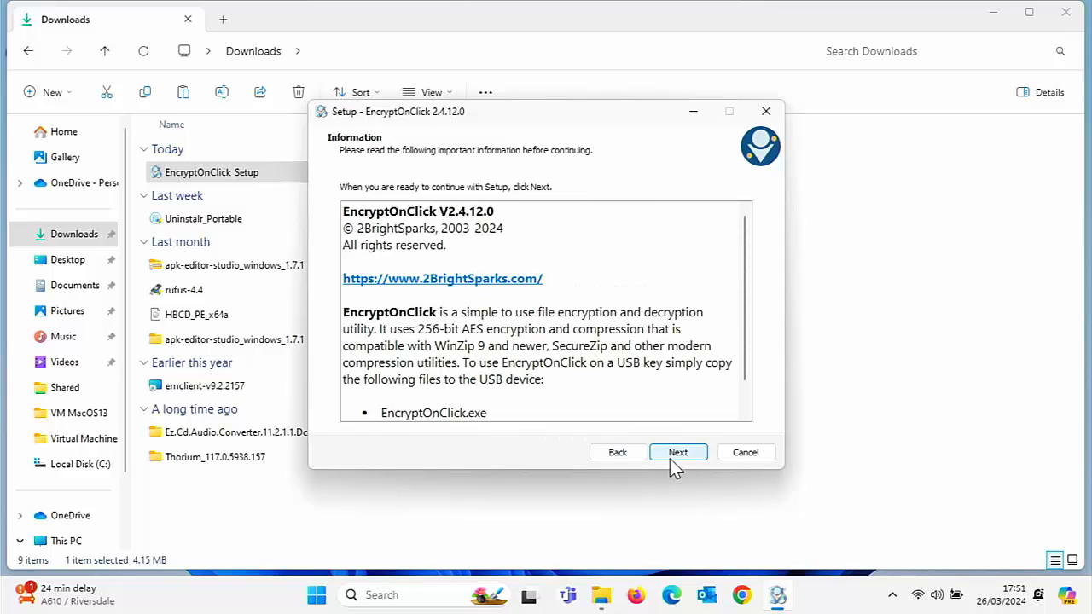
{"action": "left_click", "coordinate": [678, 452]}
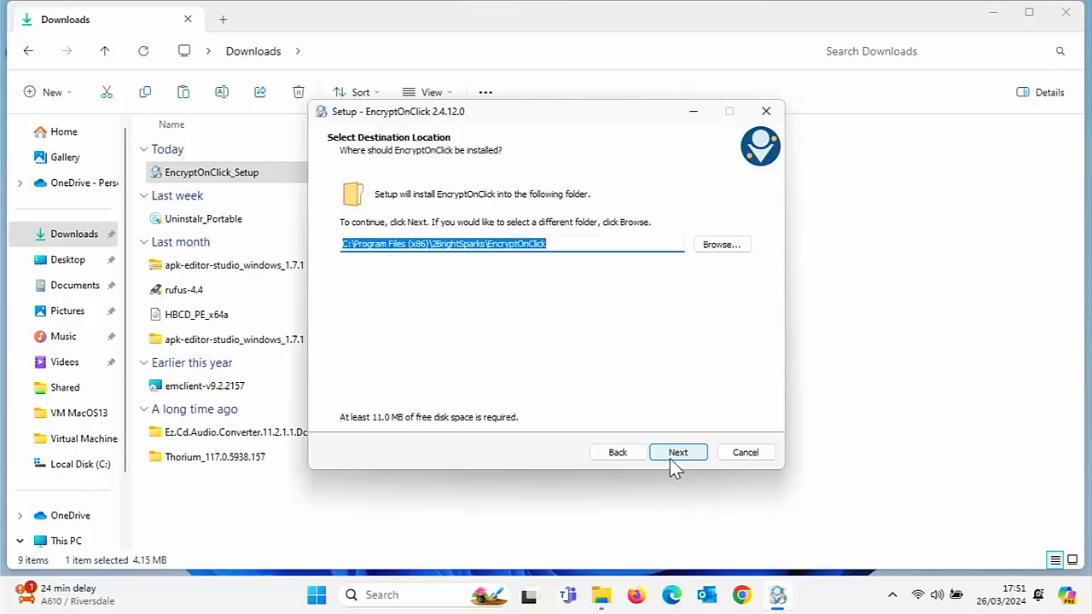
{"action": "left_click", "coordinate": [678, 452]}
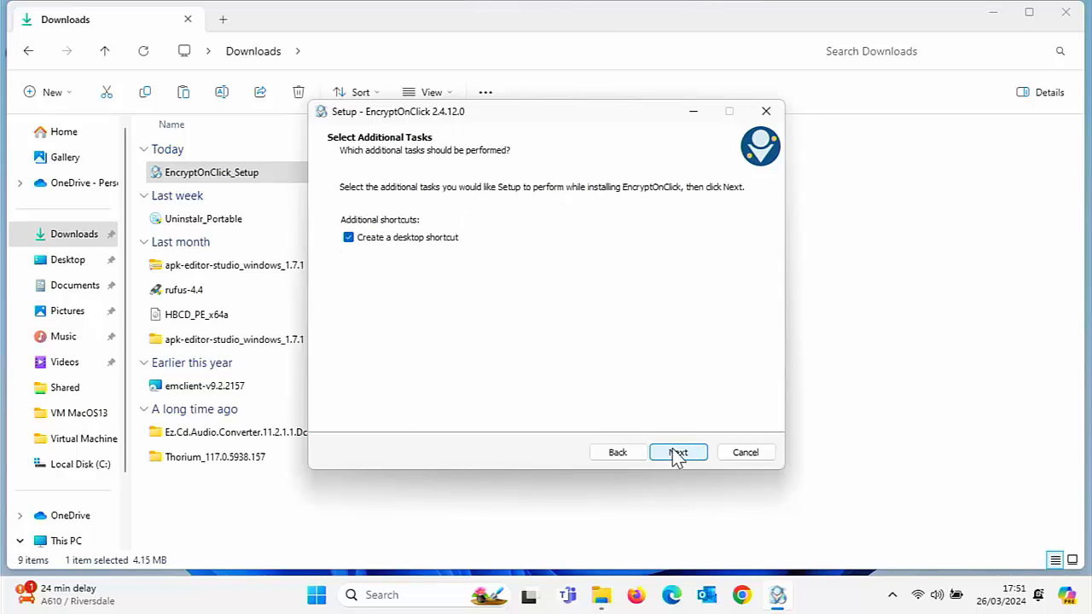
{"action": "mouse_move", "coordinate": [371, 241]}
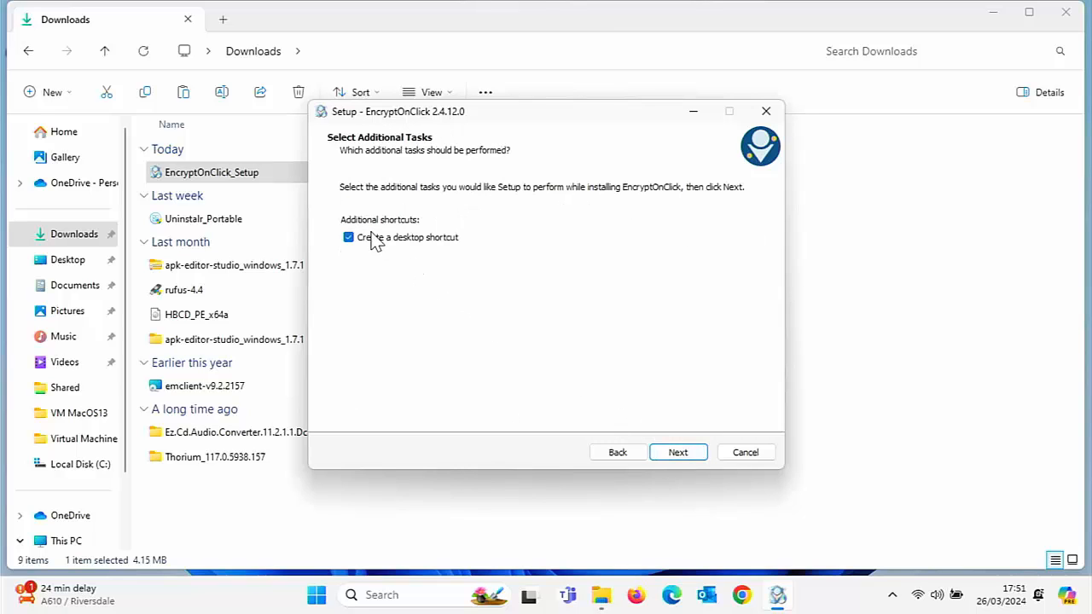
{"action": "mouse_move", "coordinate": [410, 260]}
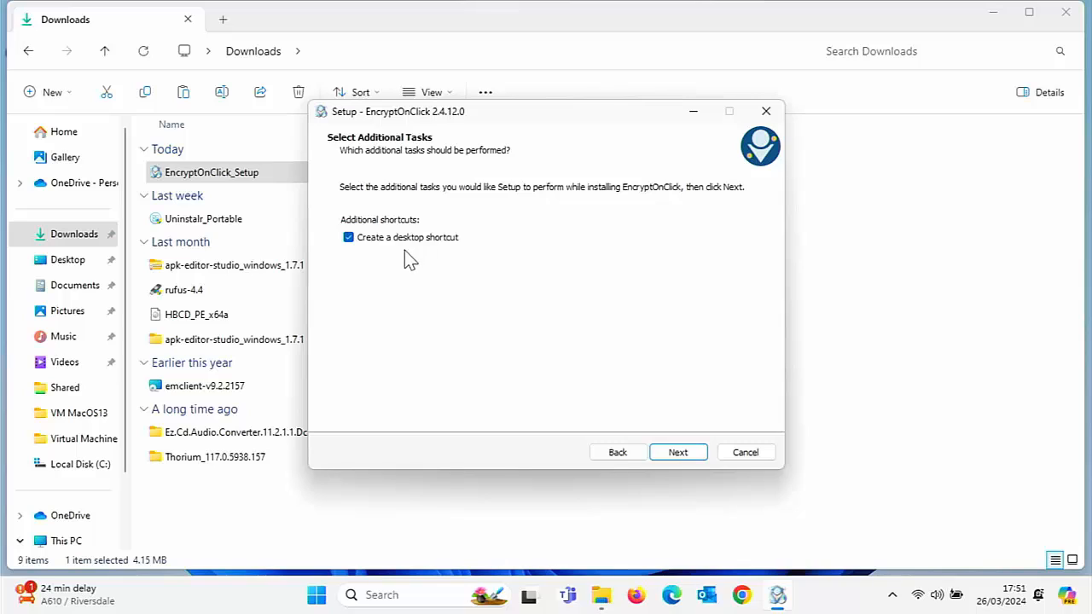
{"action": "mouse_move", "coordinate": [644, 421]}
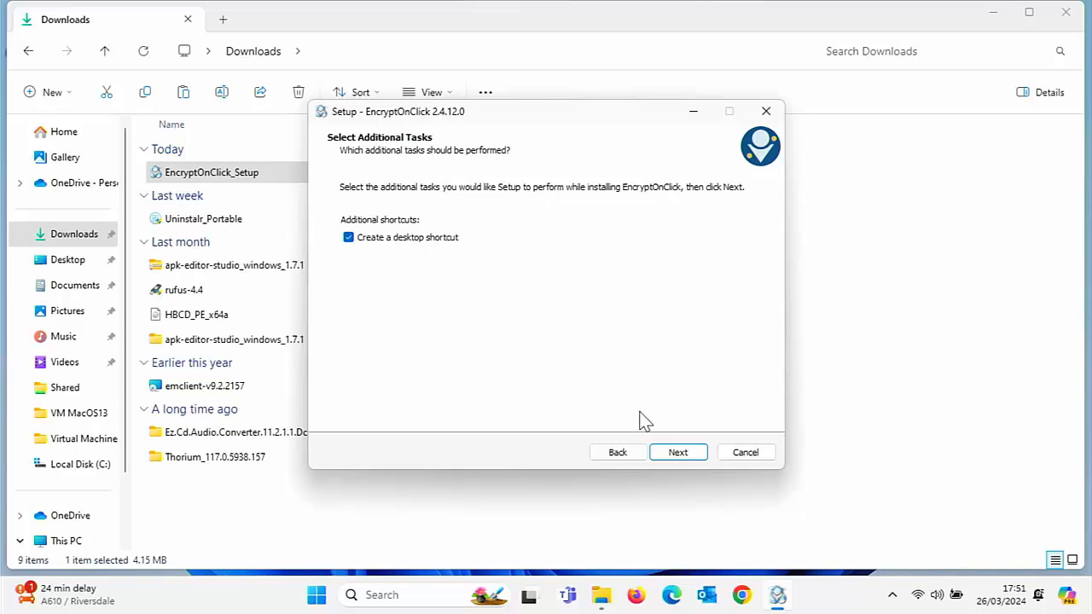
{"action": "left_click", "coordinate": [678, 452]}
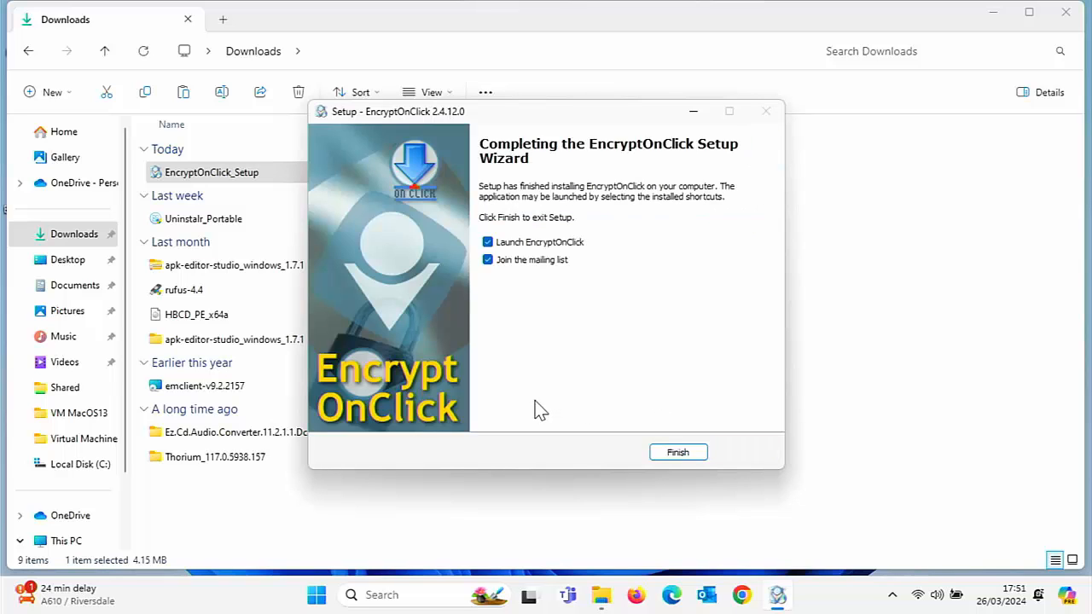
{"action": "mouse_move", "coordinate": [508, 404]}
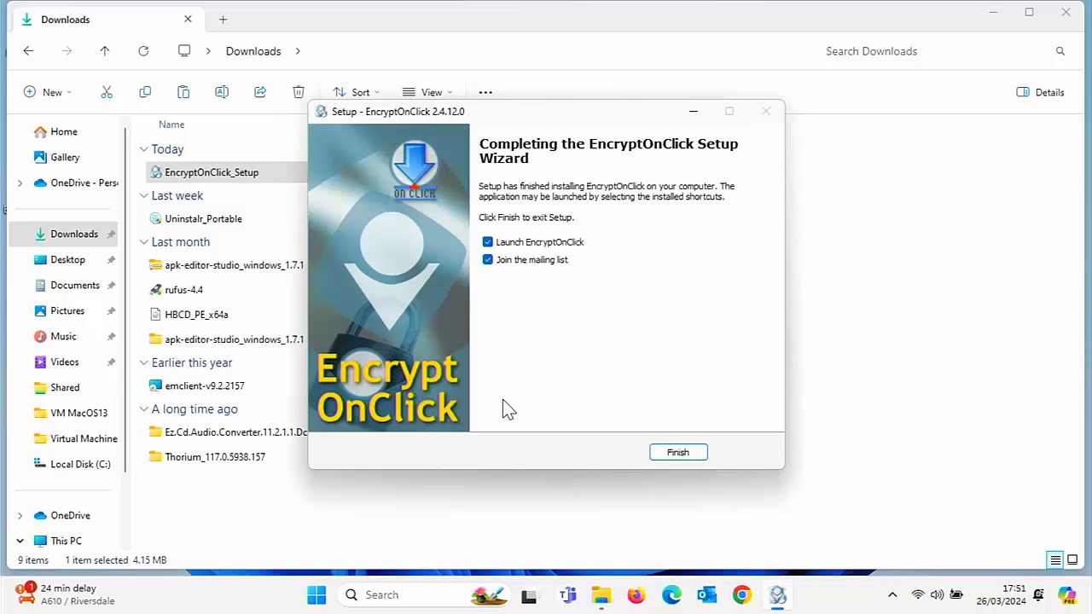
{"action": "mouse_move", "coordinate": [415, 330]}
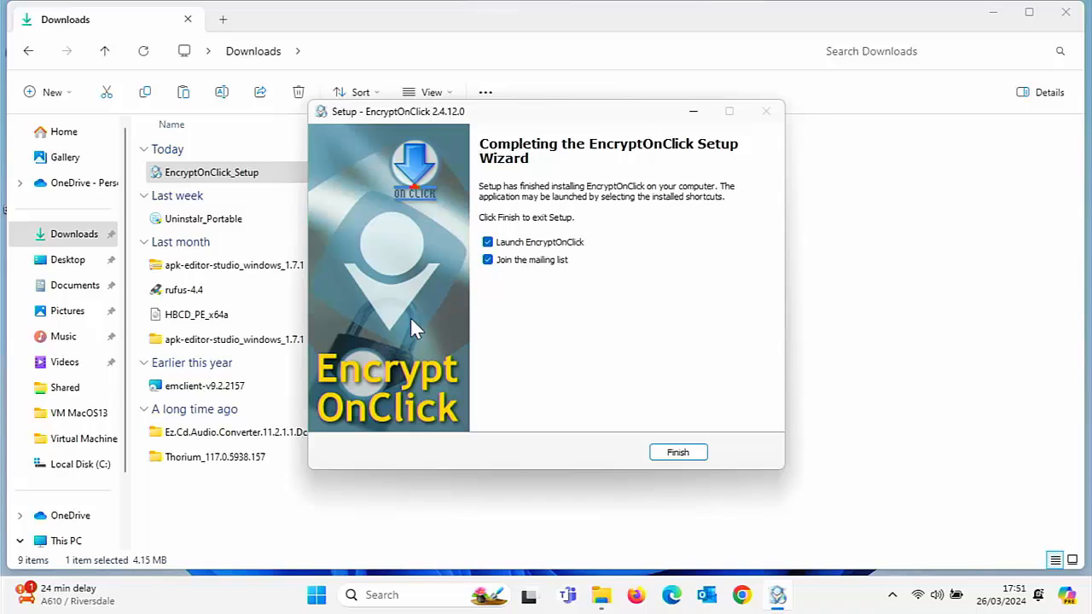
- Untick 'Join the mailing list' and finish setup, launching EncryptOnClick
{"action": "left_click", "coordinate": [487, 259]}
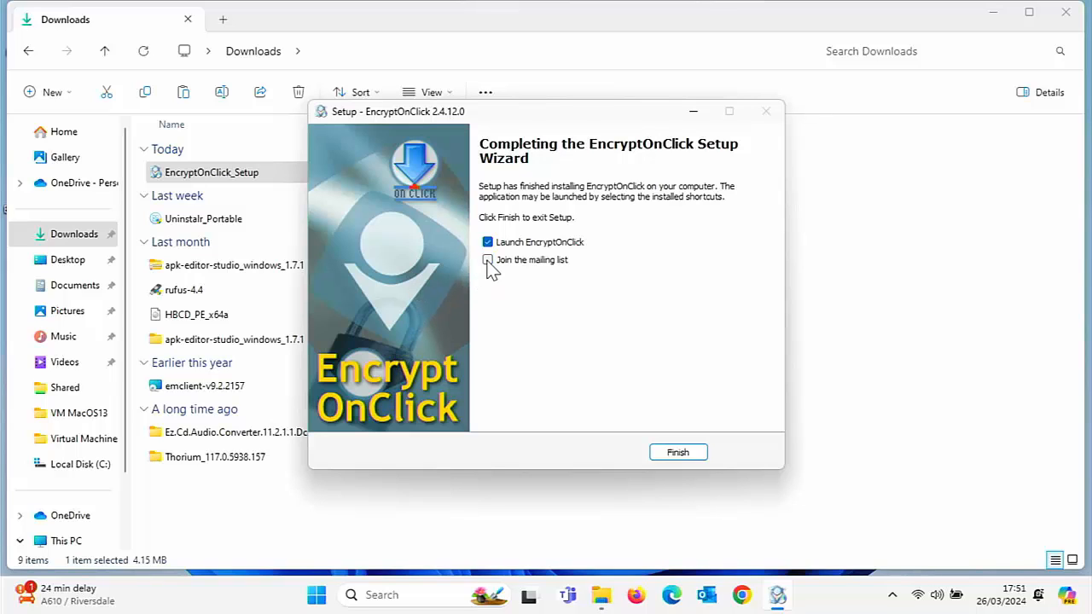
{"action": "left_click", "coordinate": [487, 259]}
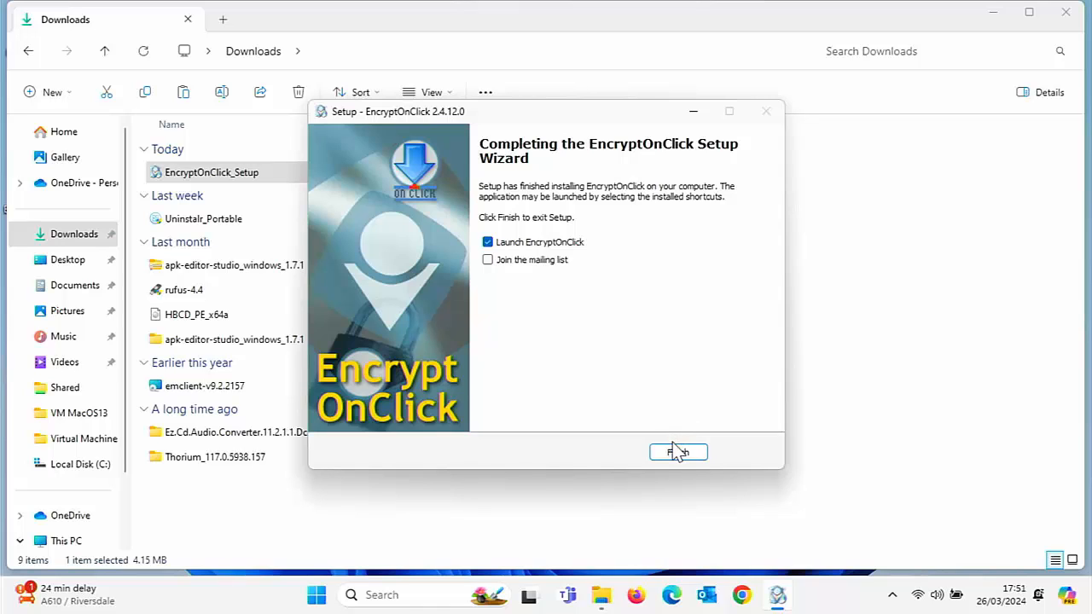
{"action": "left_click", "coordinate": [677, 451]}
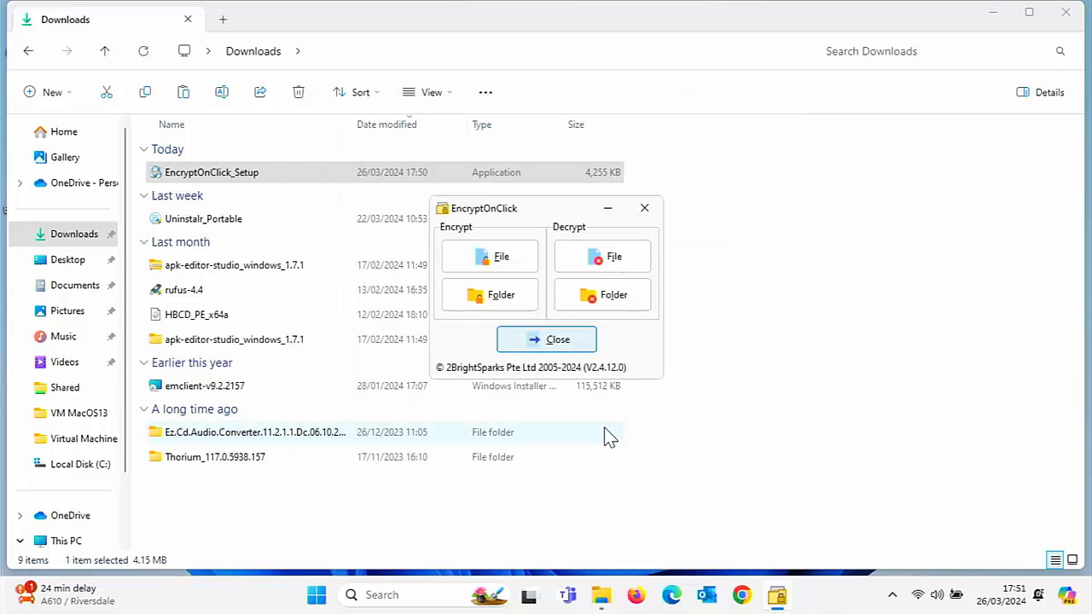
{"action": "mouse_move", "coordinate": [591, 436]}
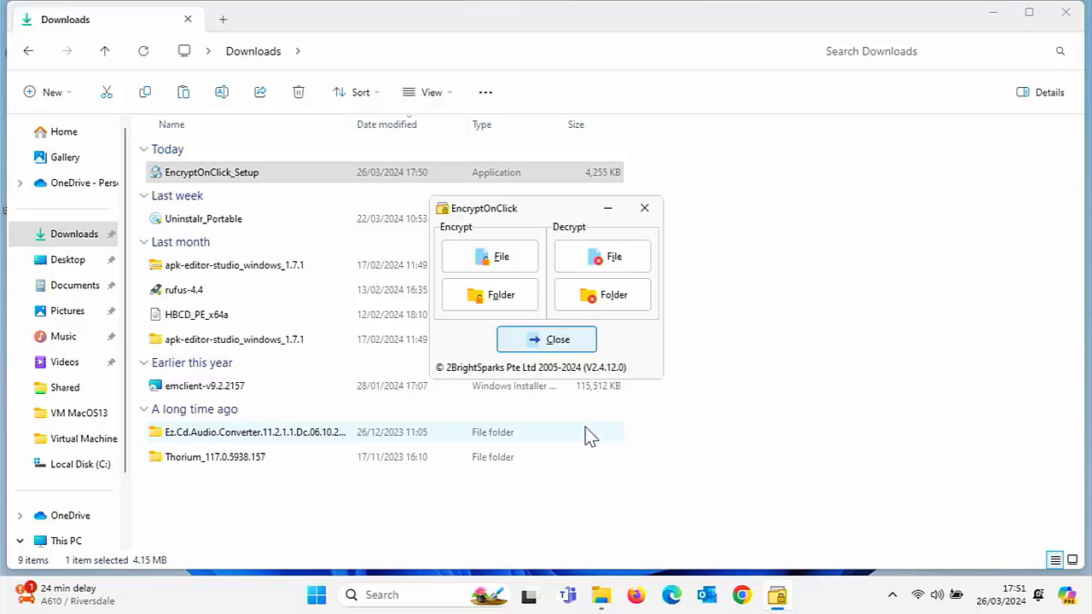
{"action": "mouse_move", "coordinate": [582, 436]}
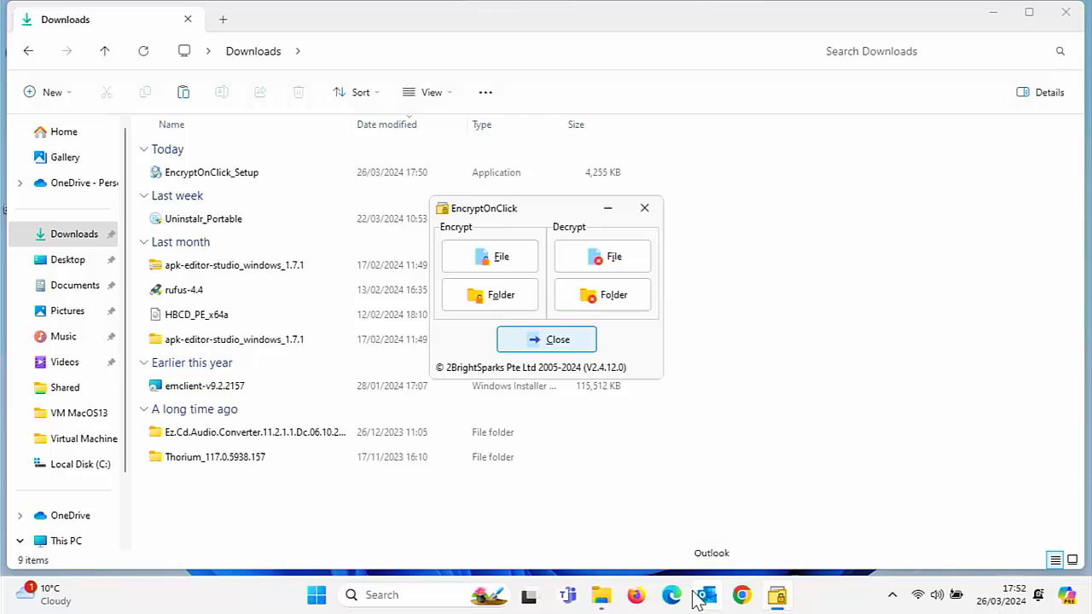
{"action": "mouse_move", "coordinate": [657, 597]}
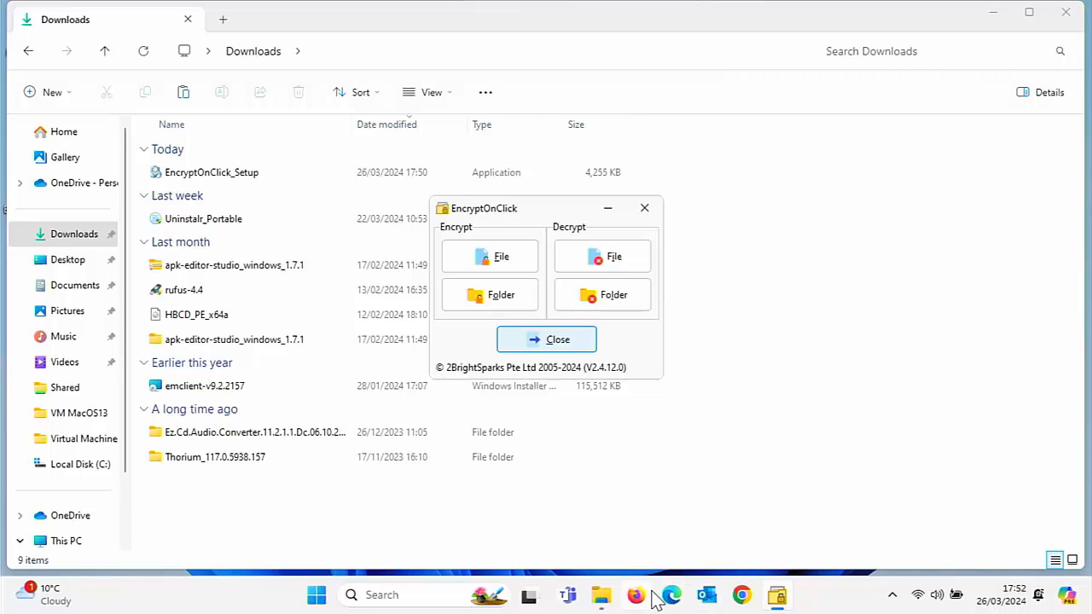
{"action": "mouse_move", "coordinate": [706, 594]}
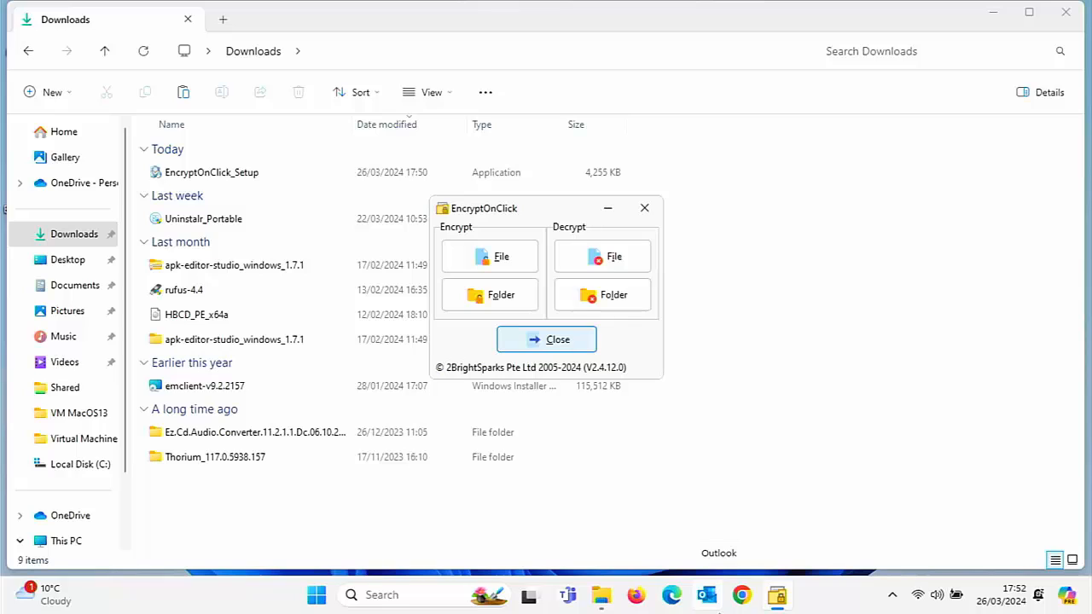
{"action": "mouse_move", "coordinate": [606, 378]}
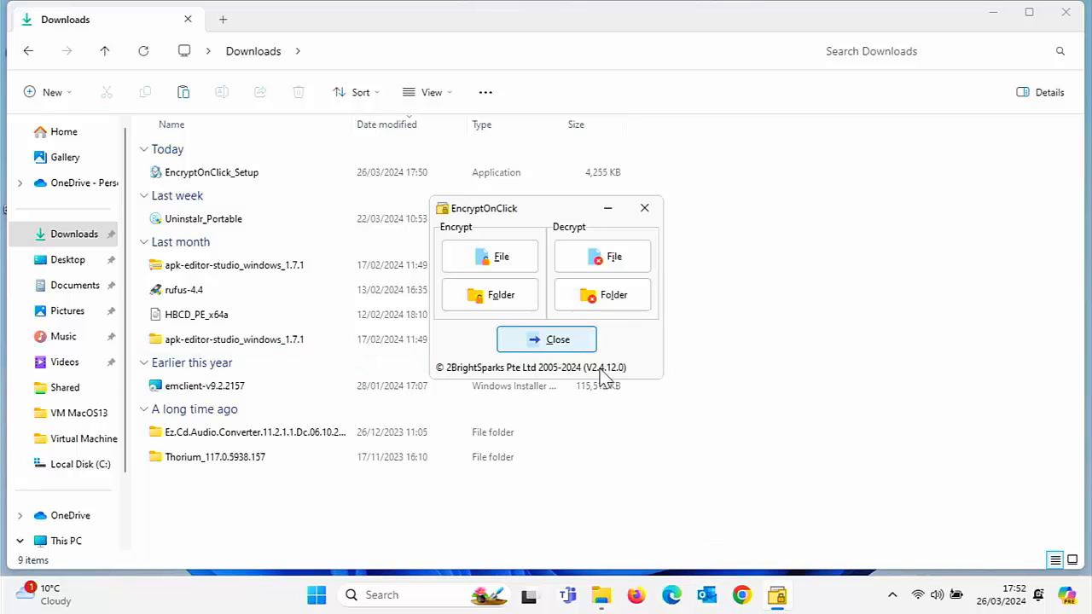
- Close the EncryptOnClick main window
{"action": "left_click", "coordinate": [545, 339]}
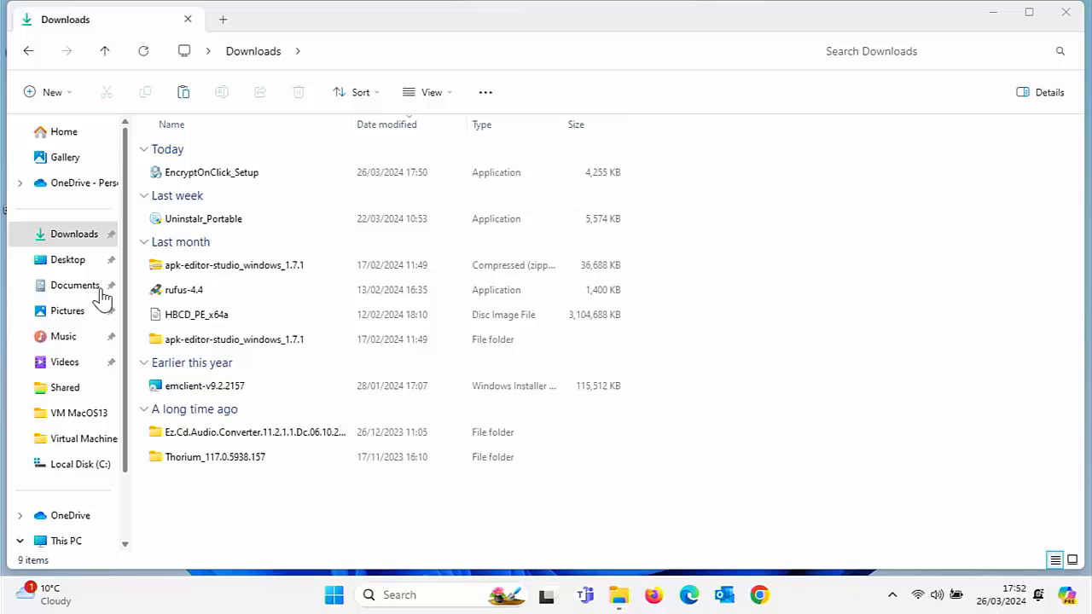
{"action": "left_click", "coordinate": [75, 284]}
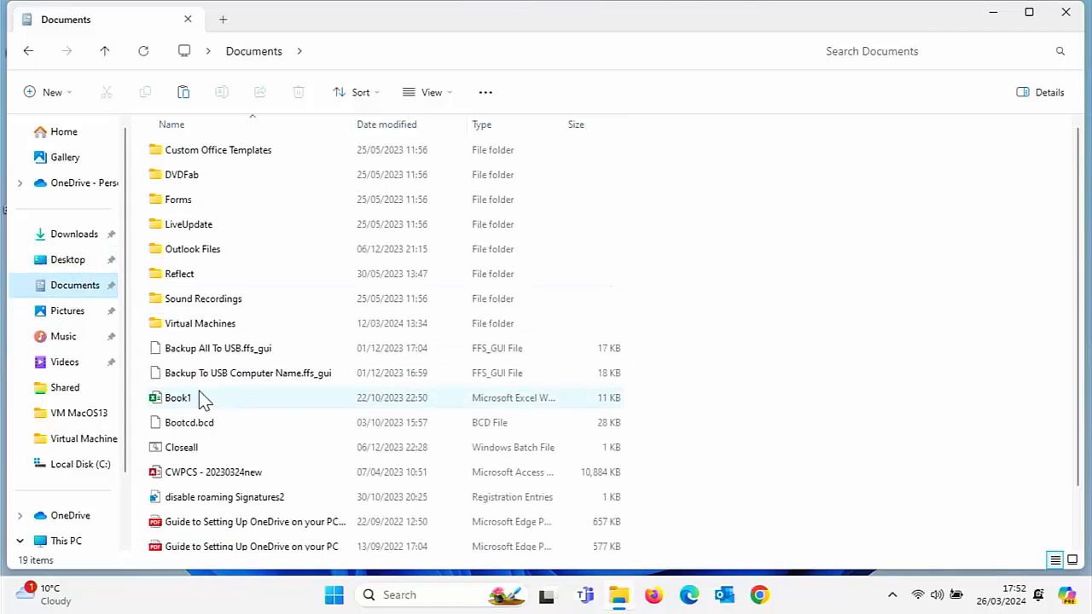
{"action": "double_click", "coordinate": [177, 398]}
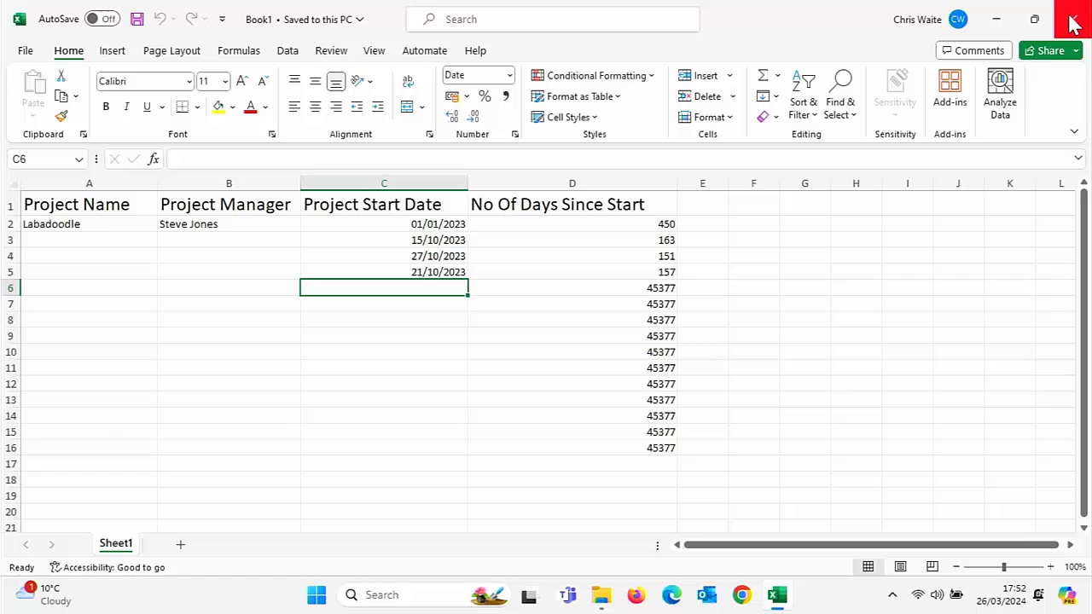
{"action": "left_click", "coordinate": [618, 594]}
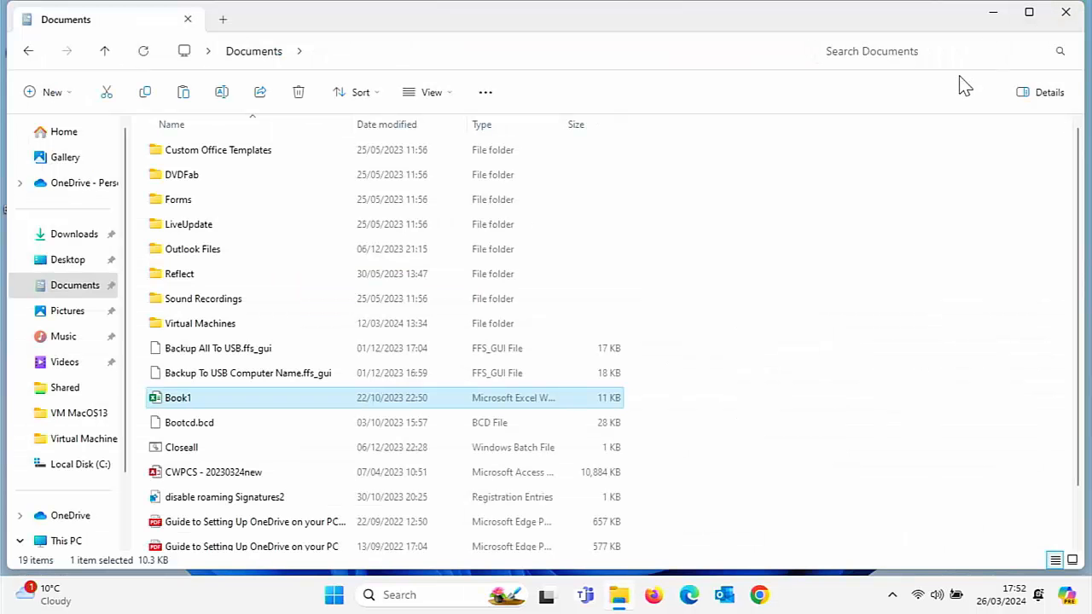
{"action": "mouse_move", "coordinate": [175, 298]}
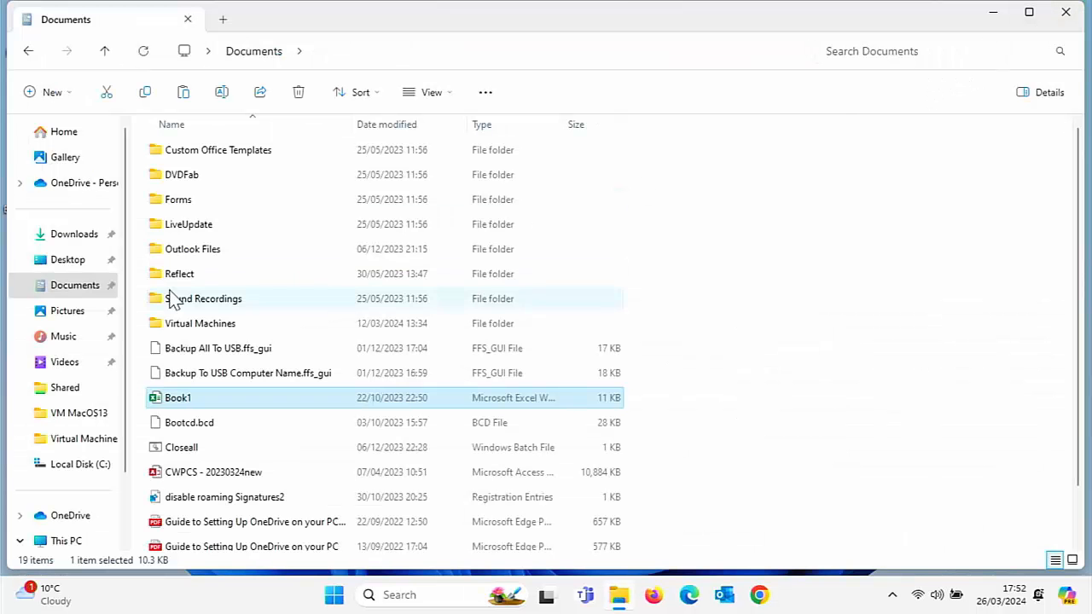
{"action": "mouse_move", "coordinate": [171, 410]}
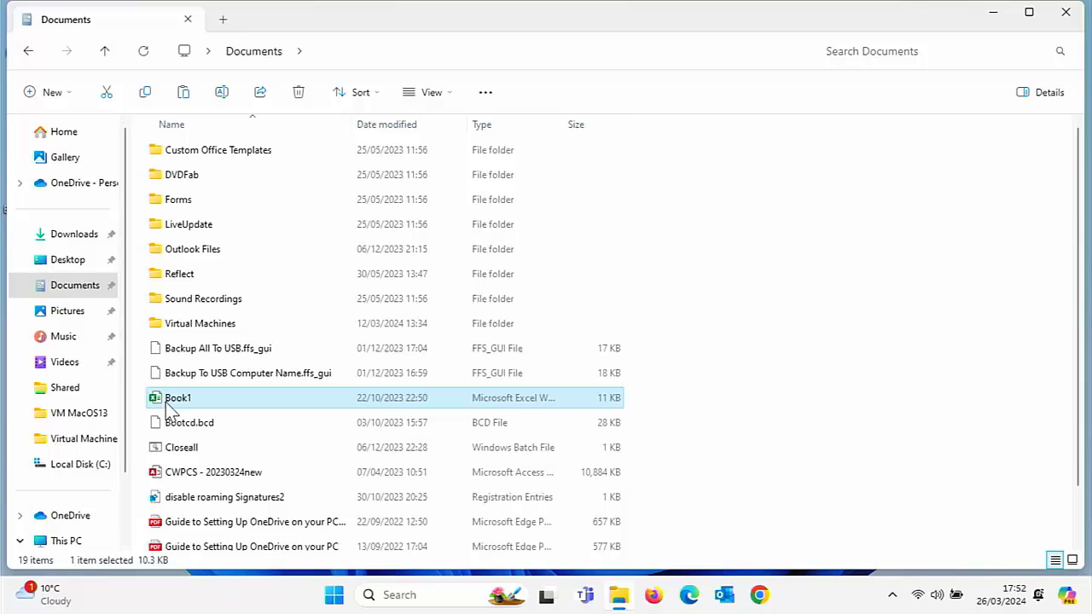
{"action": "mouse_move", "coordinate": [178, 397]}
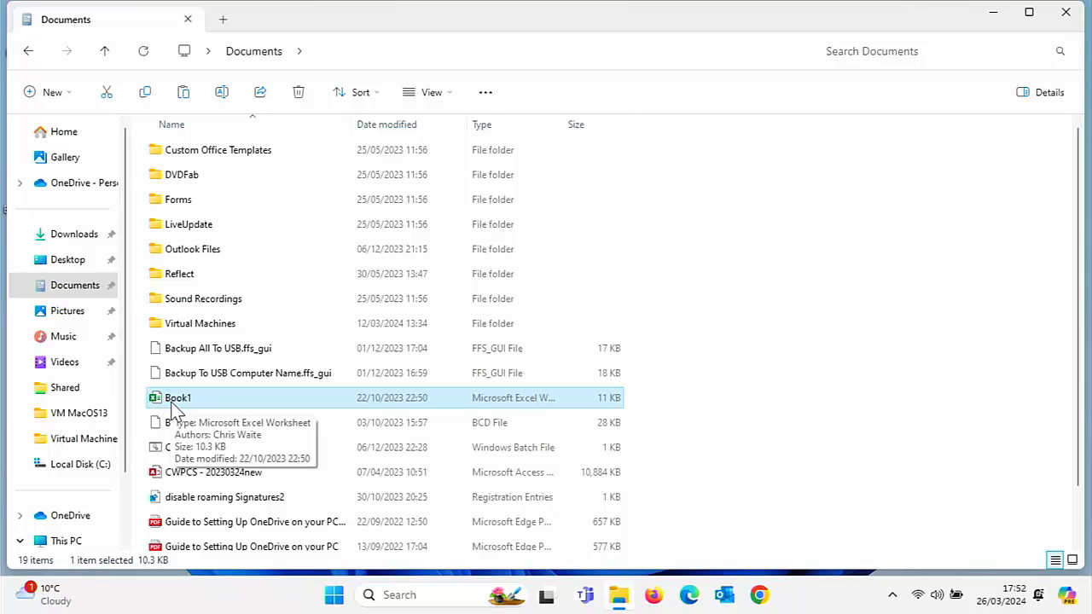
- Open Book1's expanded context menu via Show more options
{"action": "right_click", "coordinate": [179, 397]}
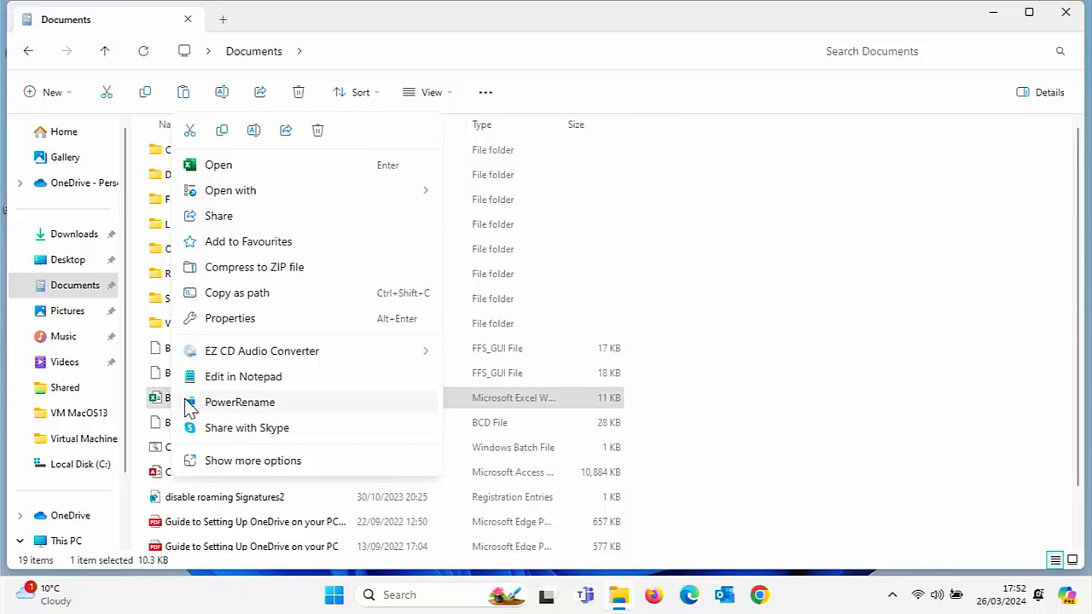
{"action": "mouse_move", "coordinate": [253, 461]}
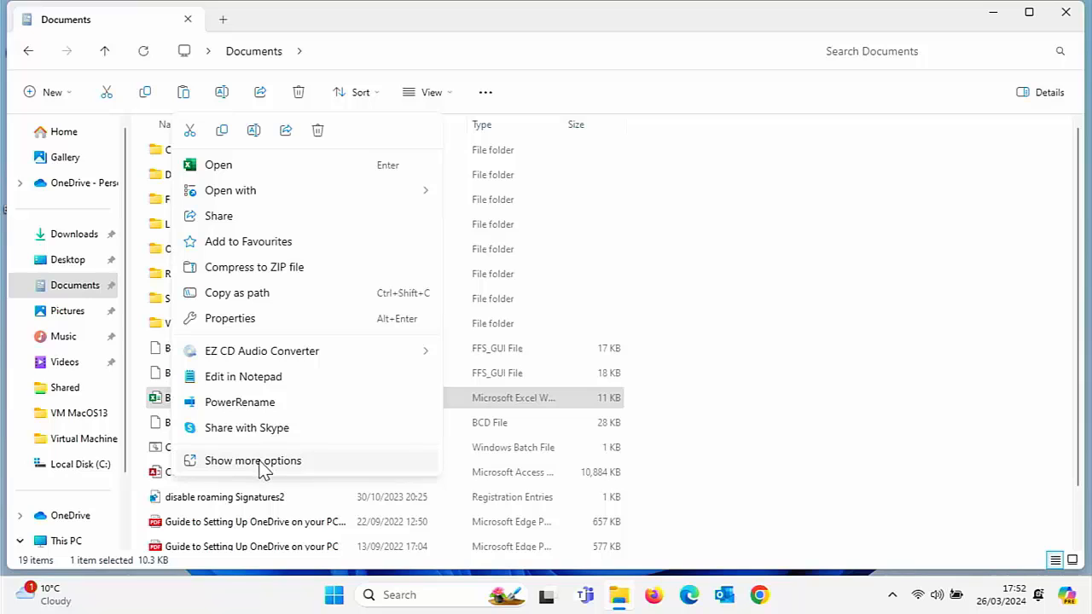
{"action": "left_click", "coordinate": [253, 461]}
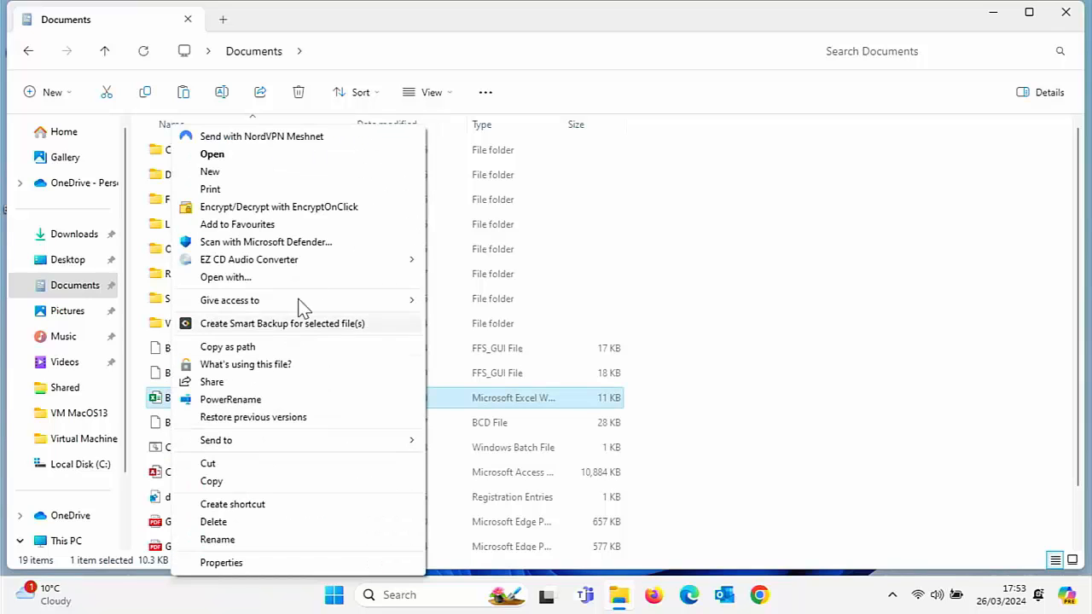
{"action": "mouse_move", "coordinate": [278, 207]}
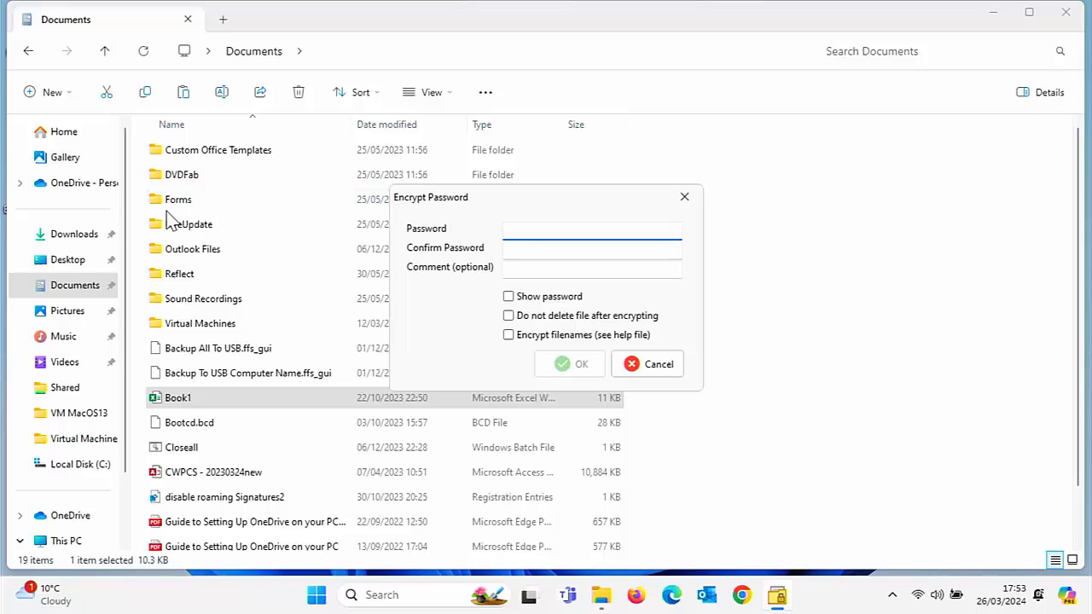
- Enter and confirm the password, verify it with Show password, and encrypt Book1
{"action": "left_click", "coordinate": [591, 230]}
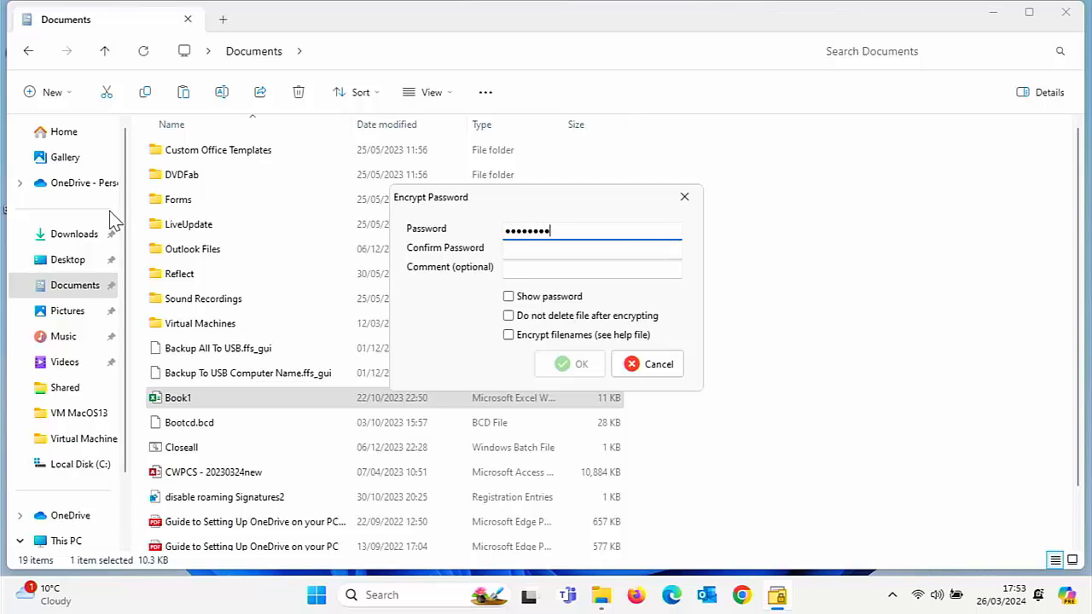
{"action": "mouse_move", "coordinate": [460, 251]}
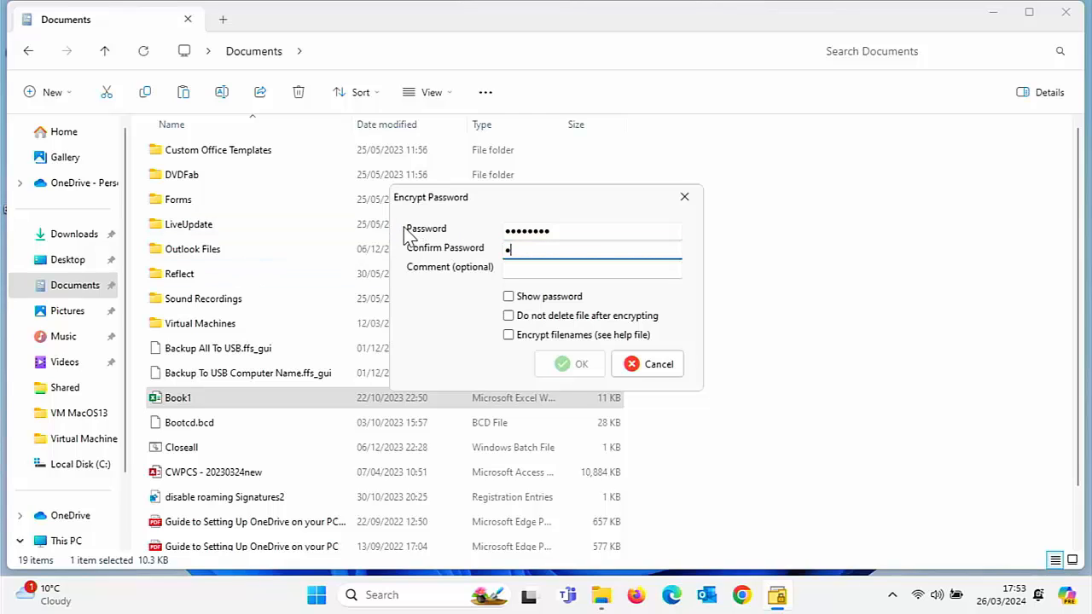
{"action": "type", "text": "•••••"}
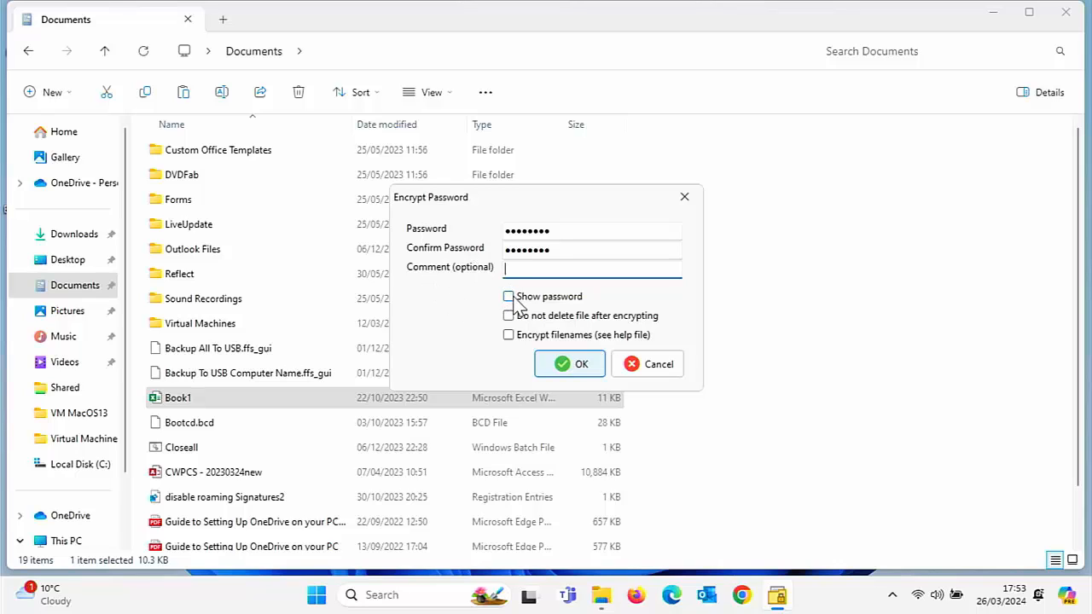
{"action": "left_click", "coordinate": [508, 296]}
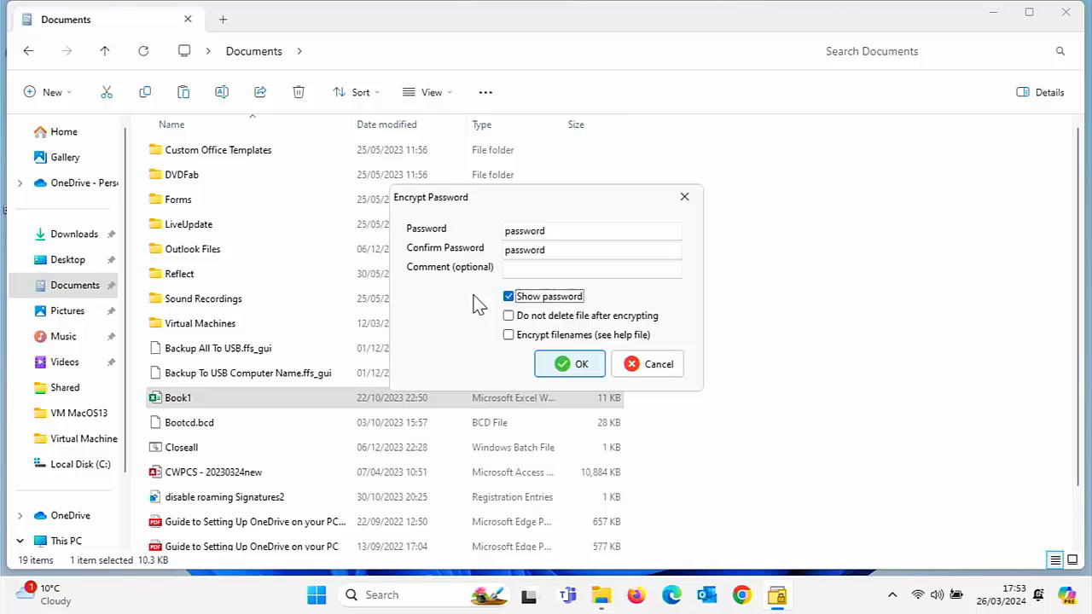
{"action": "mouse_move", "coordinate": [396, 307]}
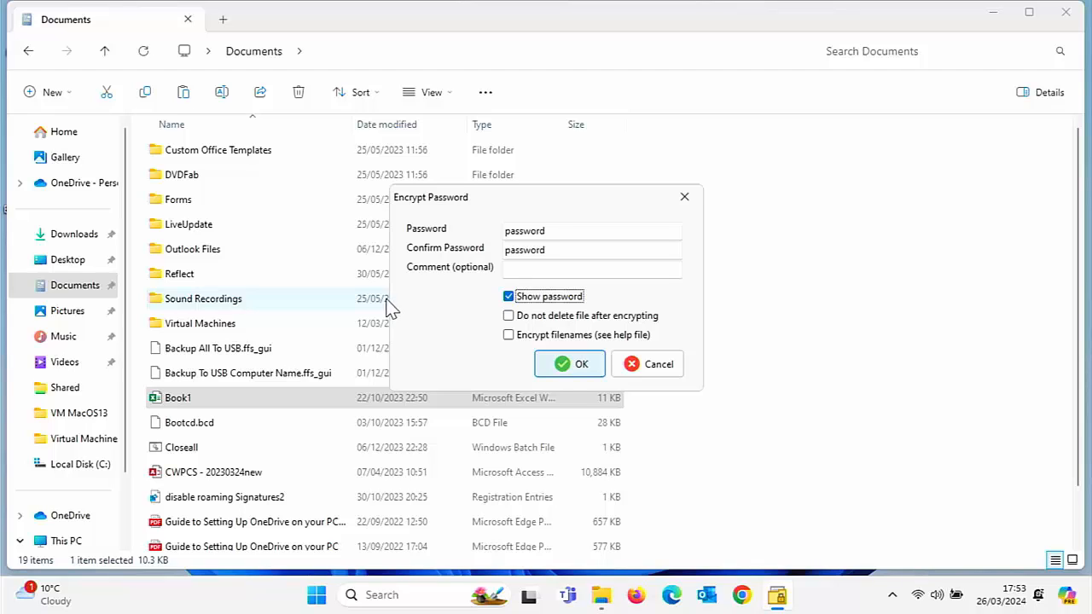
{"action": "mouse_move", "coordinate": [509, 335]}
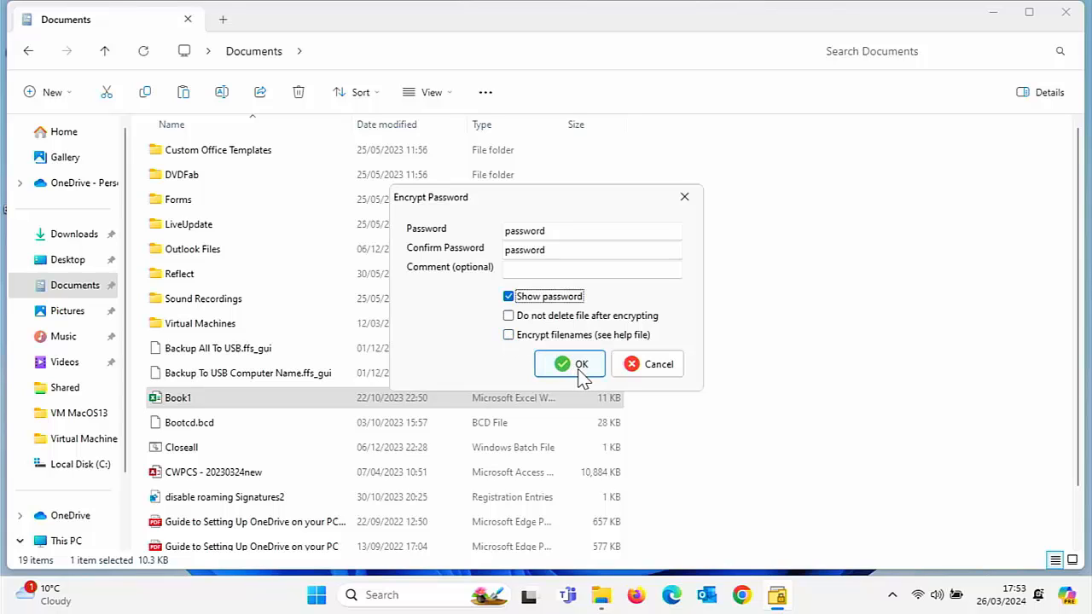
{"action": "left_click", "coordinate": [581, 364]}
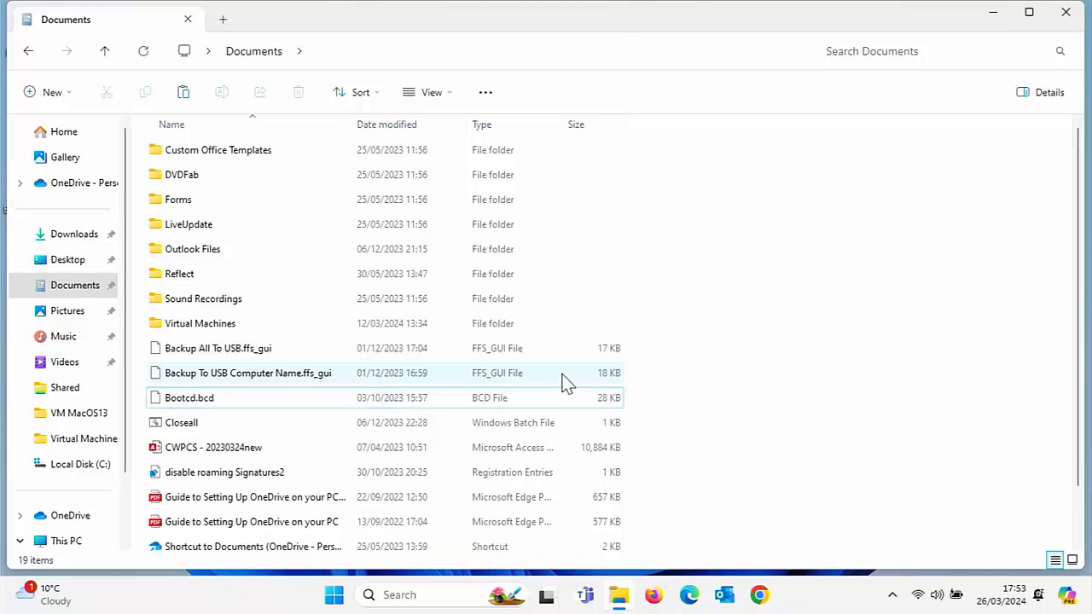
- Select the encrypted Book1.xlsx in Documents and scroll the list
{"action": "left_click", "coordinate": [189, 398]}
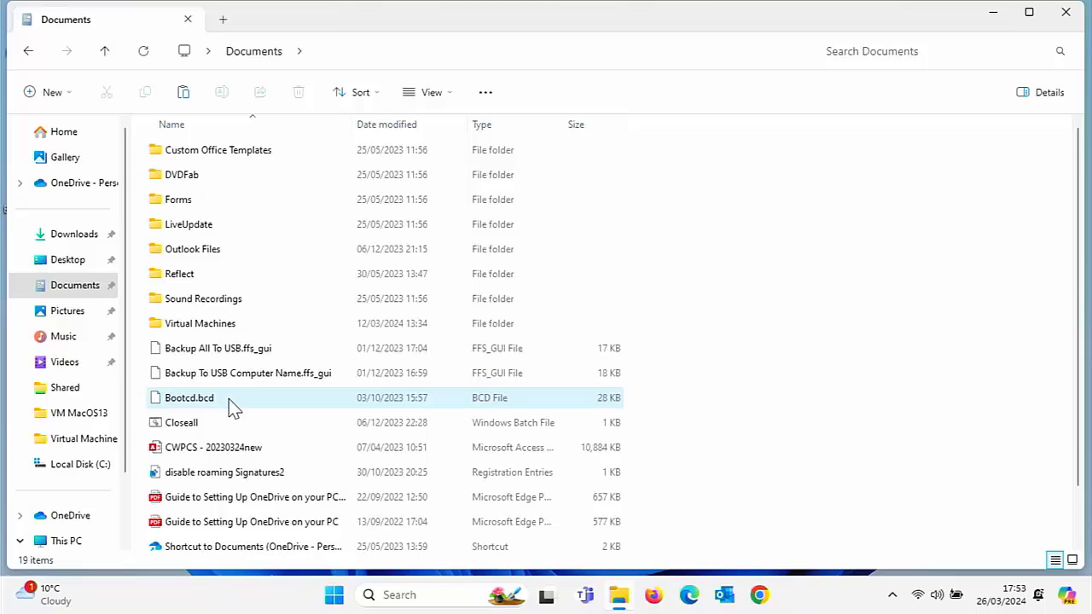
{"action": "scroll", "scroll_direction": "down", "scroll_amount": 3}
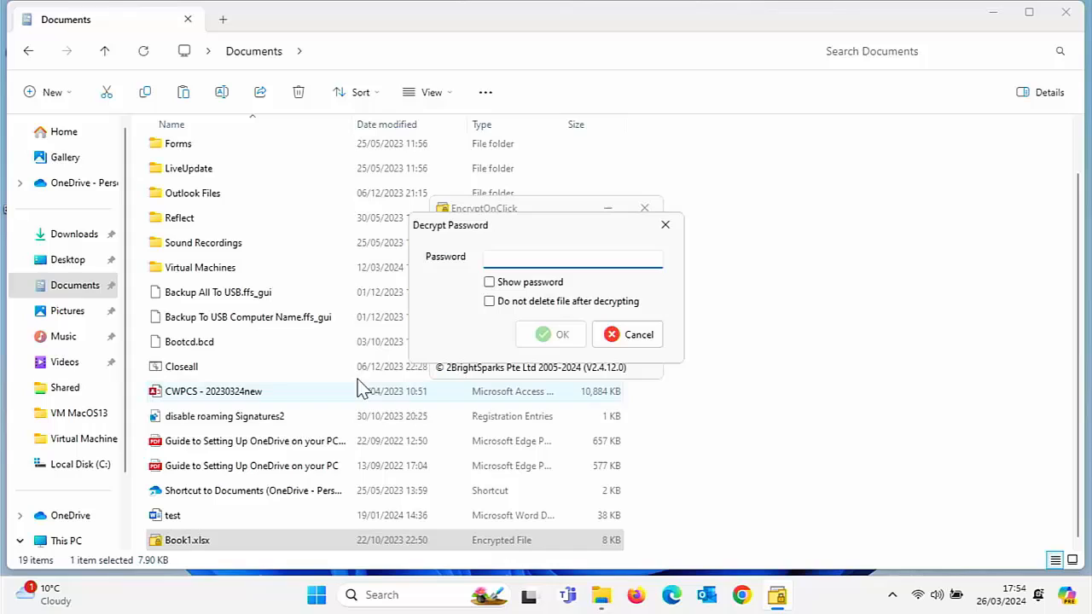
{"action": "left_click", "coordinate": [489, 281]}
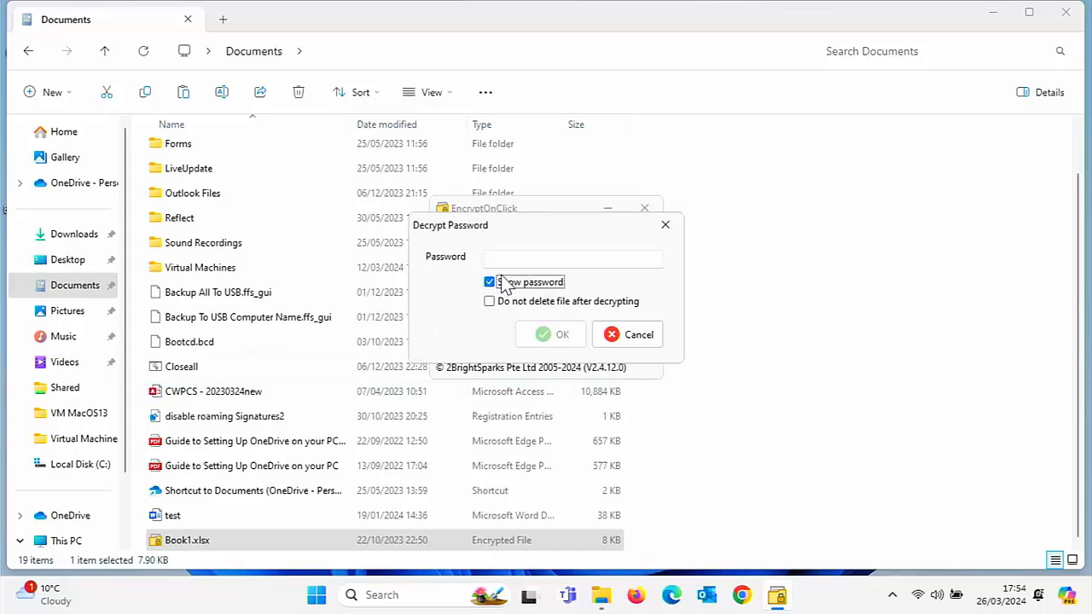
{"action": "type", "text": "p"}
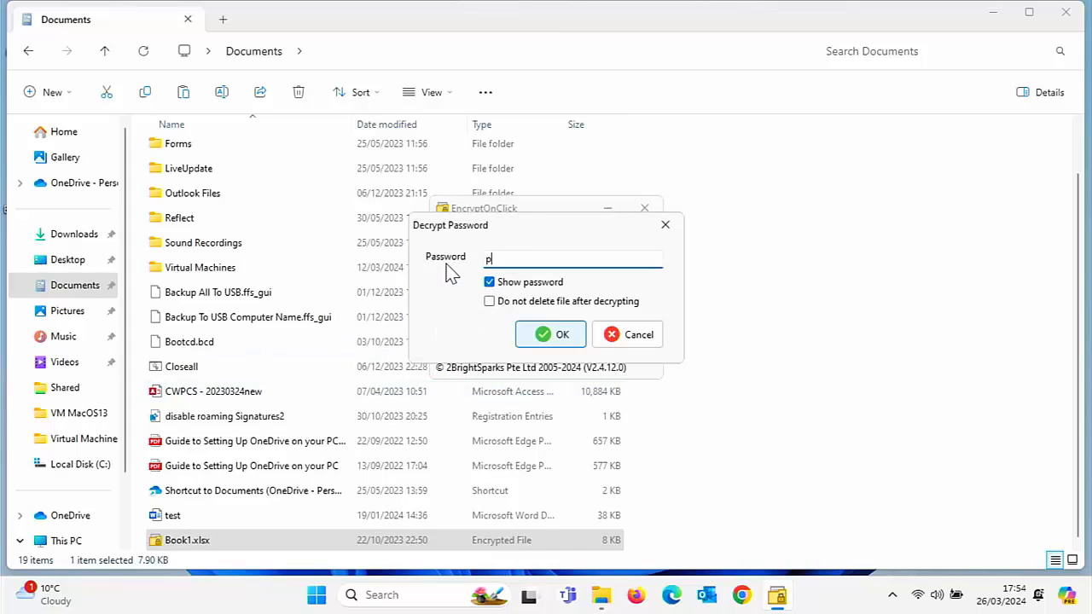
{"action": "type", "text": "asswo"}
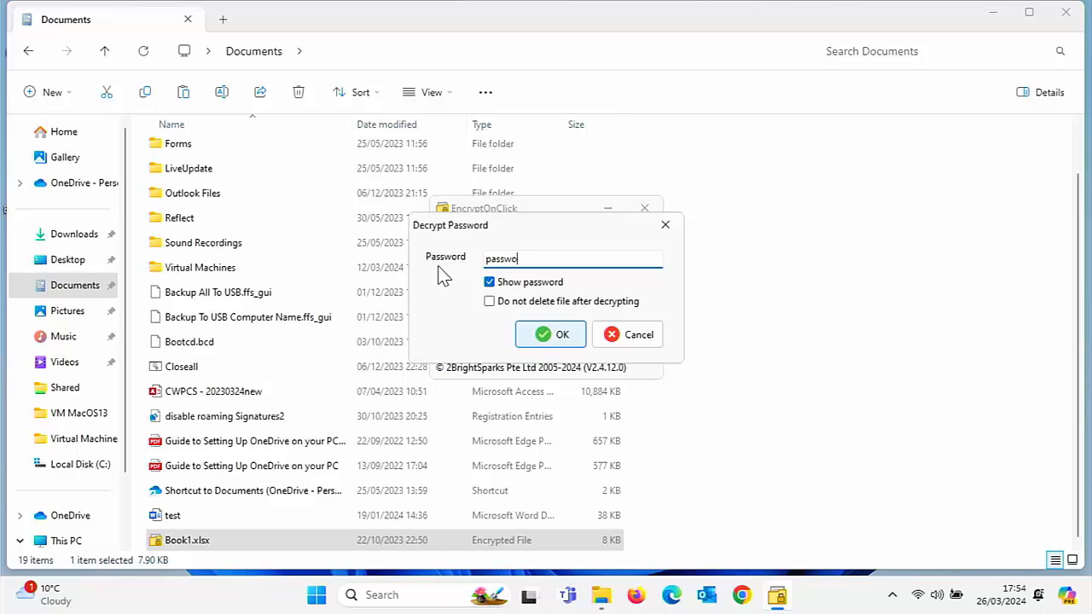
{"action": "type", "text": "rd"}
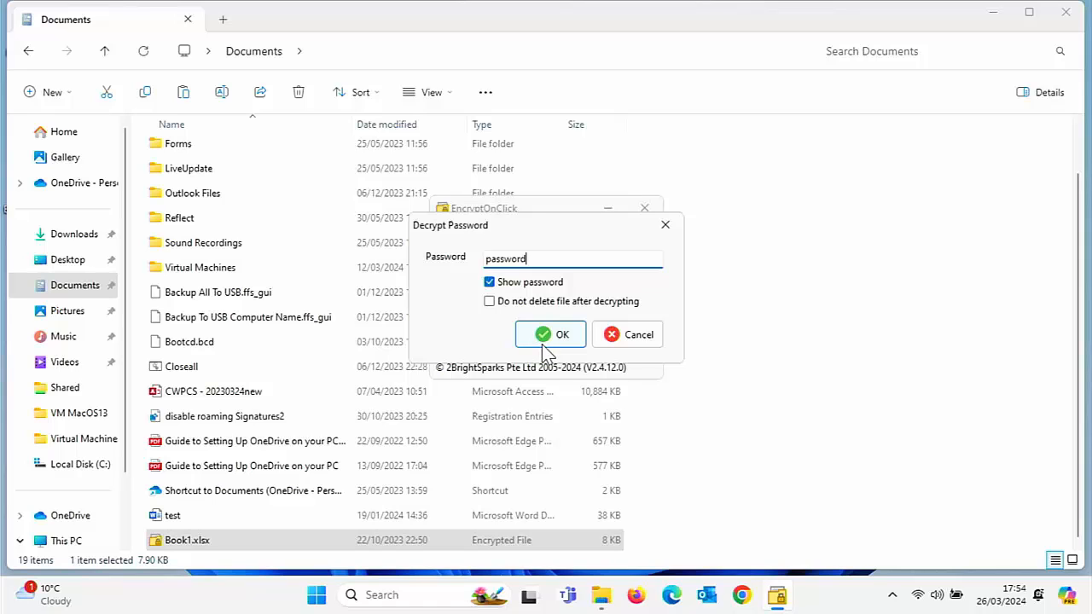
{"action": "left_click", "coordinate": [550, 333]}
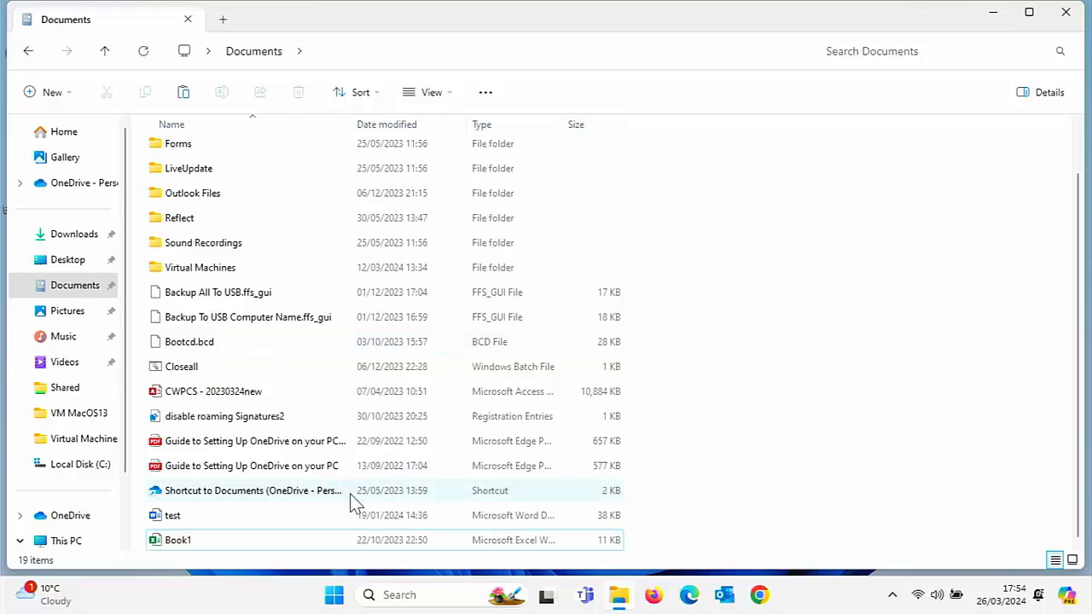
- Open the decrypted Book1 spreadsheet, then go to Pictures > Phone Photos
{"action": "left_click", "coordinate": [178, 539]}
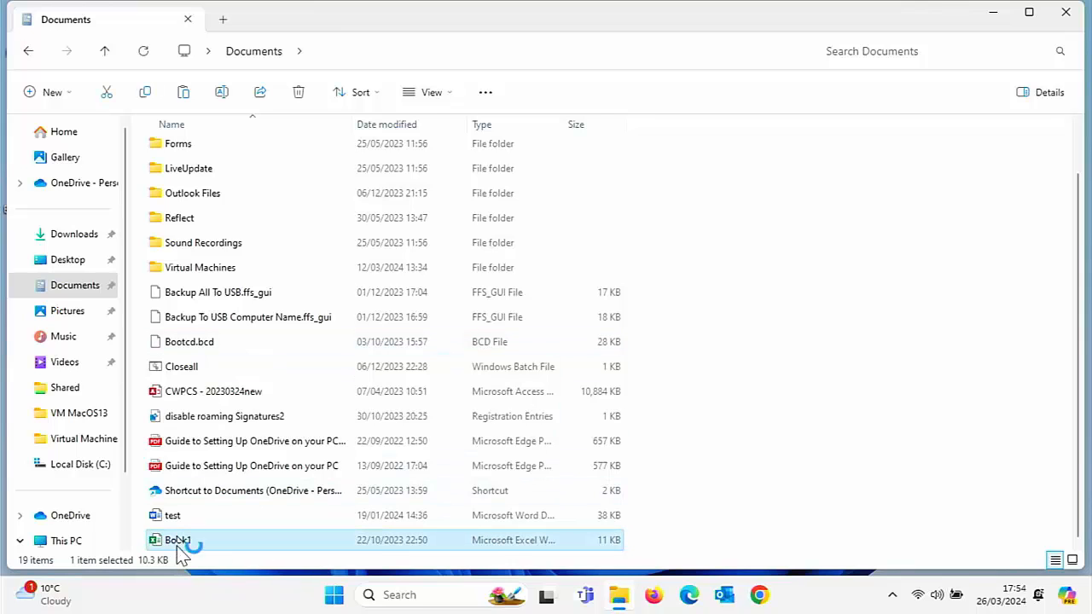
{"action": "double_click", "coordinate": [176, 540]}
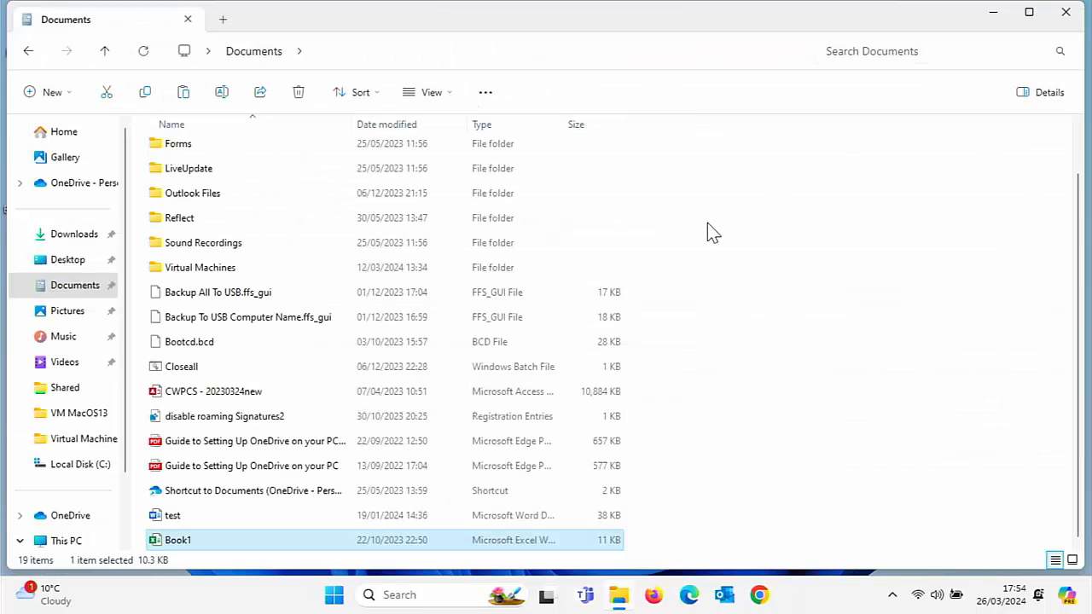
{"action": "scroll", "scroll_direction": "up", "scroll_amount": 3}
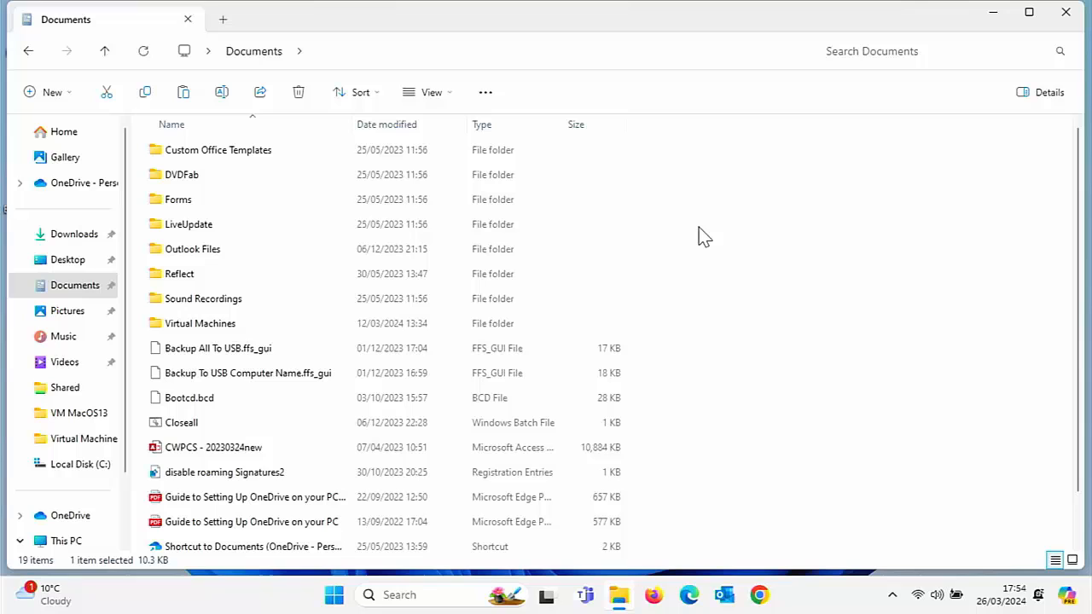
{"action": "mouse_move", "coordinate": [614, 221]}
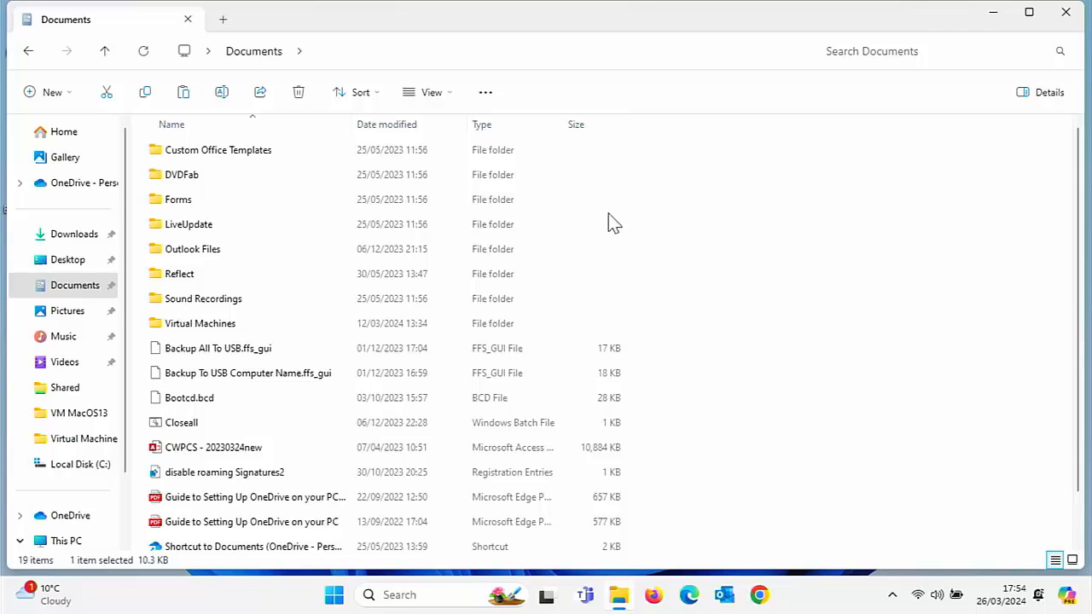
{"action": "mouse_move", "coordinate": [68, 311]}
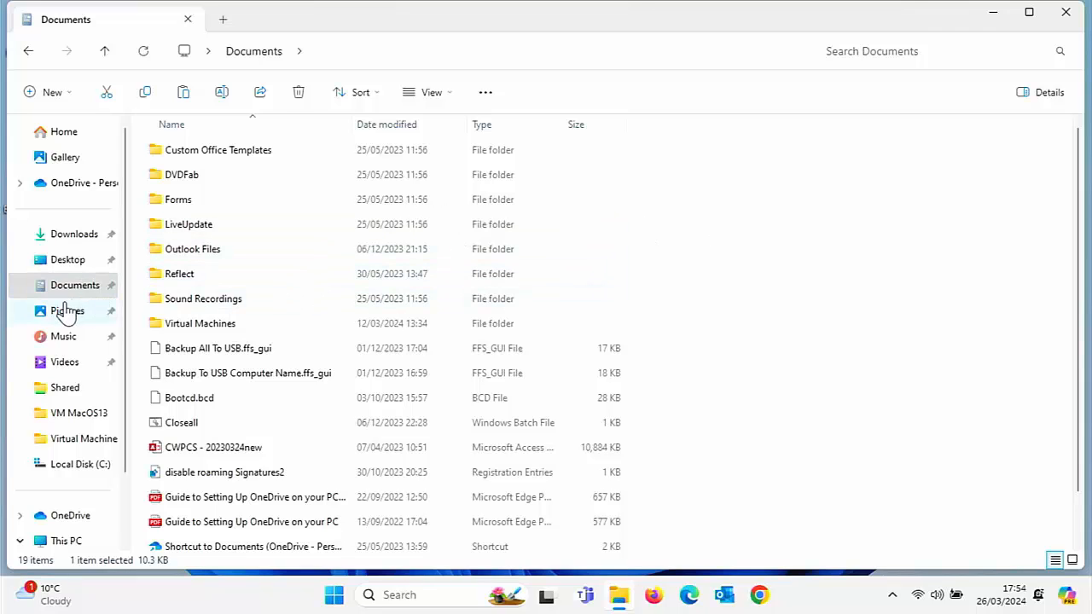
{"action": "left_click", "coordinate": [67, 310]}
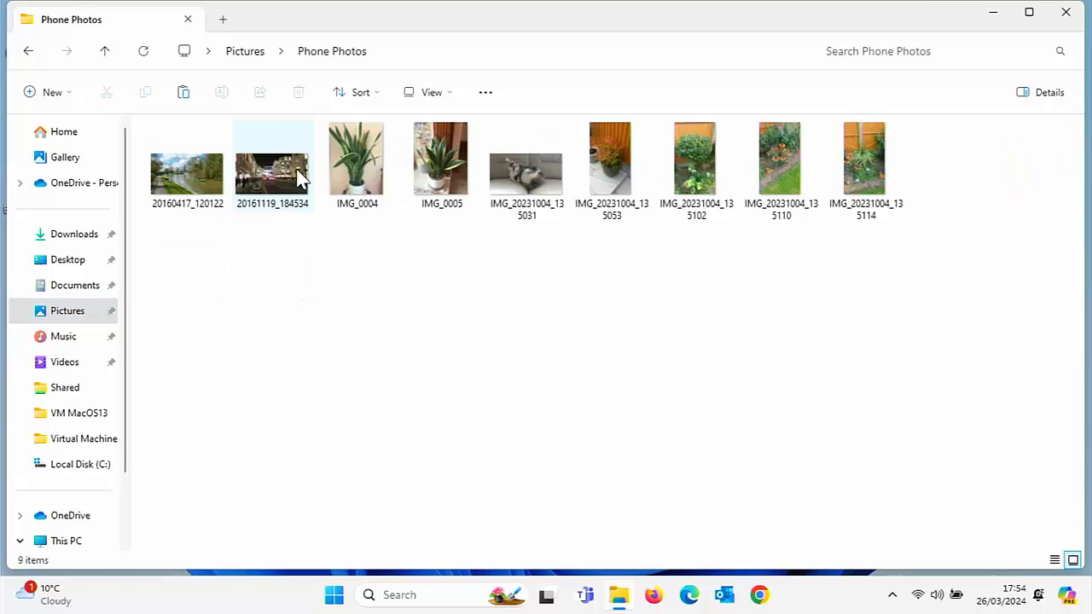
{"action": "mouse_move", "coordinate": [290, 177]}
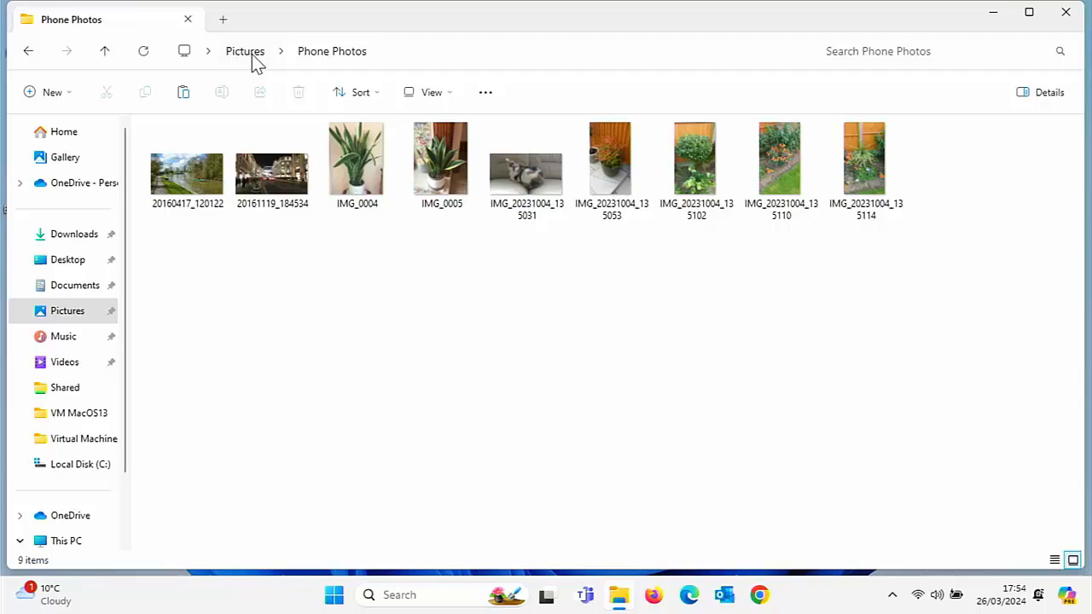
- Return to Pictures, view Phone Photos' extra folder options, then close File Explorer
{"action": "left_click", "coordinate": [245, 50]}
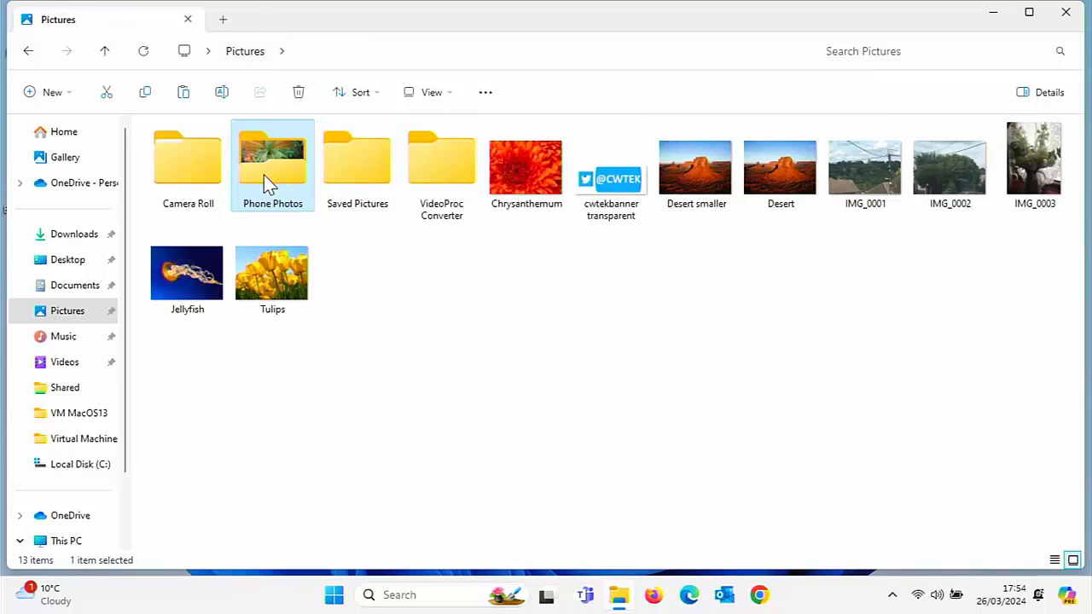
{"action": "right_click", "coordinate": [272, 158]}
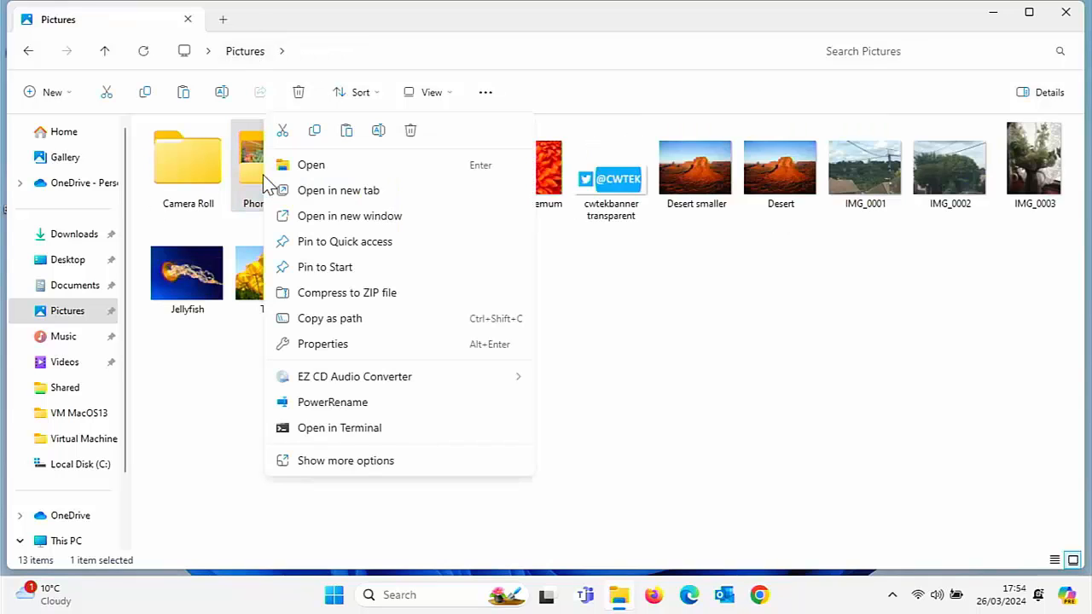
{"action": "mouse_move", "coordinate": [364, 467]}
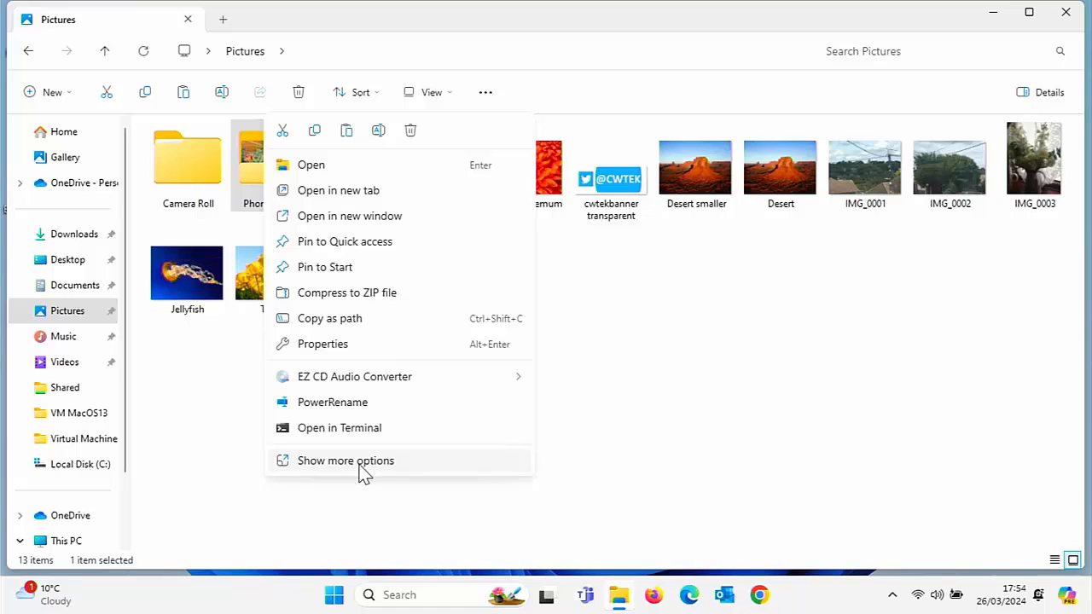
{"action": "left_click", "coordinate": [346, 460]}
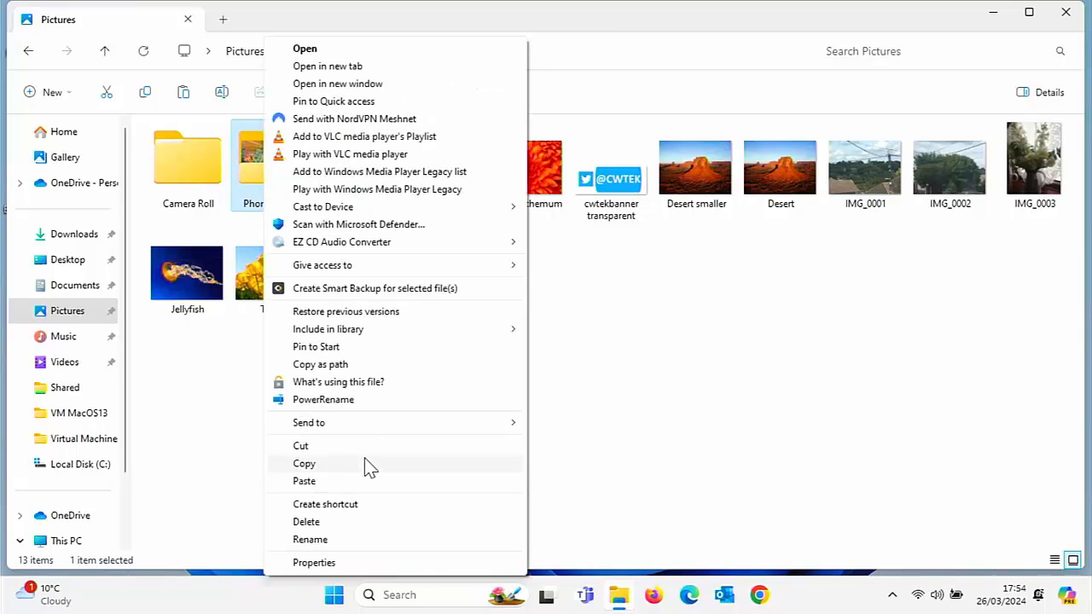
{"action": "mouse_move", "coordinate": [128, 591]}
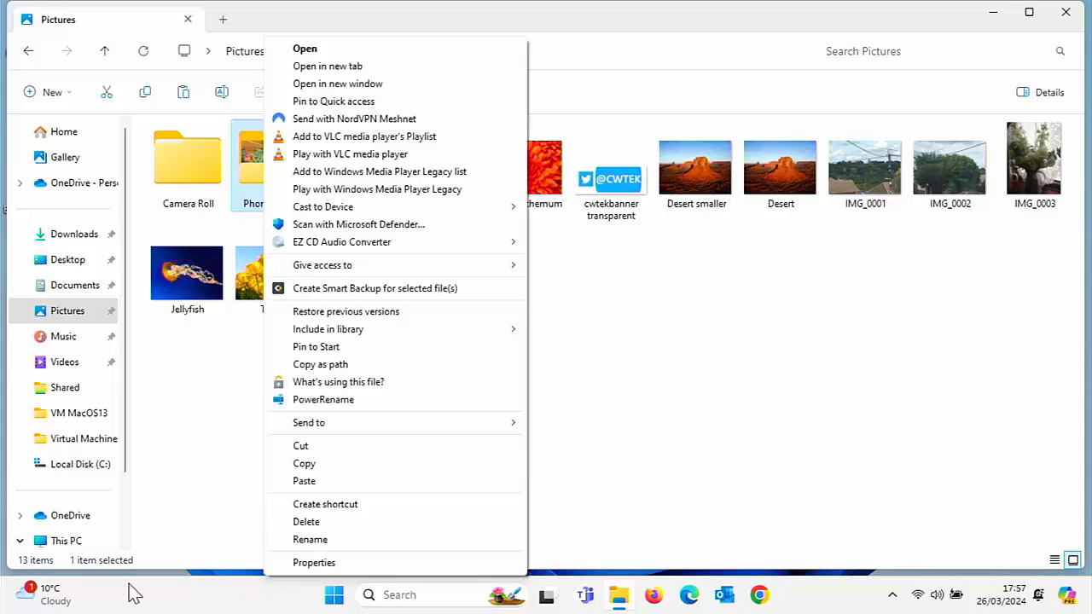
{"action": "mouse_move", "coordinate": [529, 19]}
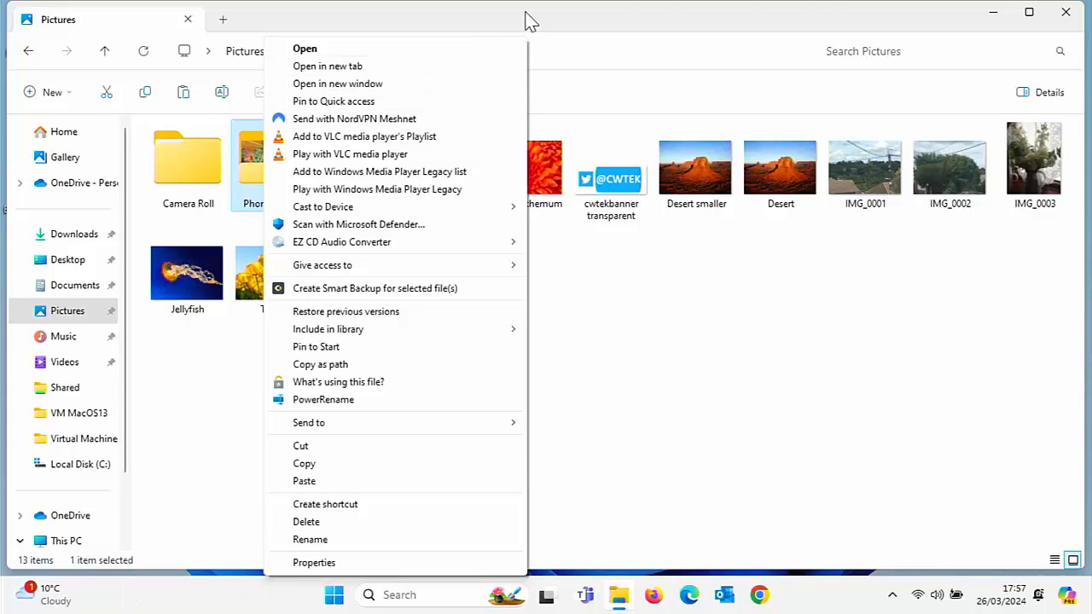
{"action": "mouse_move", "coordinate": [1067, 17]}
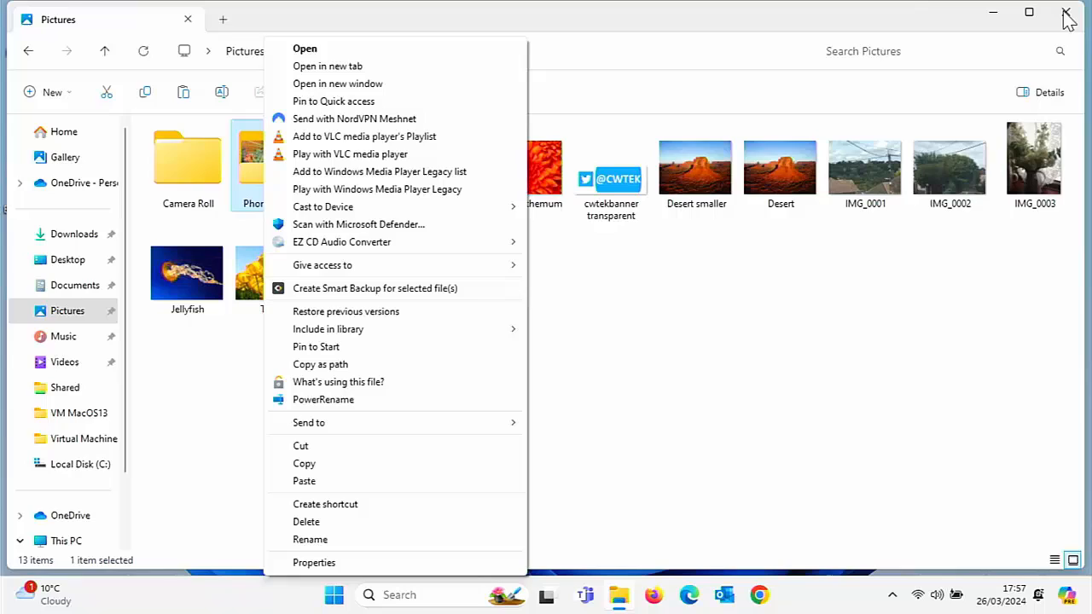
{"action": "left_click", "coordinate": [1065, 15]}
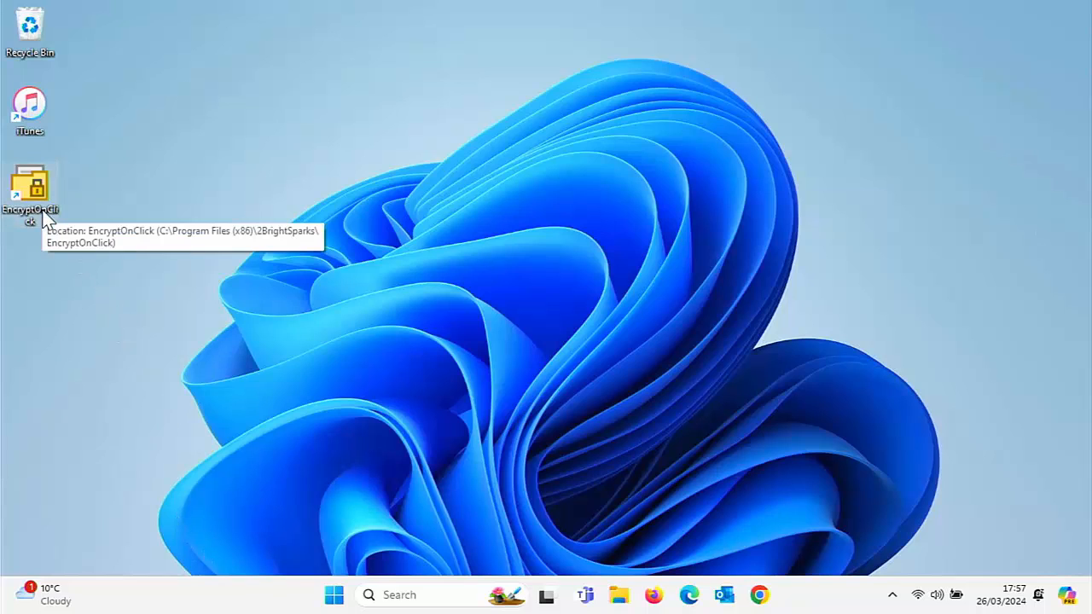
- Browse All apps in the Start menu, then search for 'excel' and 'encryptOnClick'
{"action": "left_click", "coordinate": [333, 594]}
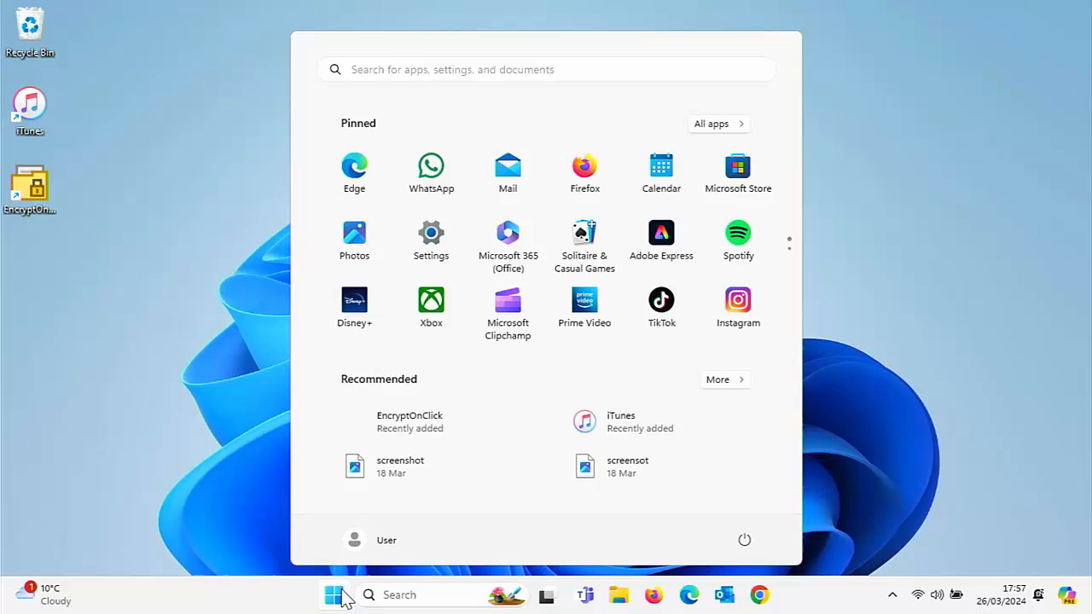
{"action": "left_click", "coordinate": [711, 123]}
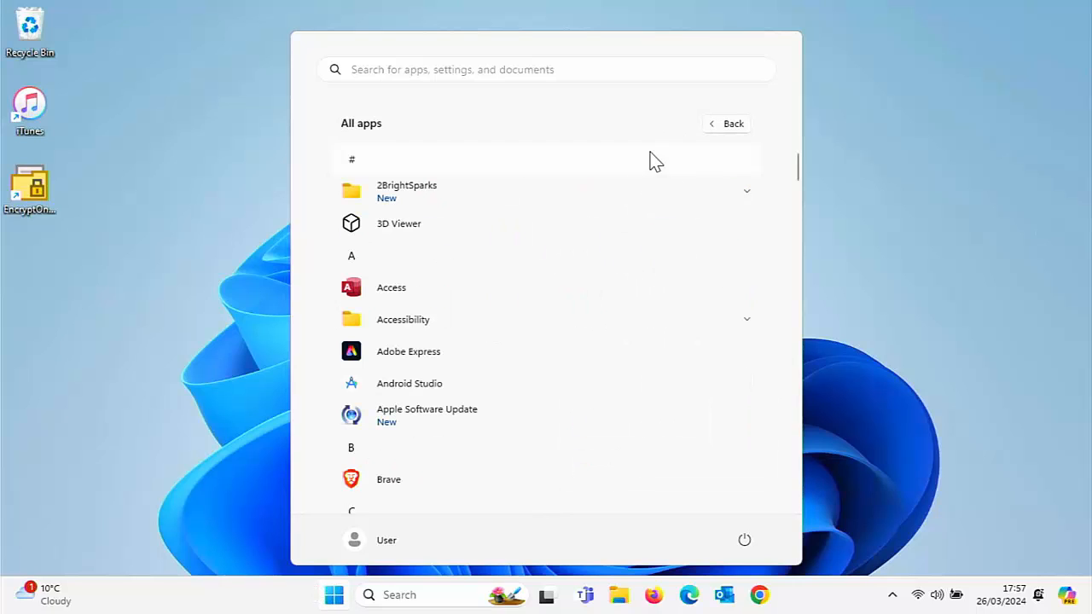
{"action": "scroll", "scroll_direction": "down", "scroll_amount": 3}
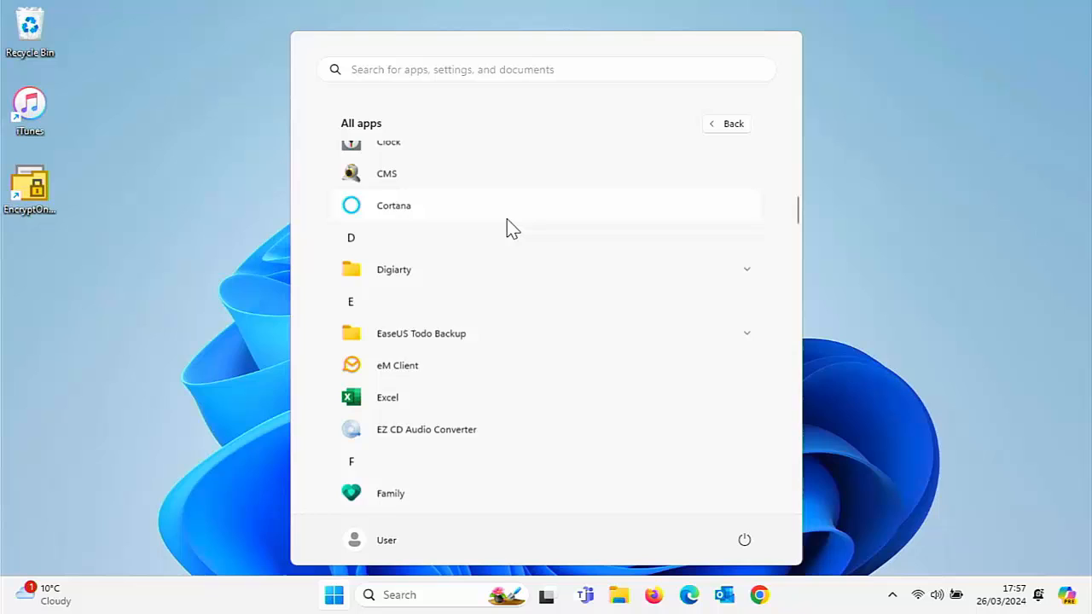
{"action": "scroll", "scroll_direction": "down", "scroll_amount": 3}
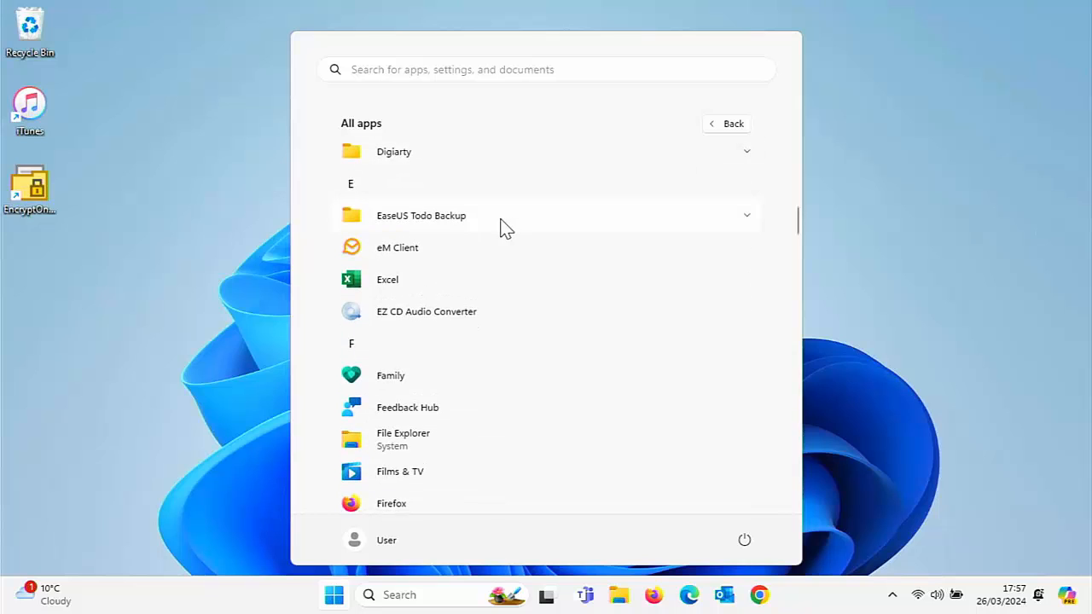
{"action": "mouse_move", "coordinate": [463, 220]}
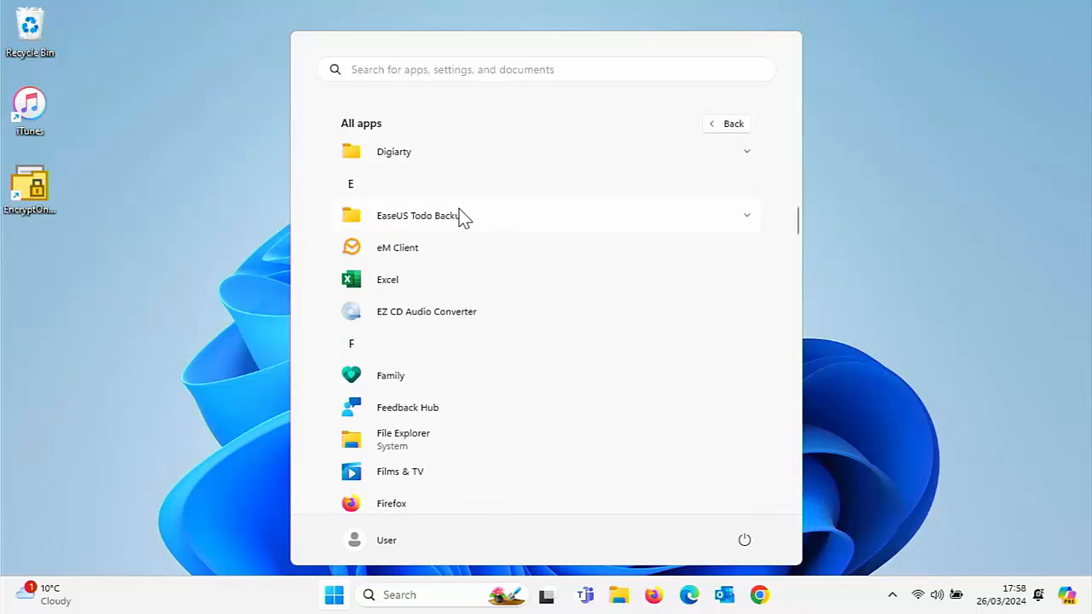
{"action": "type", "text": "excel"}
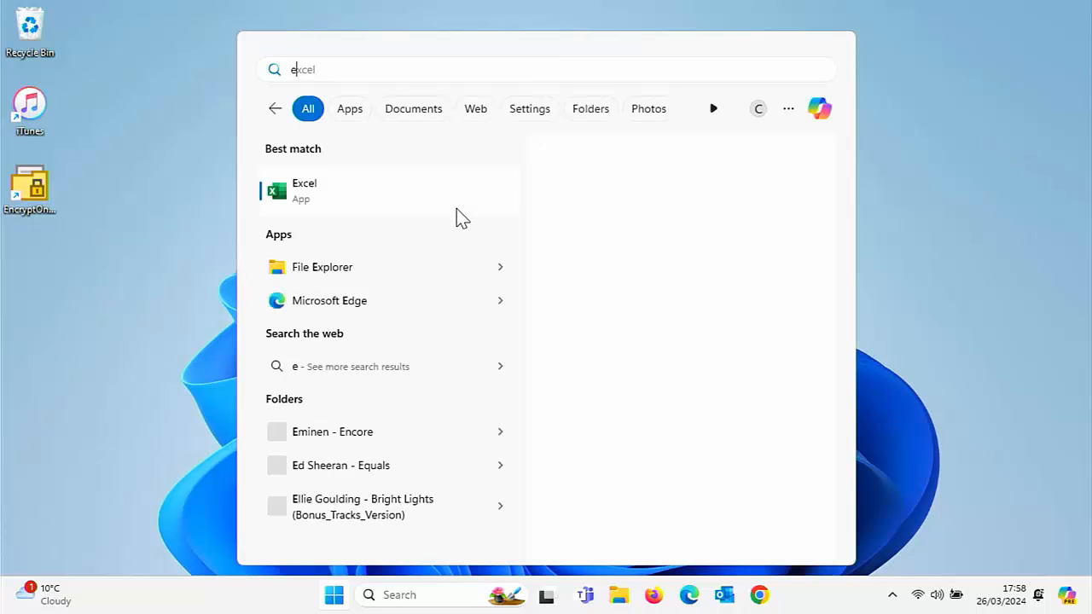
{"action": "type", "text": "encryptOnClick"}
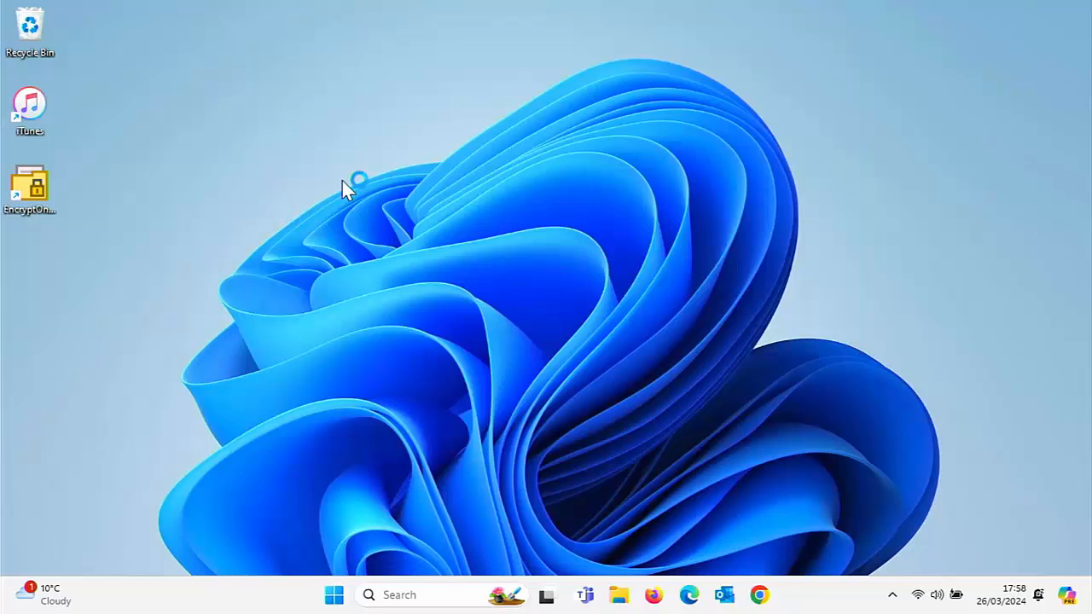
- Launch EncryptOnClick and encrypt Pictures > Phone Photos with a confirmed password
{"action": "double_click", "coordinate": [29, 187]}
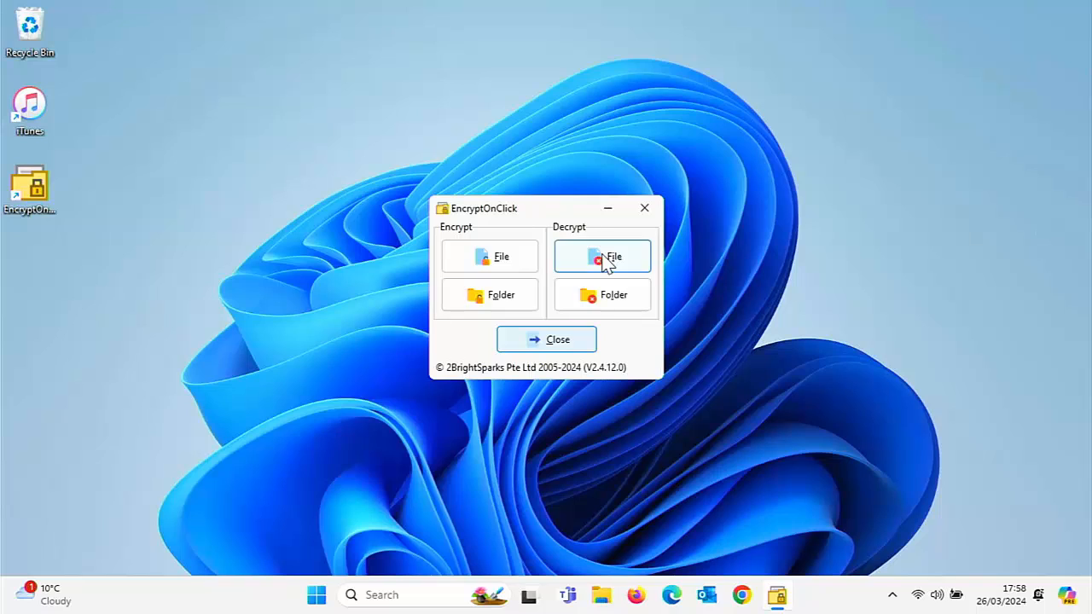
{"action": "mouse_move", "coordinate": [489, 294]}
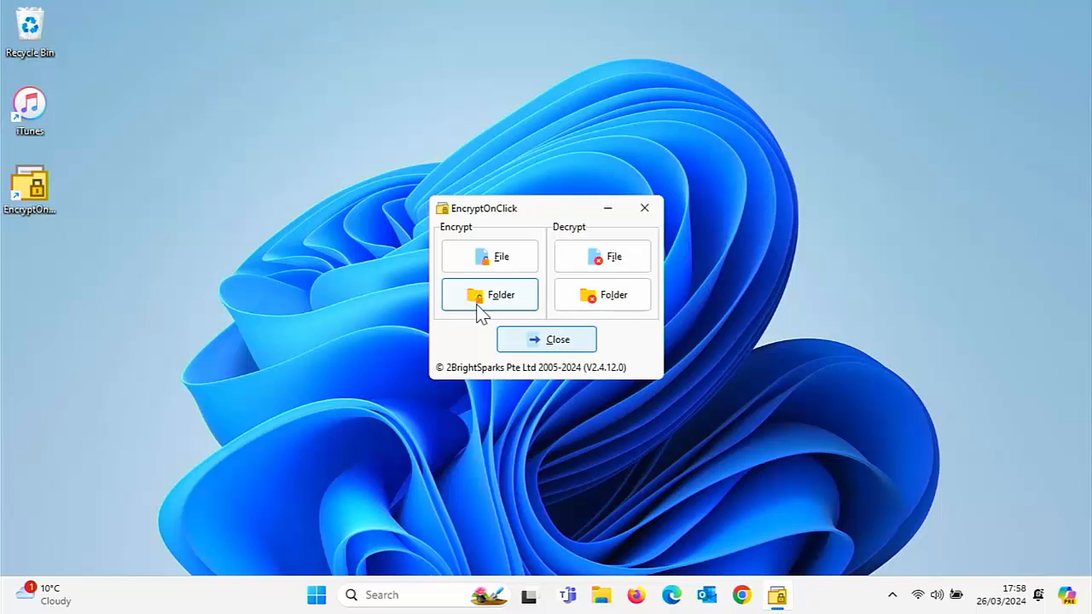
{"action": "mouse_move", "coordinate": [489, 303]}
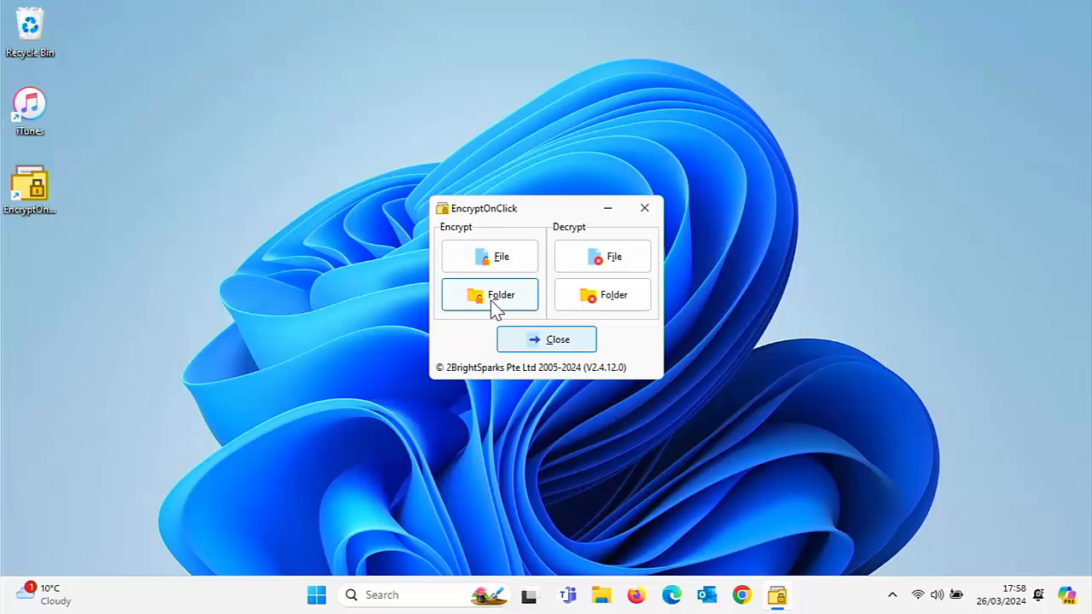
{"action": "left_click", "coordinate": [489, 294]}
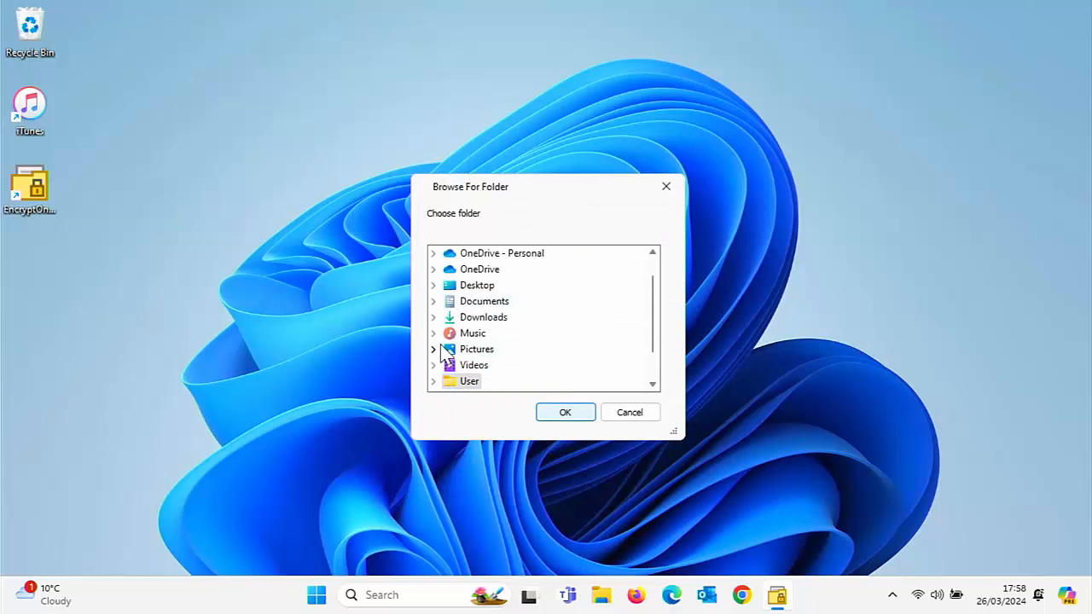
{"action": "left_click", "coordinate": [433, 348]}
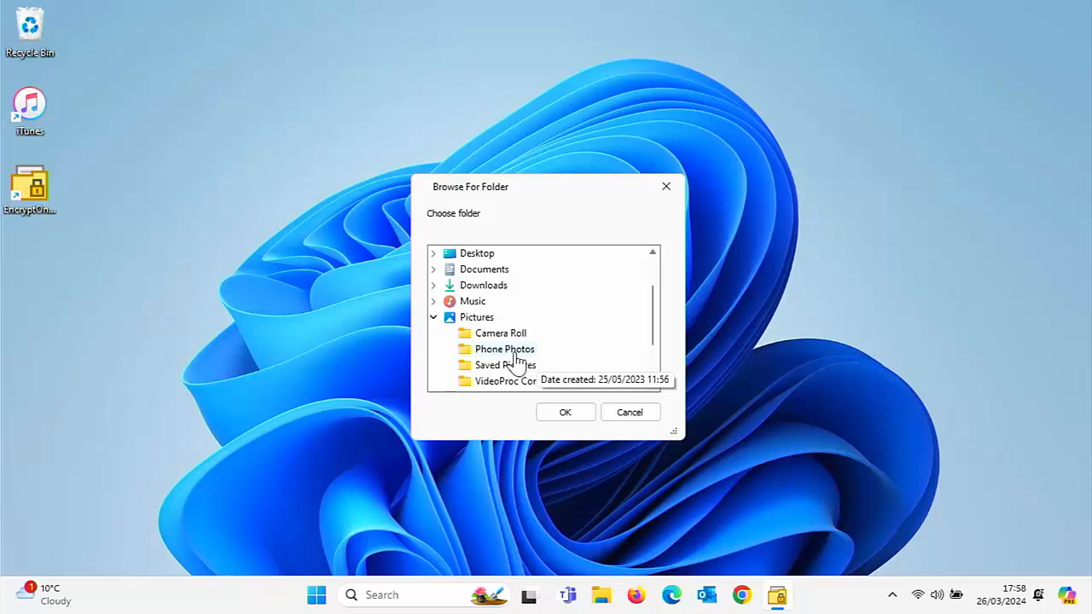
{"action": "left_click", "coordinate": [564, 412]}
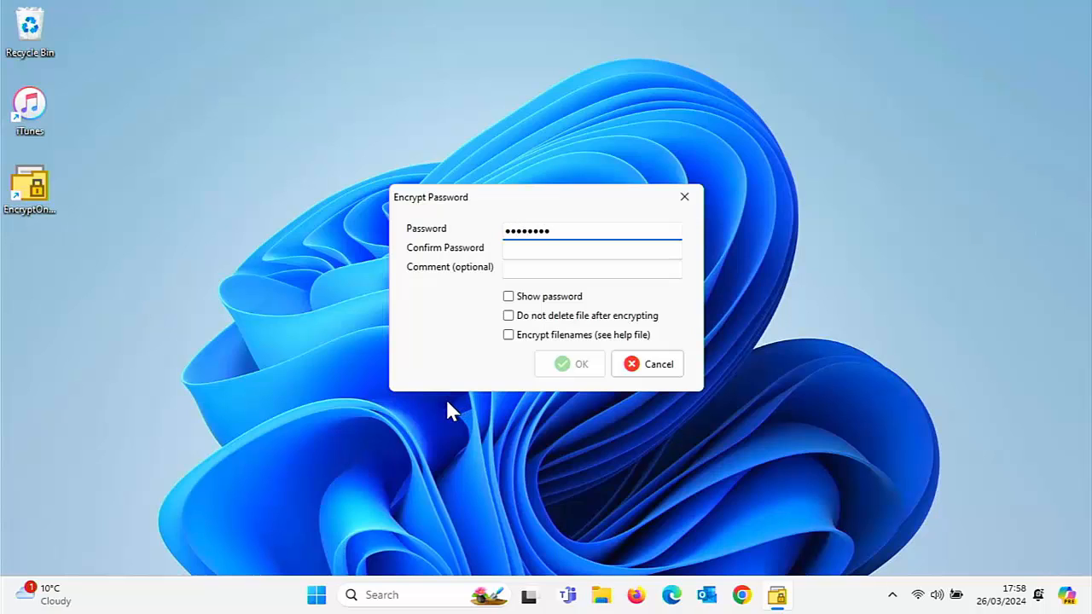
{"action": "type", "text": "•••••"}
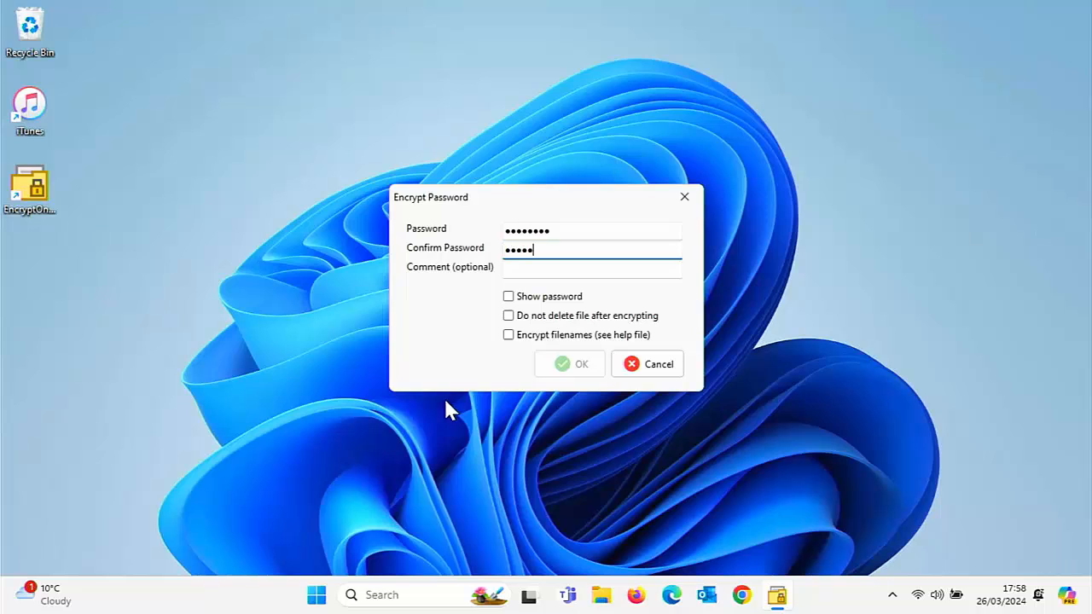
{"action": "type", "text": "••••"}
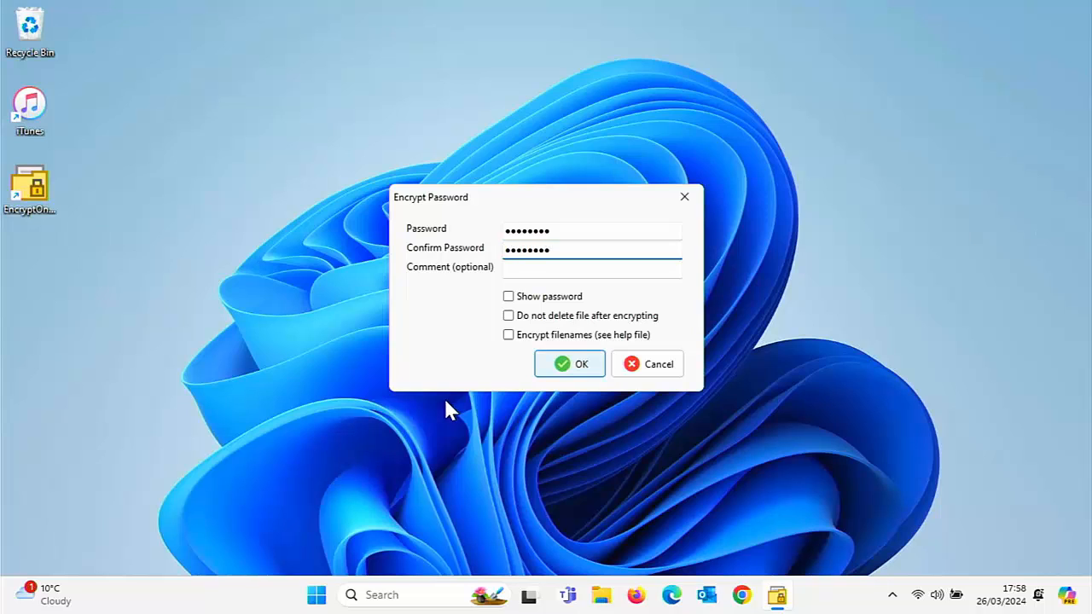
{"action": "mouse_move", "coordinate": [569, 364]}
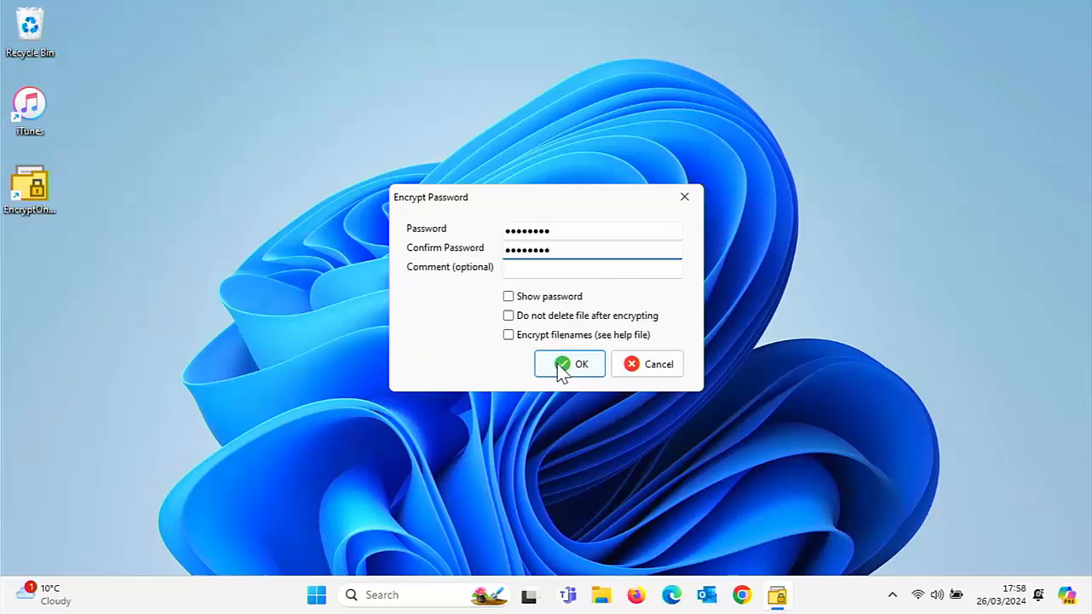
{"action": "left_click", "coordinate": [569, 364]}
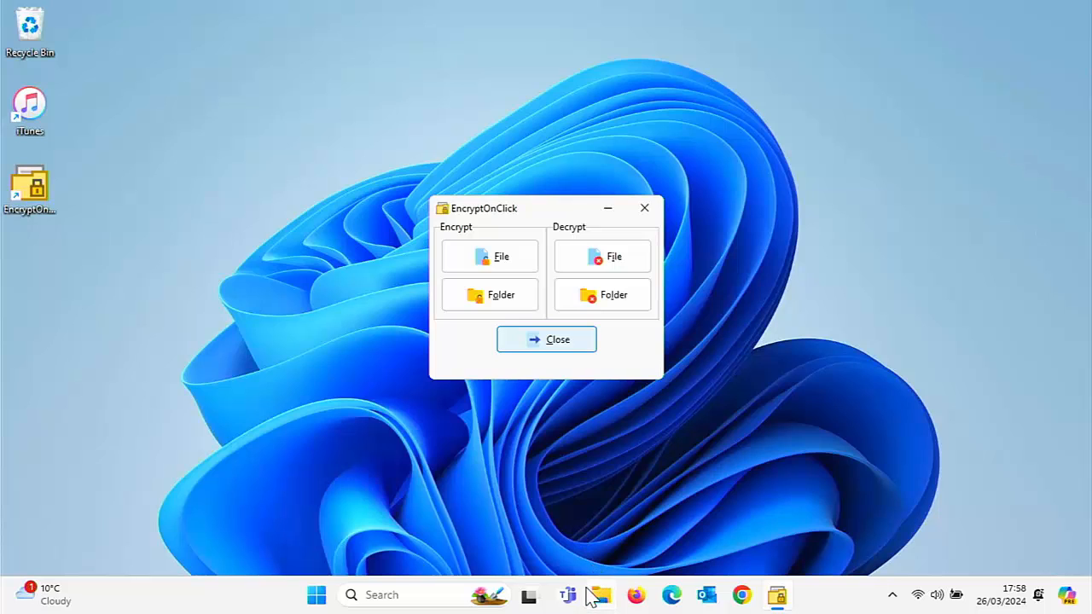
- Open the Phone Photos folder in File Explorer
{"action": "left_click", "coordinate": [597, 595]}
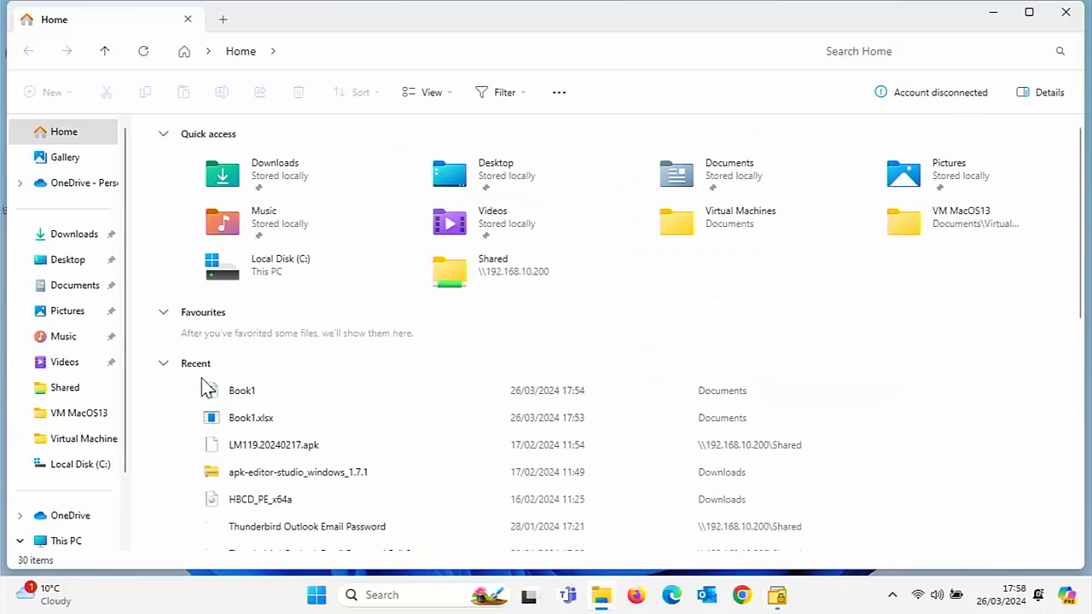
{"action": "left_click", "coordinate": [67, 309]}
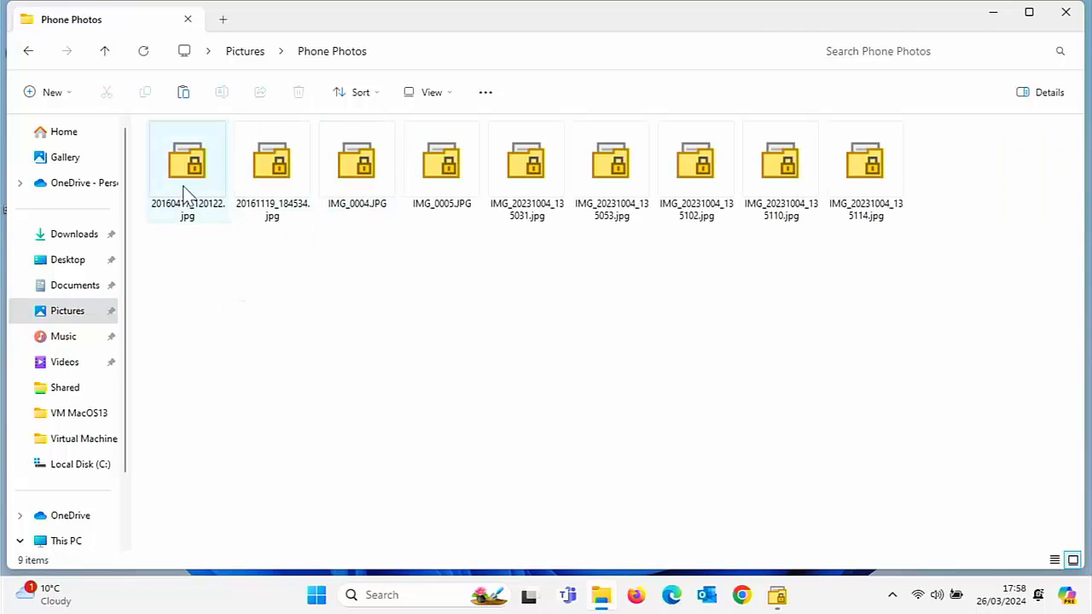
{"action": "left_click", "coordinate": [865, 162]}
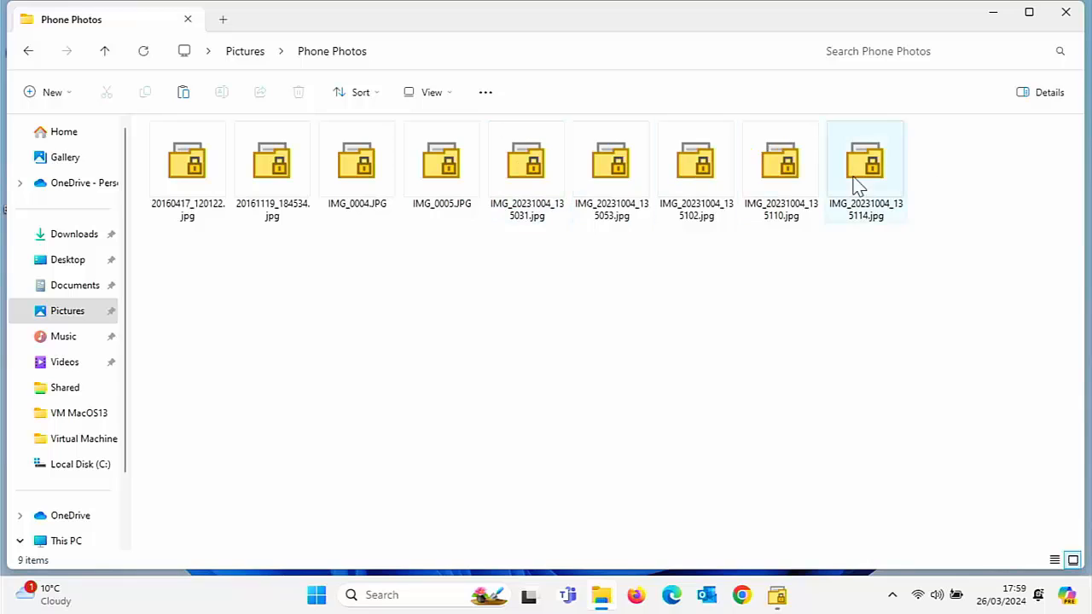
{"action": "mouse_move", "coordinate": [187, 162]}
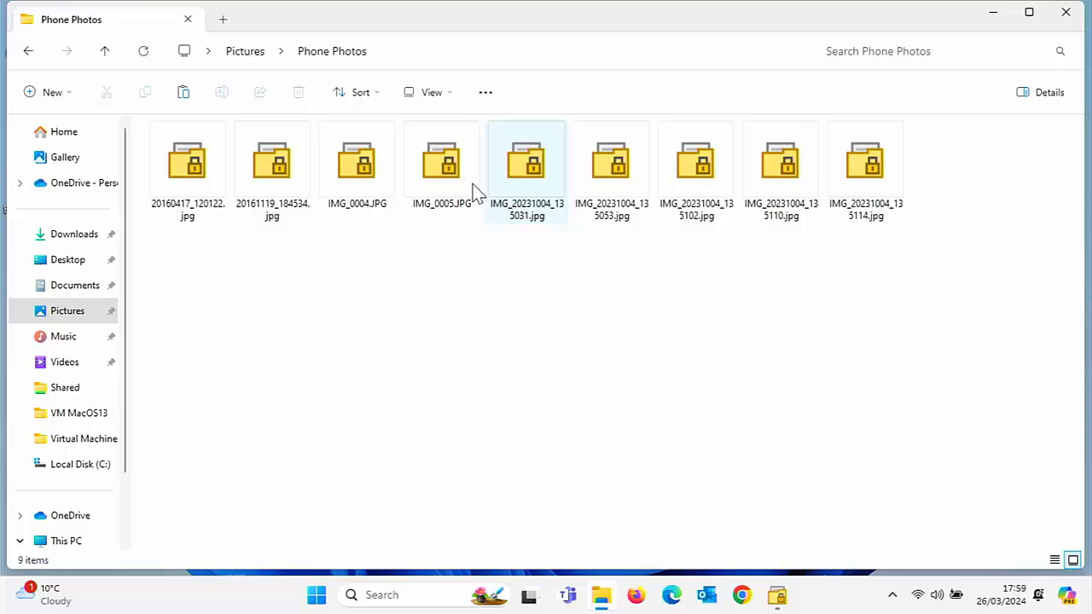
{"action": "left_click", "coordinate": [186, 162]}
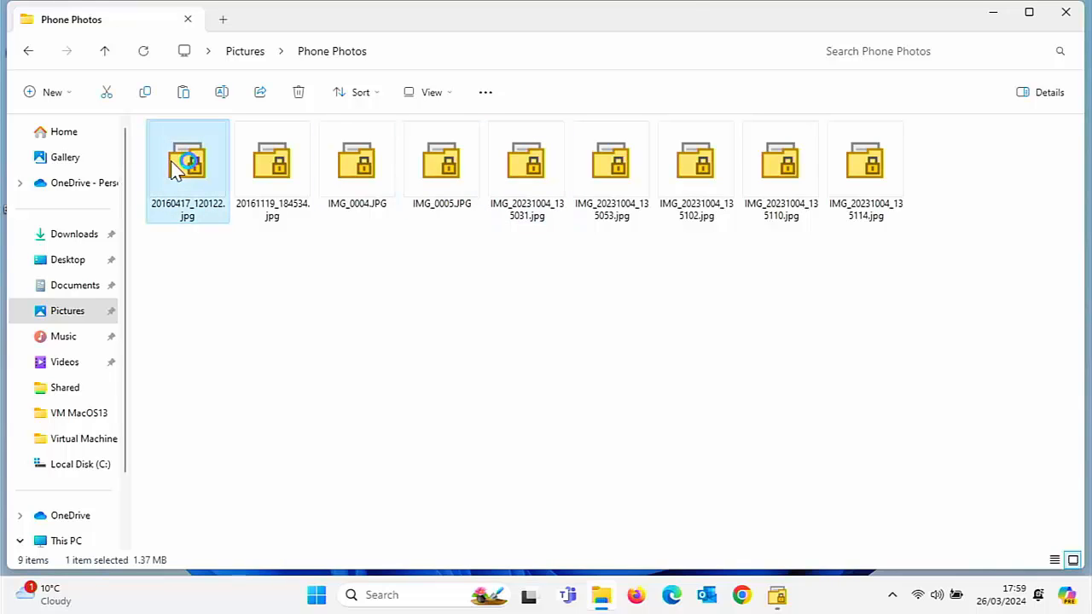
{"action": "double_click", "coordinate": [186, 160]}
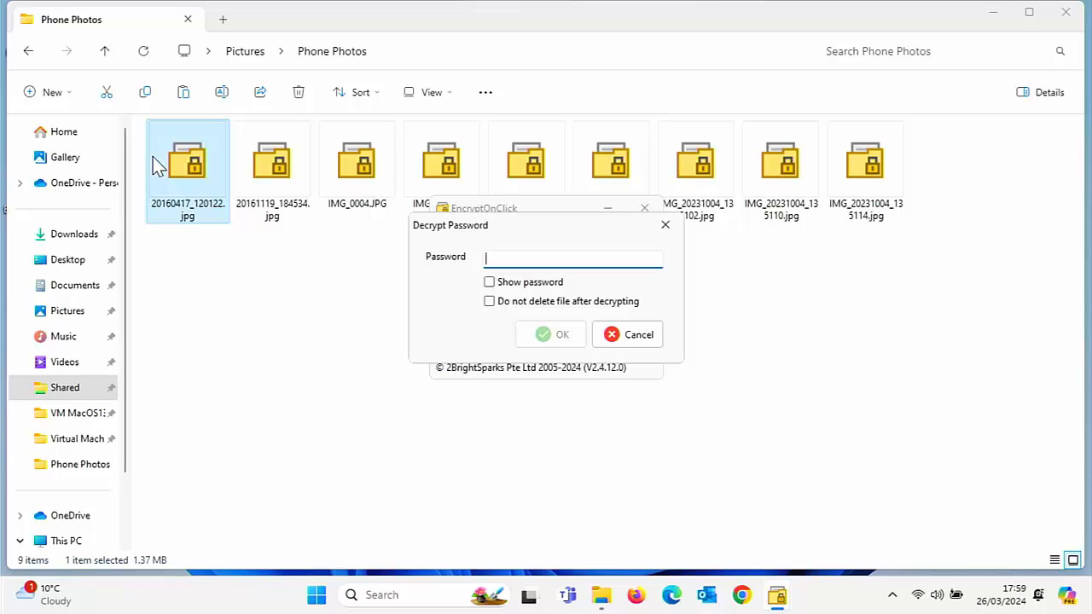
{"action": "type", "text": "password"}
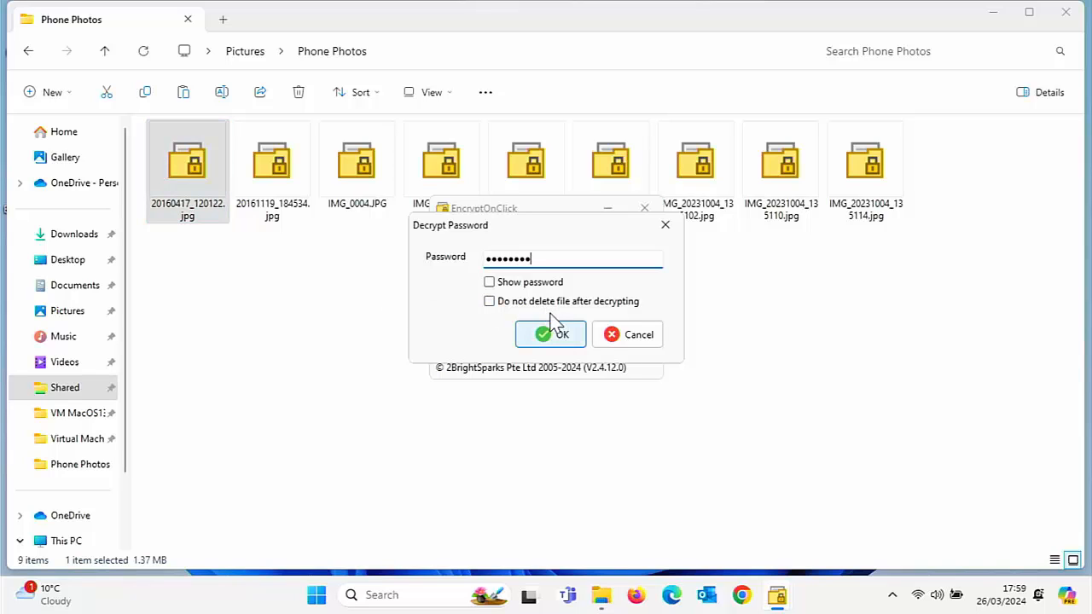
{"action": "left_click", "coordinate": [550, 334]}
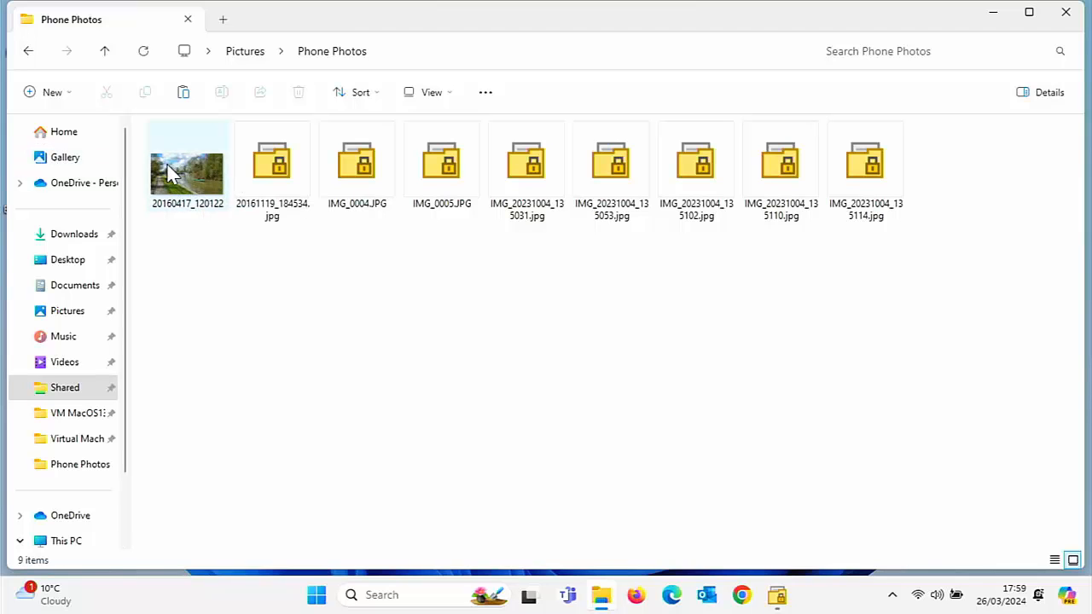
{"action": "double_click", "coordinate": [186, 162]}
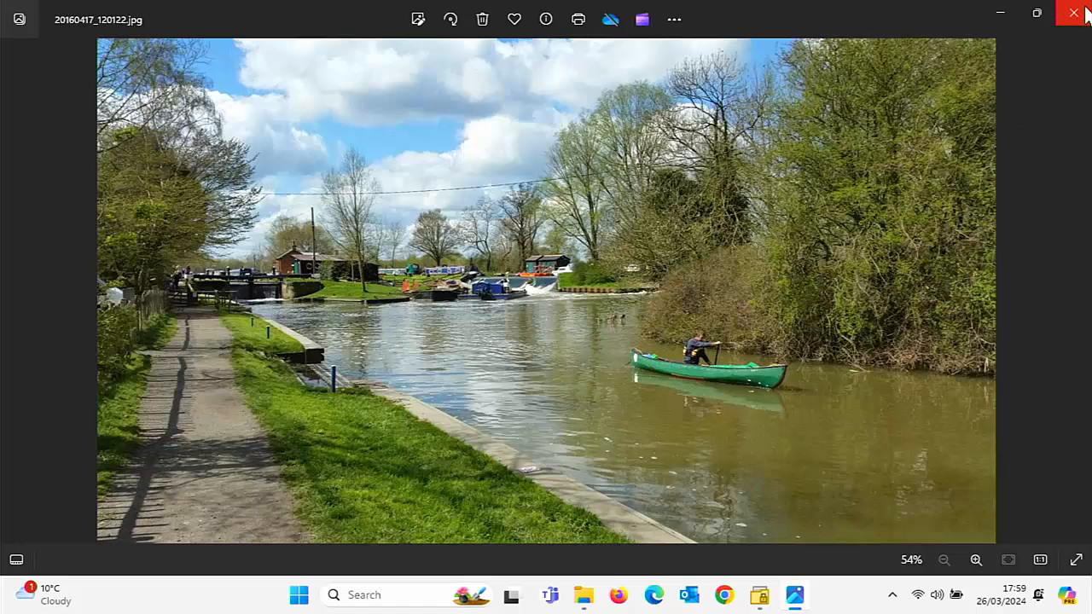
{"action": "left_click", "coordinate": [1074, 12]}
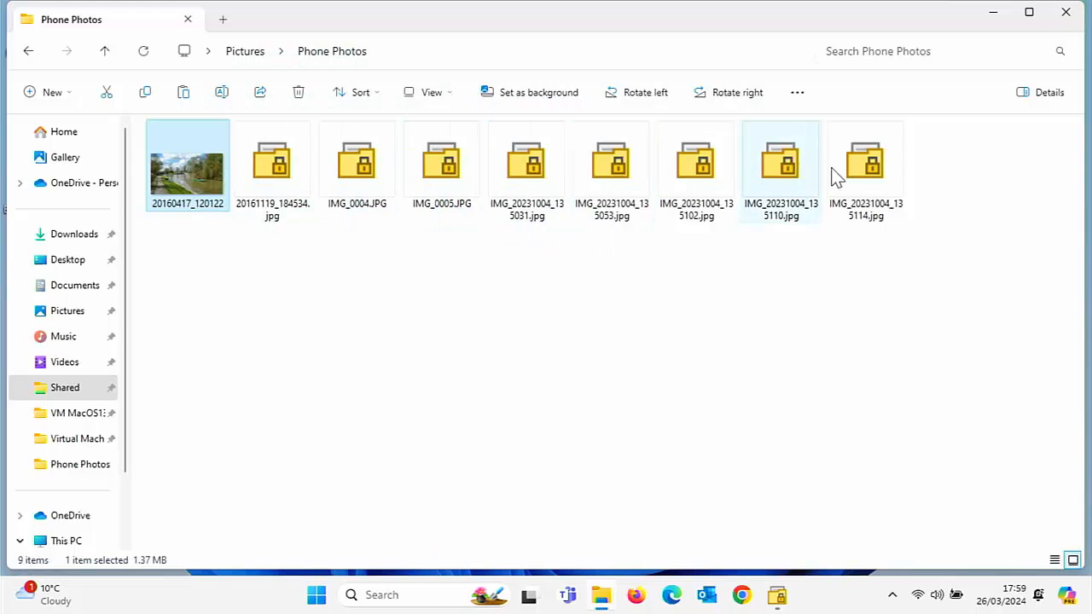
{"action": "mouse_move", "coordinate": [730, 375]}
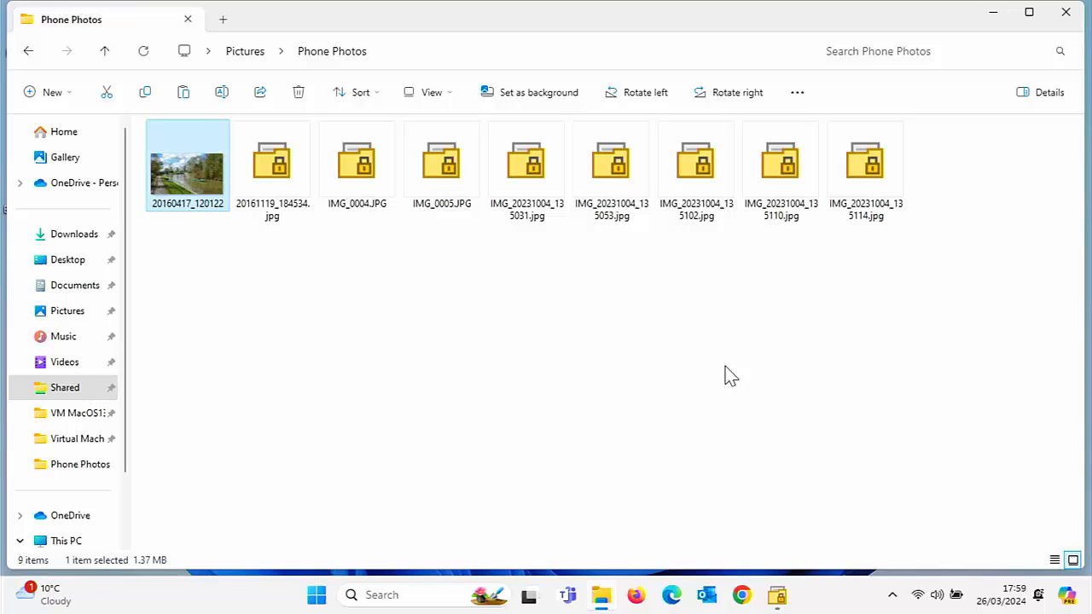
{"action": "mouse_move", "coordinate": [1064, 38]}
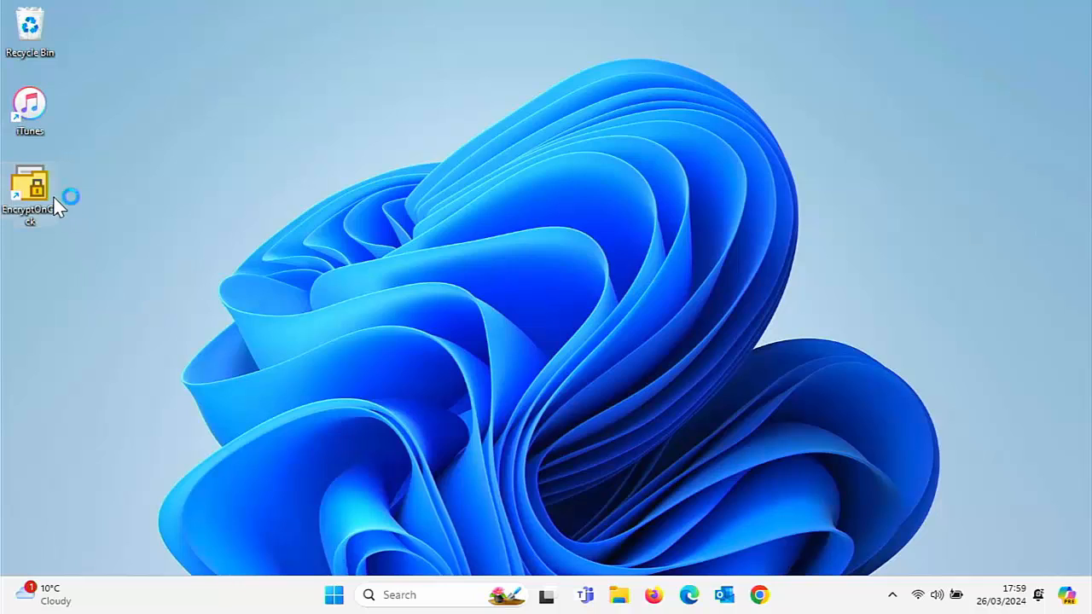
- Launch EncryptOnClick, decrypt Pictures > Phone Photos with the revealed password, then close it
{"action": "double_click", "coordinate": [29, 179]}
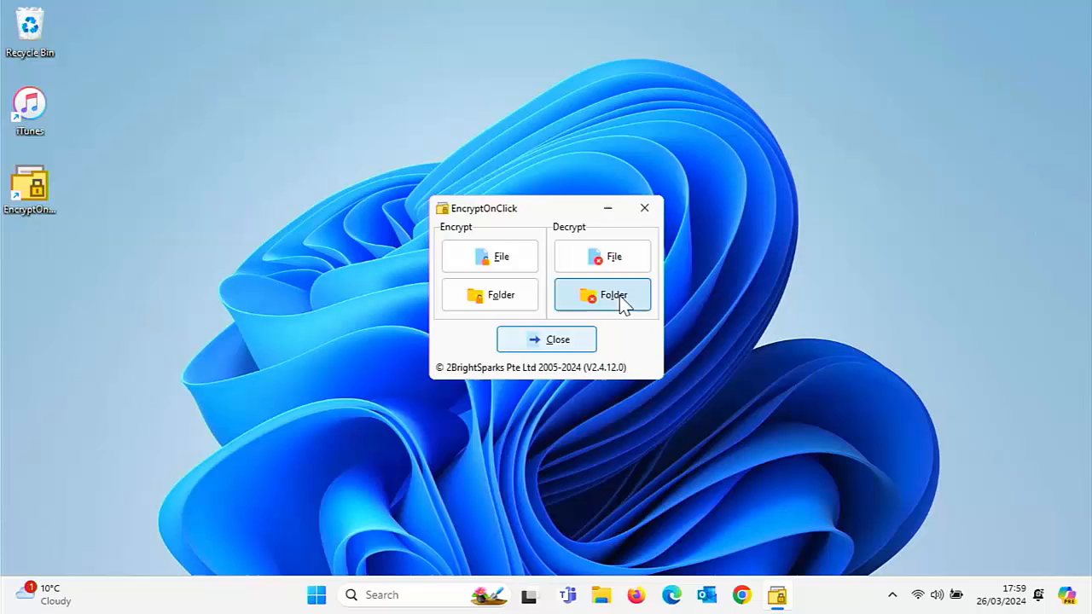
{"action": "left_click", "coordinate": [602, 294]}
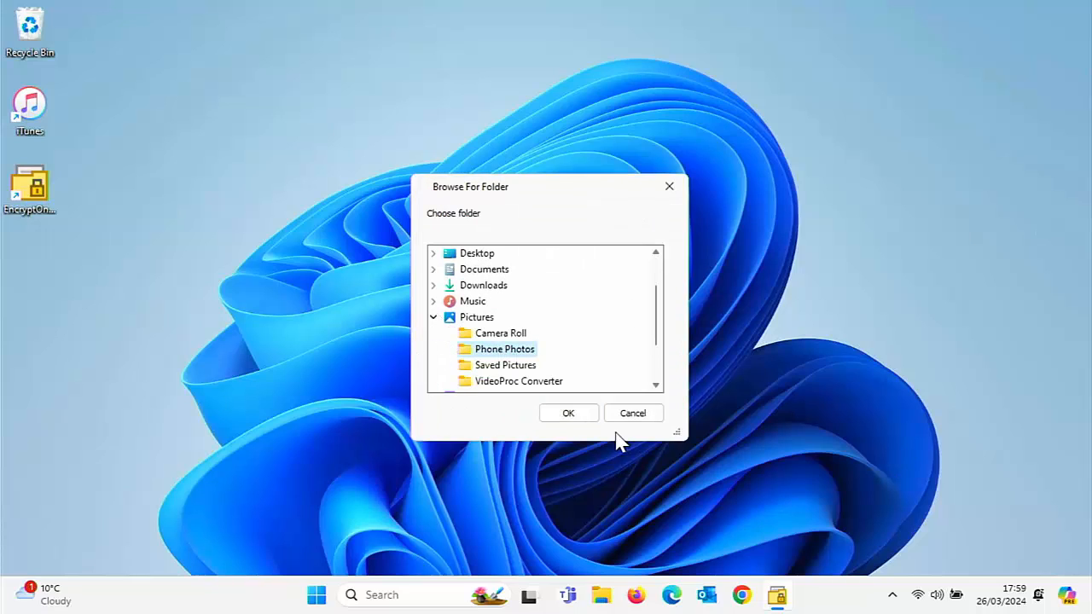
{"action": "left_click", "coordinate": [568, 413]}
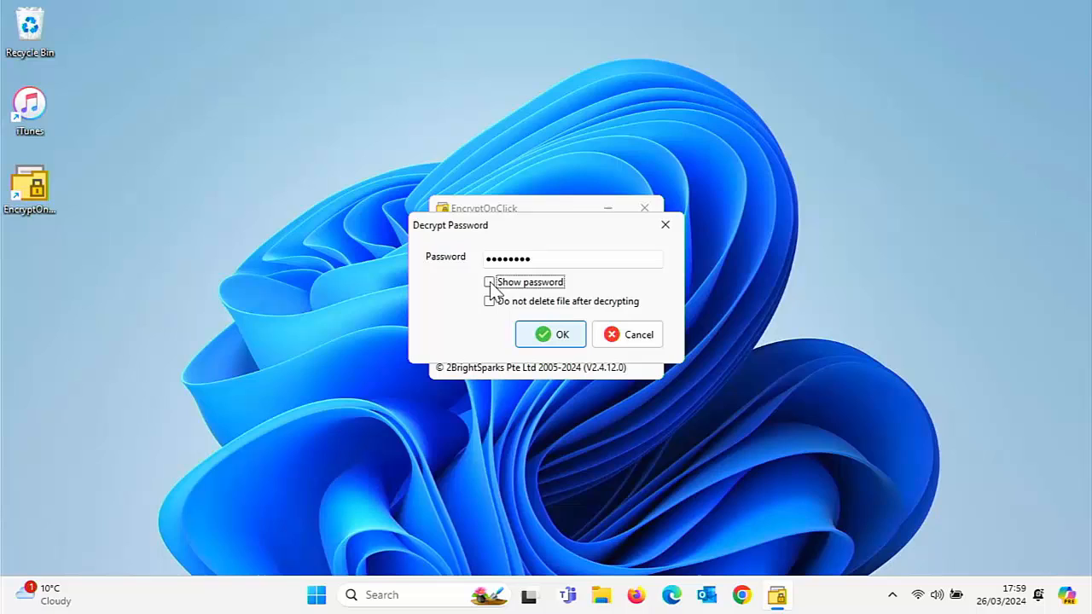
{"action": "left_click", "coordinate": [488, 281]}
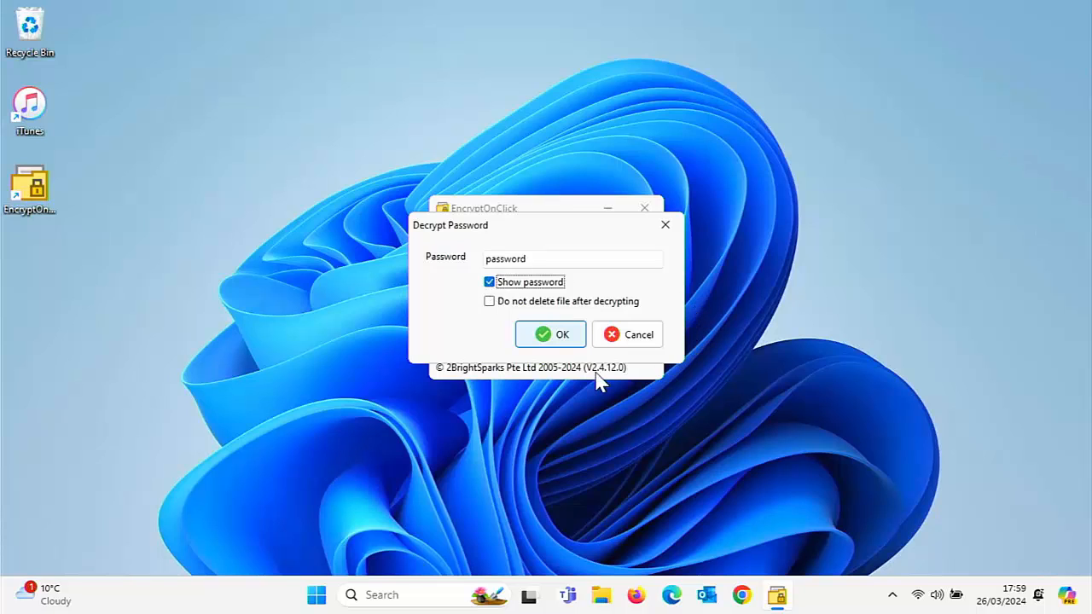
{"action": "left_click", "coordinate": [550, 333]}
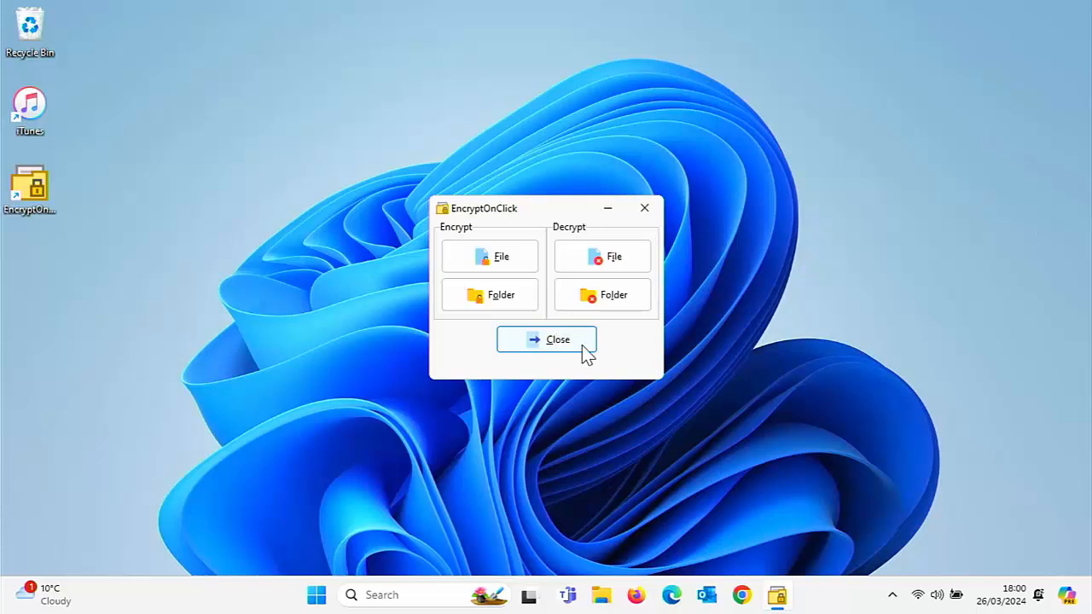
{"action": "left_click", "coordinate": [546, 338]}
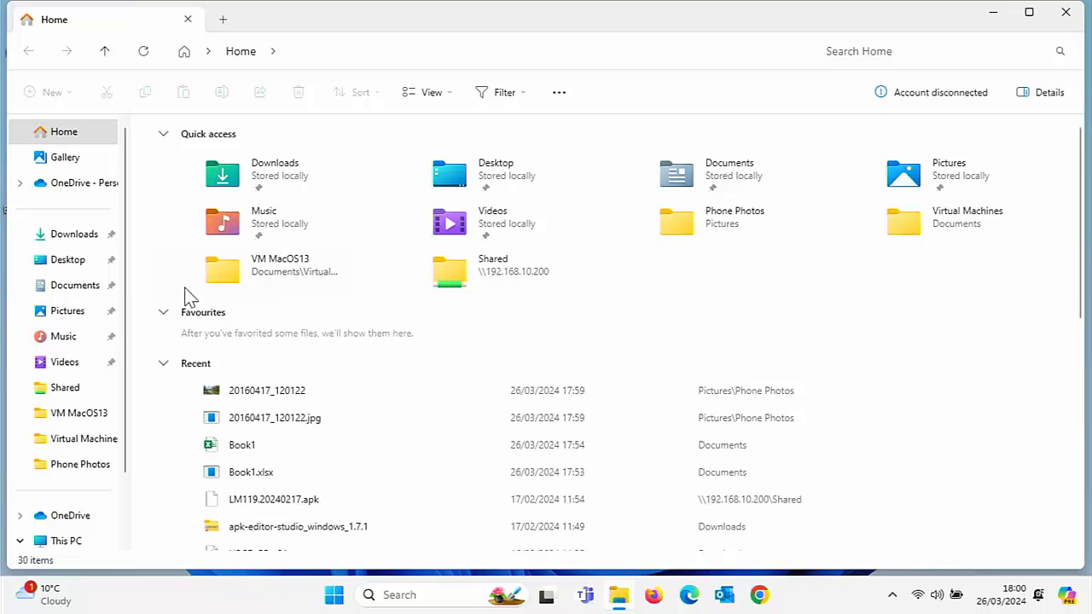
- Open Pictures > Phone Photos and view IMG_0004 then IMG_0005 in Photos
{"action": "left_click", "coordinate": [68, 310]}
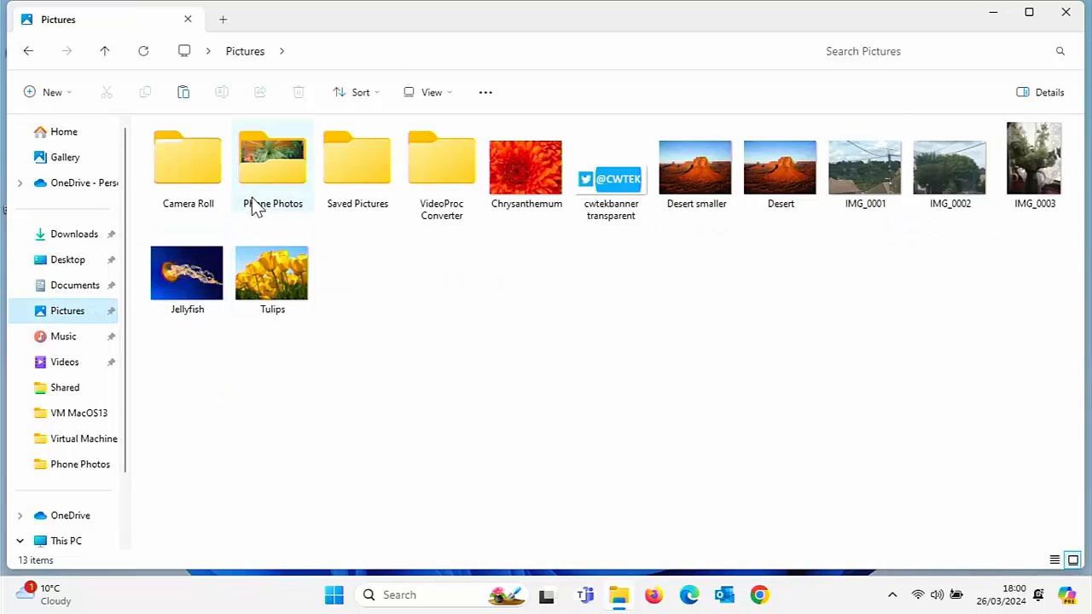
{"action": "double_click", "coordinate": [272, 157]}
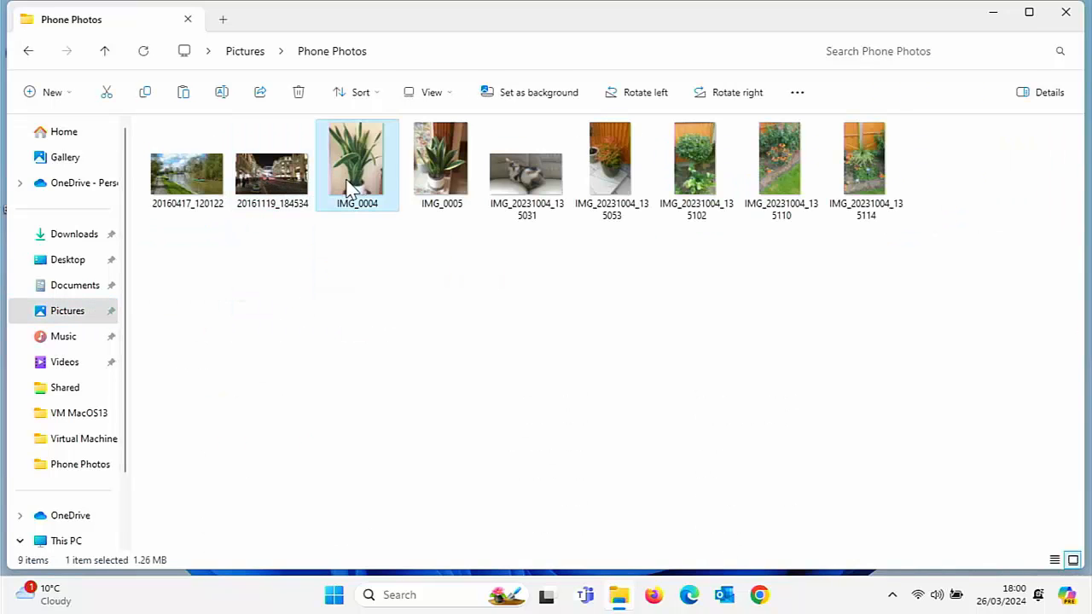
{"action": "double_click", "coordinate": [357, 158]}
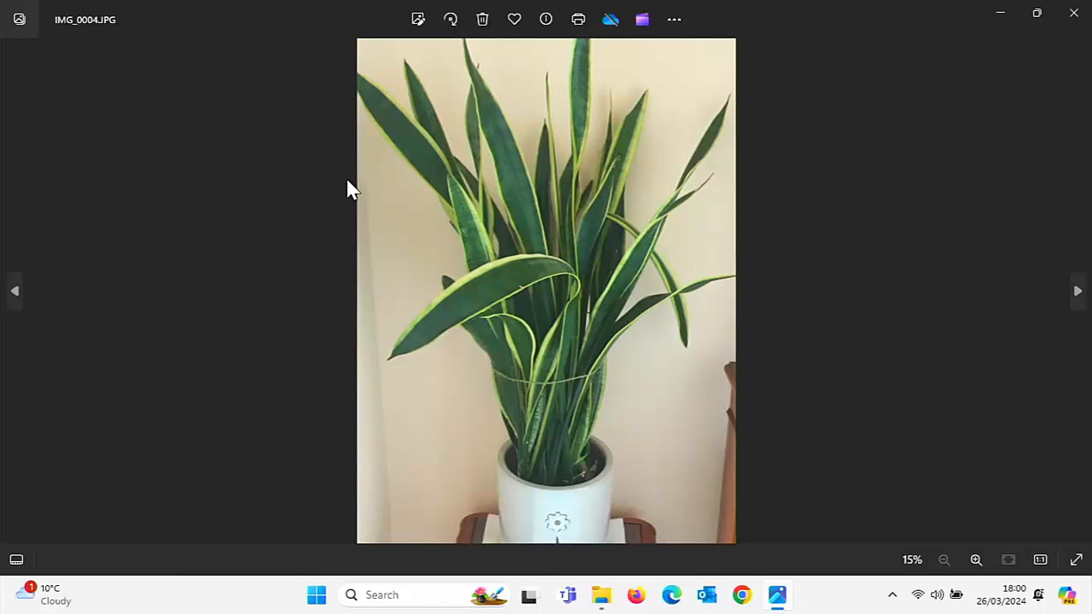
{"action": "mouse_move", "coordinate": [1020, 311]}
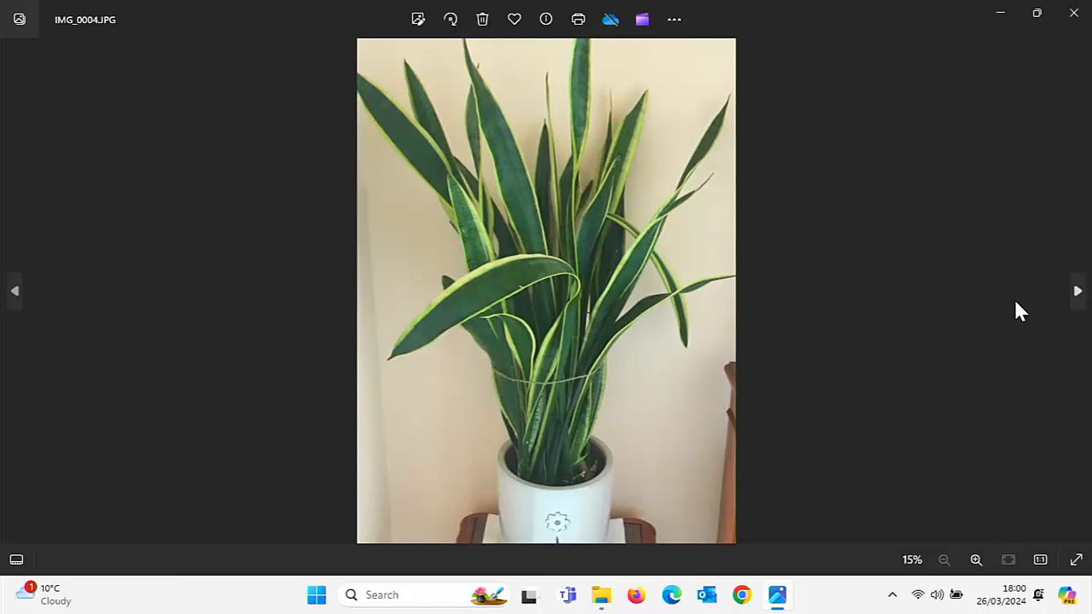
{"action": "left_click", "coordinate": [1076, 289]}
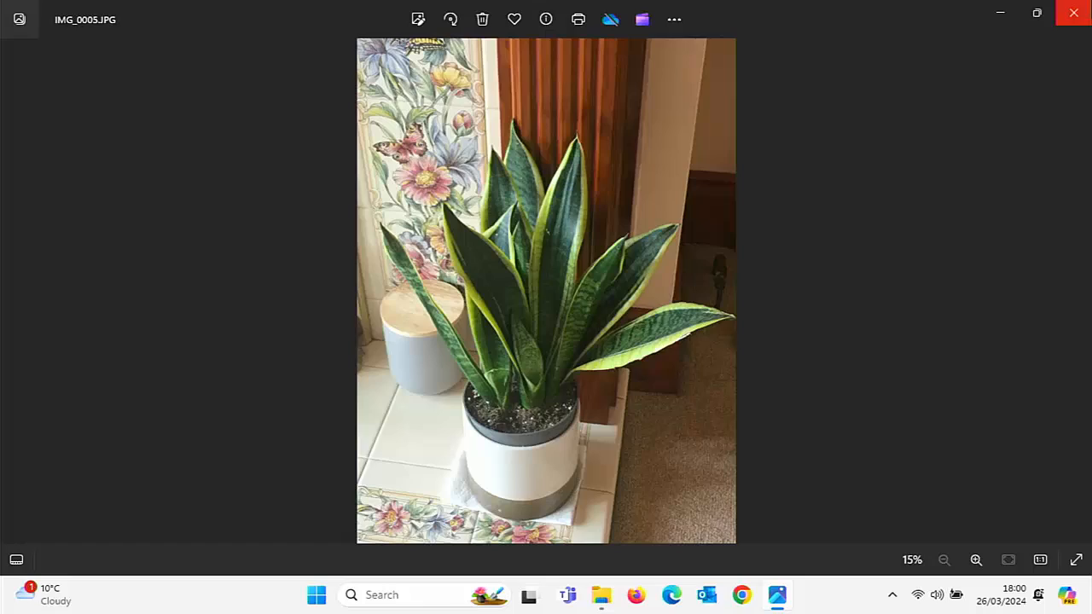
{"action": "left_click", "coordinate": [1073, 13]}
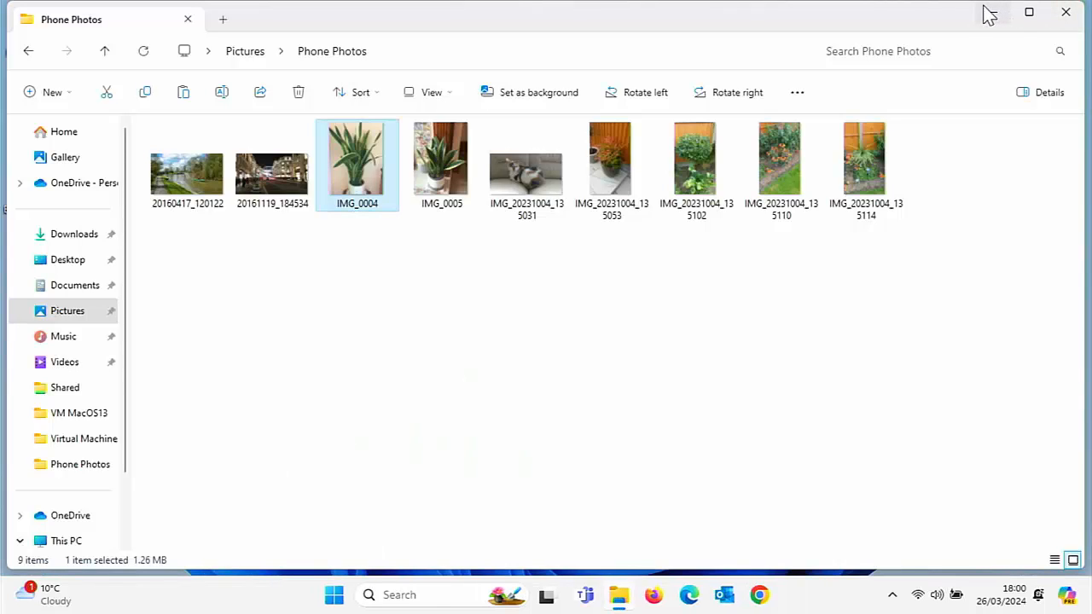
{"action": "mouse_move", "coordinate": [991, 12]}
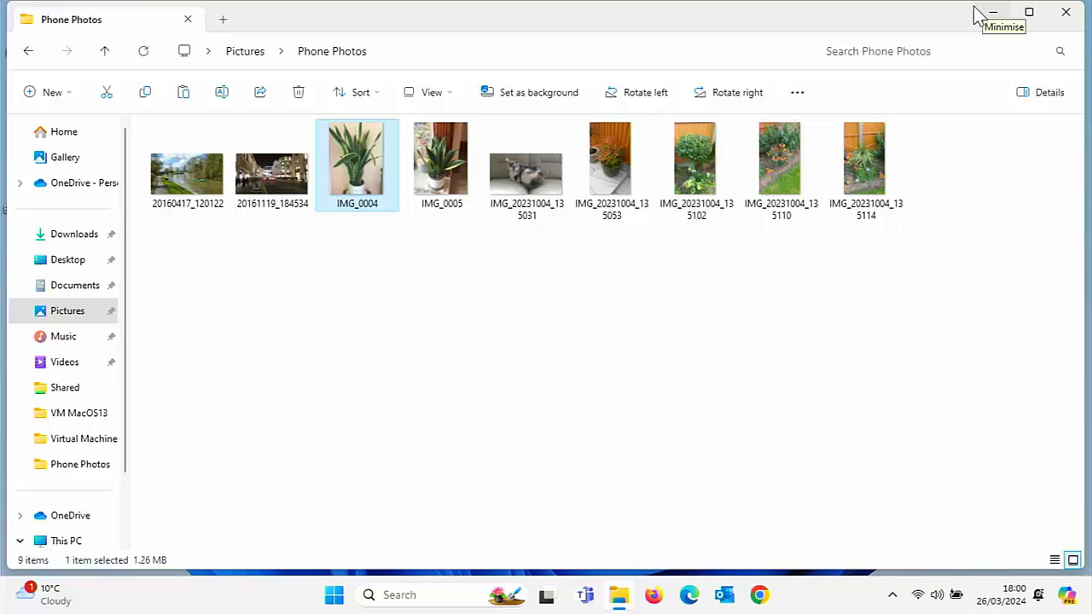
{"action": "mouse_move", "coordinate": [991, 12]}
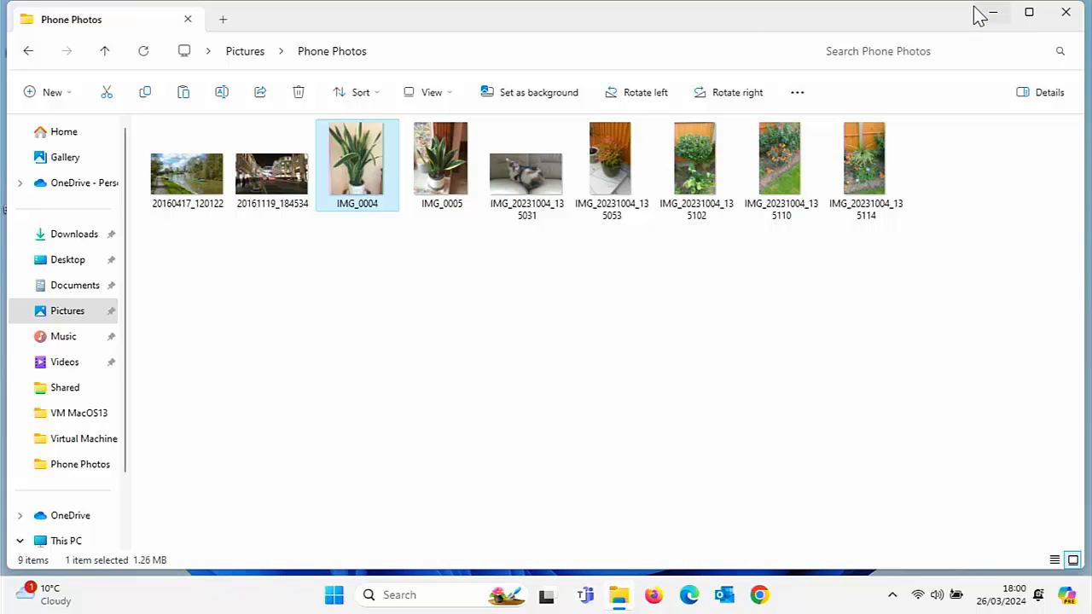